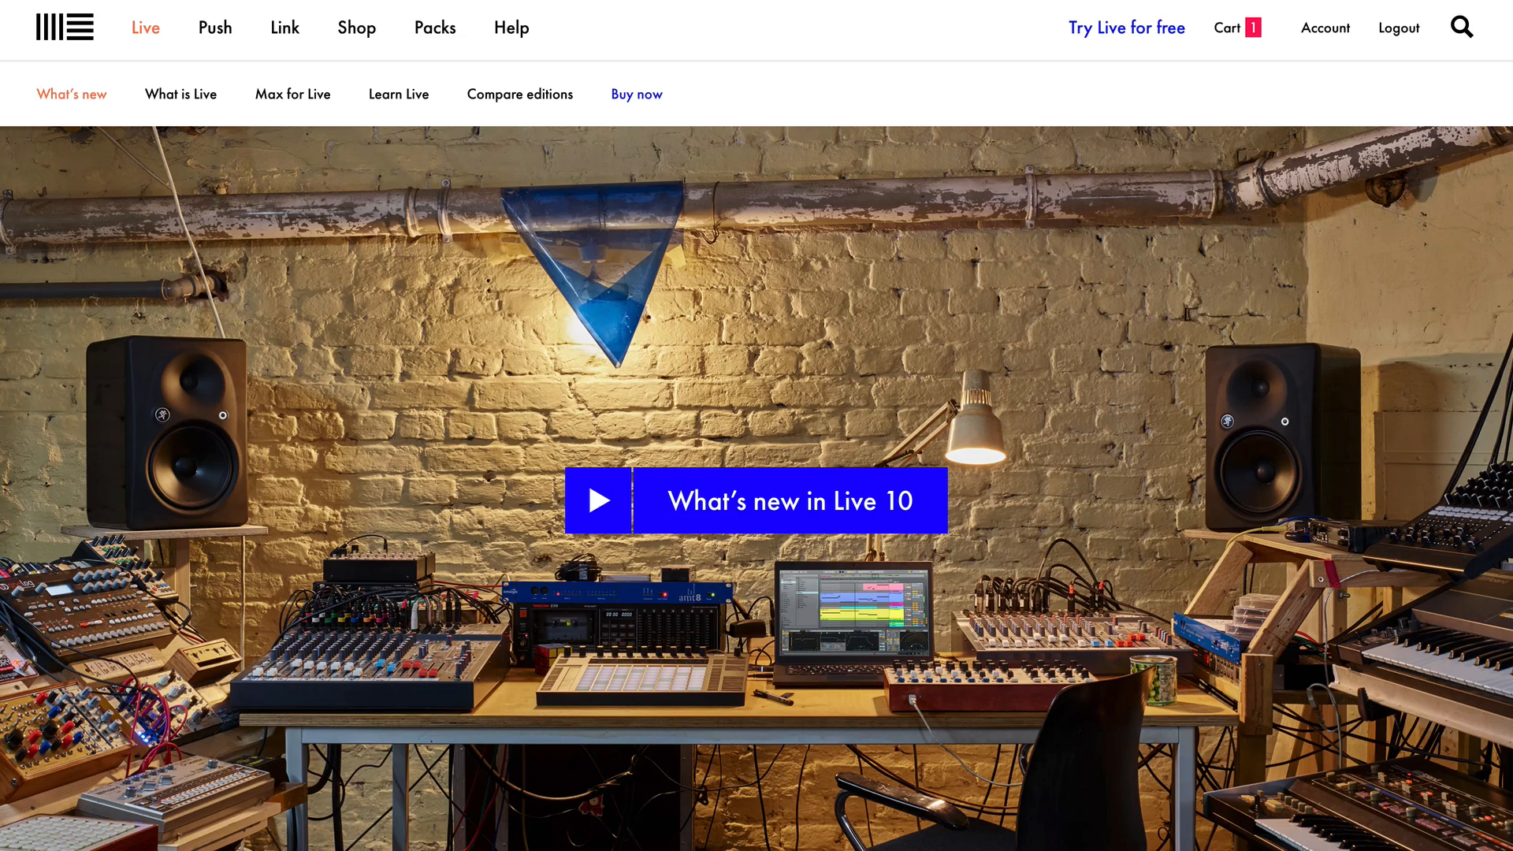
Step: Open the free Warp 10 course on Warp Academy and scroll to the teacher introductions
scroll(down, 3)
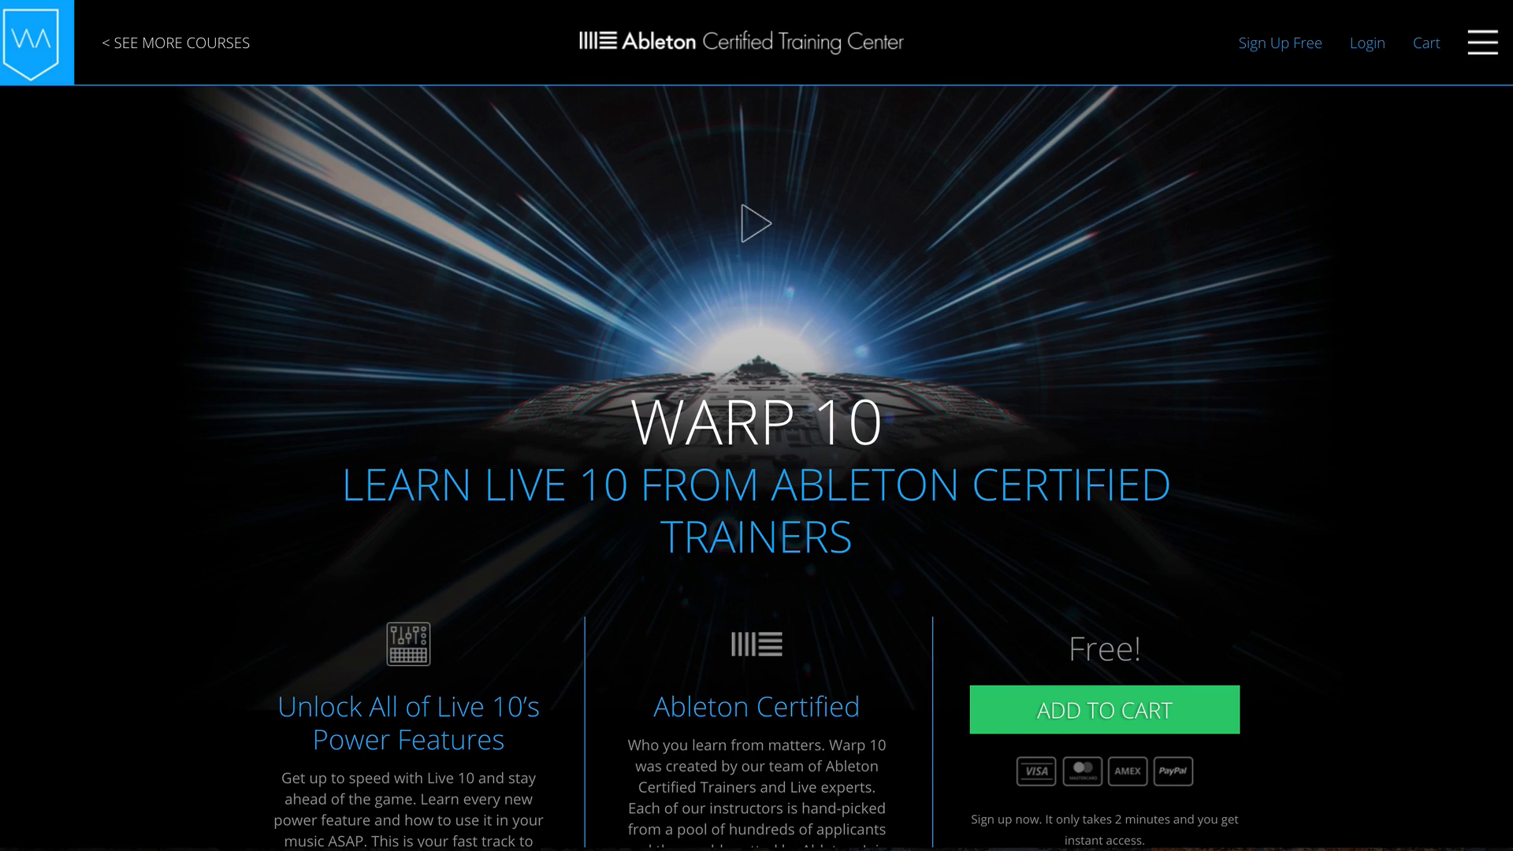
click(756, 223)
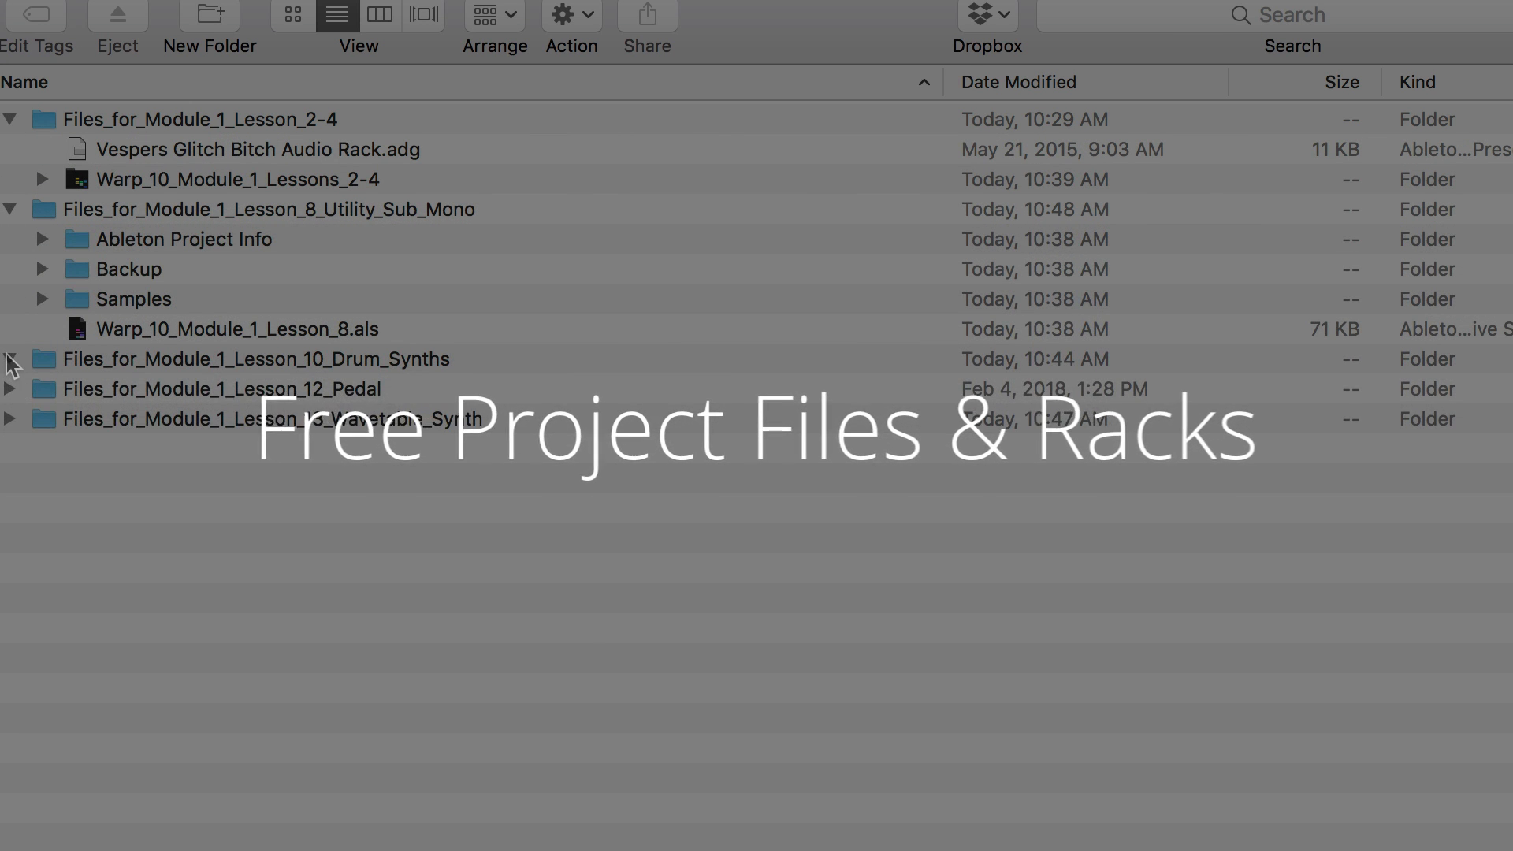
click(11, 358)
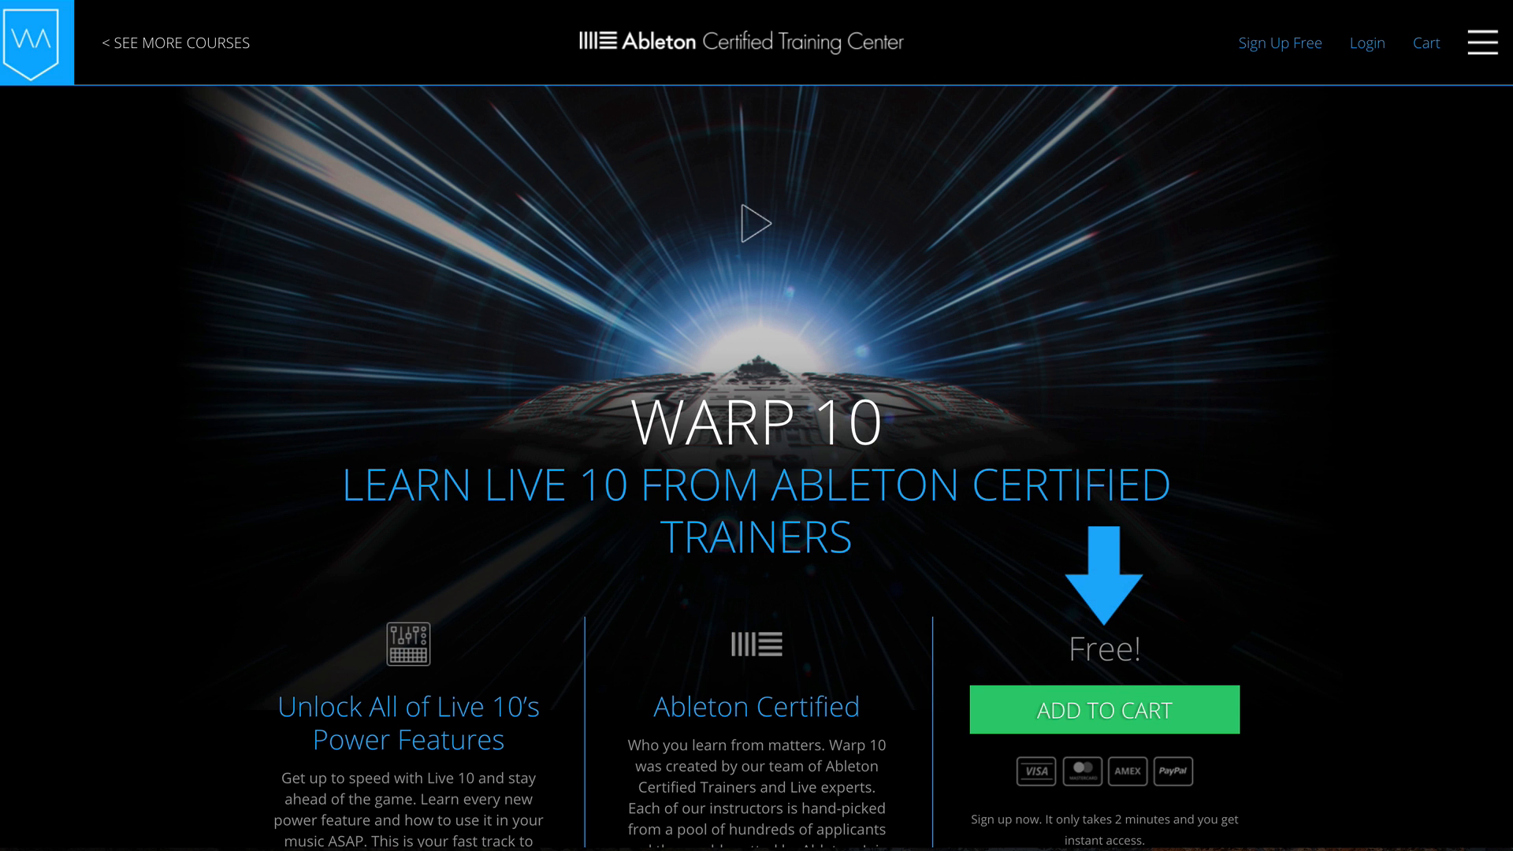
scroll(down, 3)
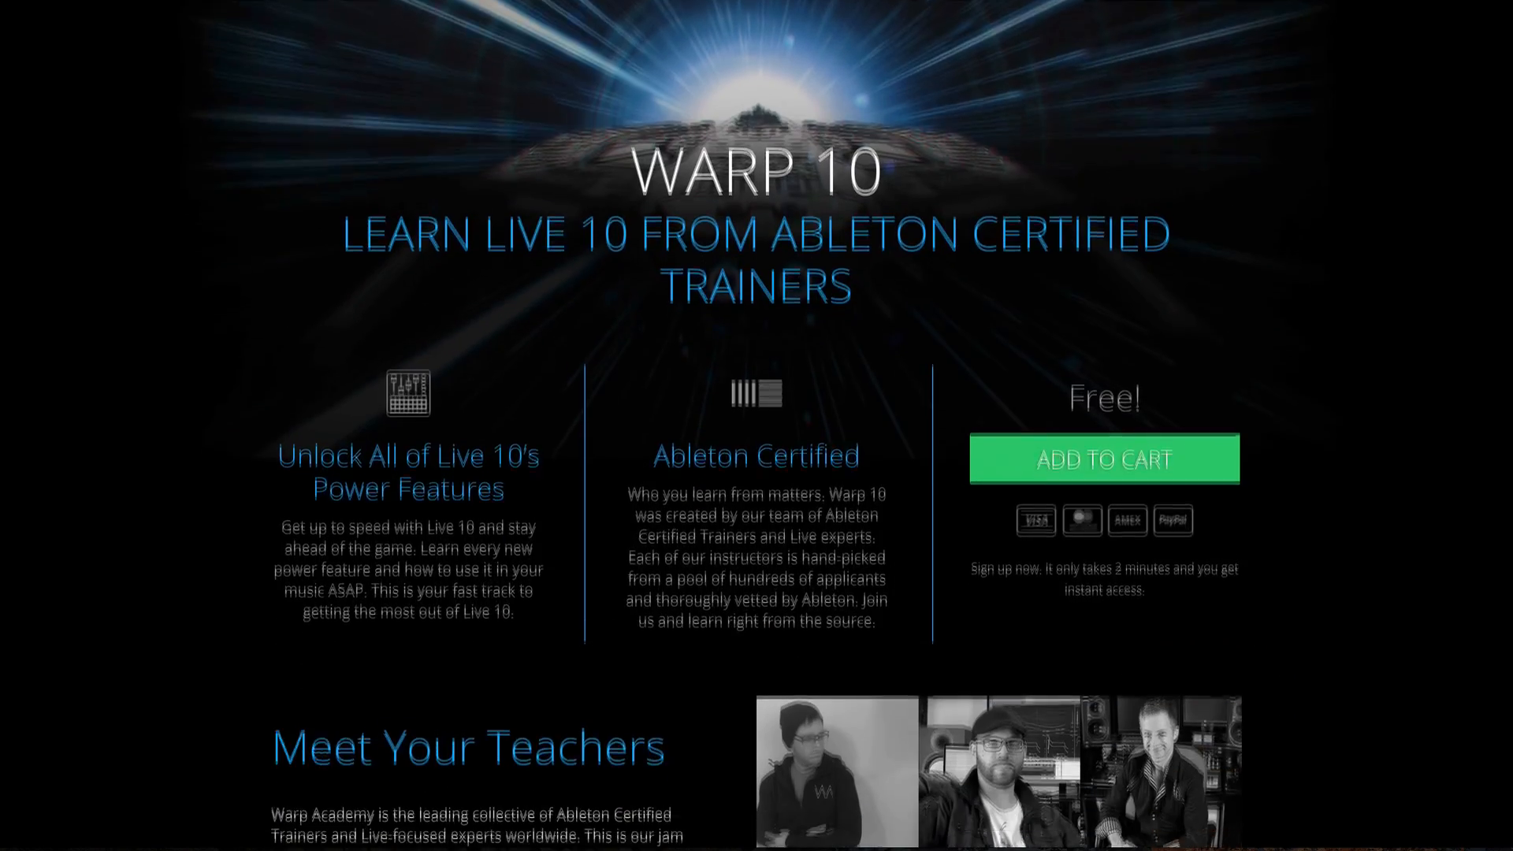
click(1104, 460)
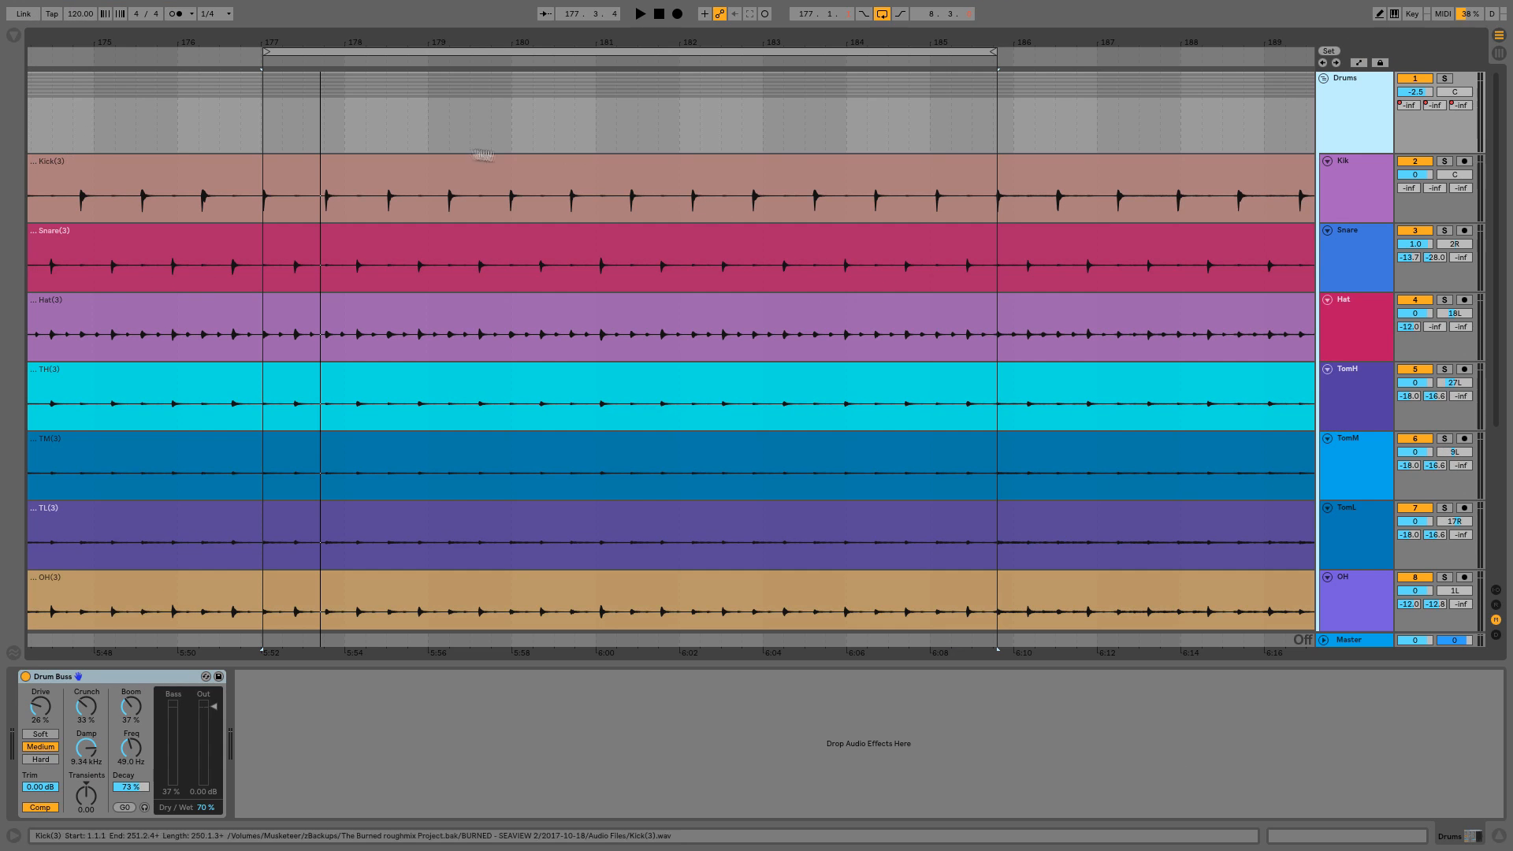
click(820, 613)
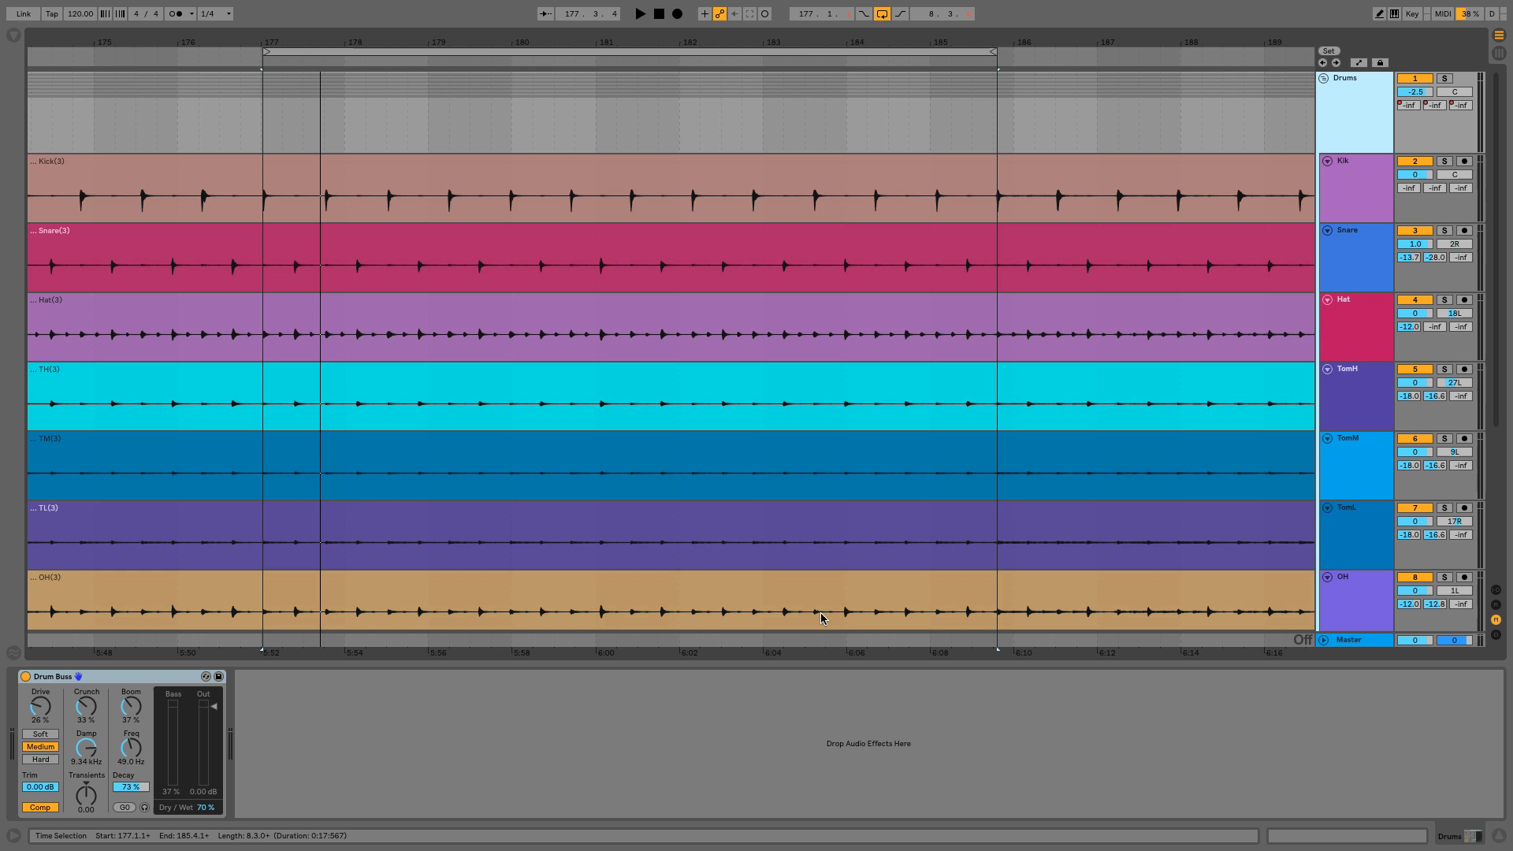
mouse_move(823, 623)
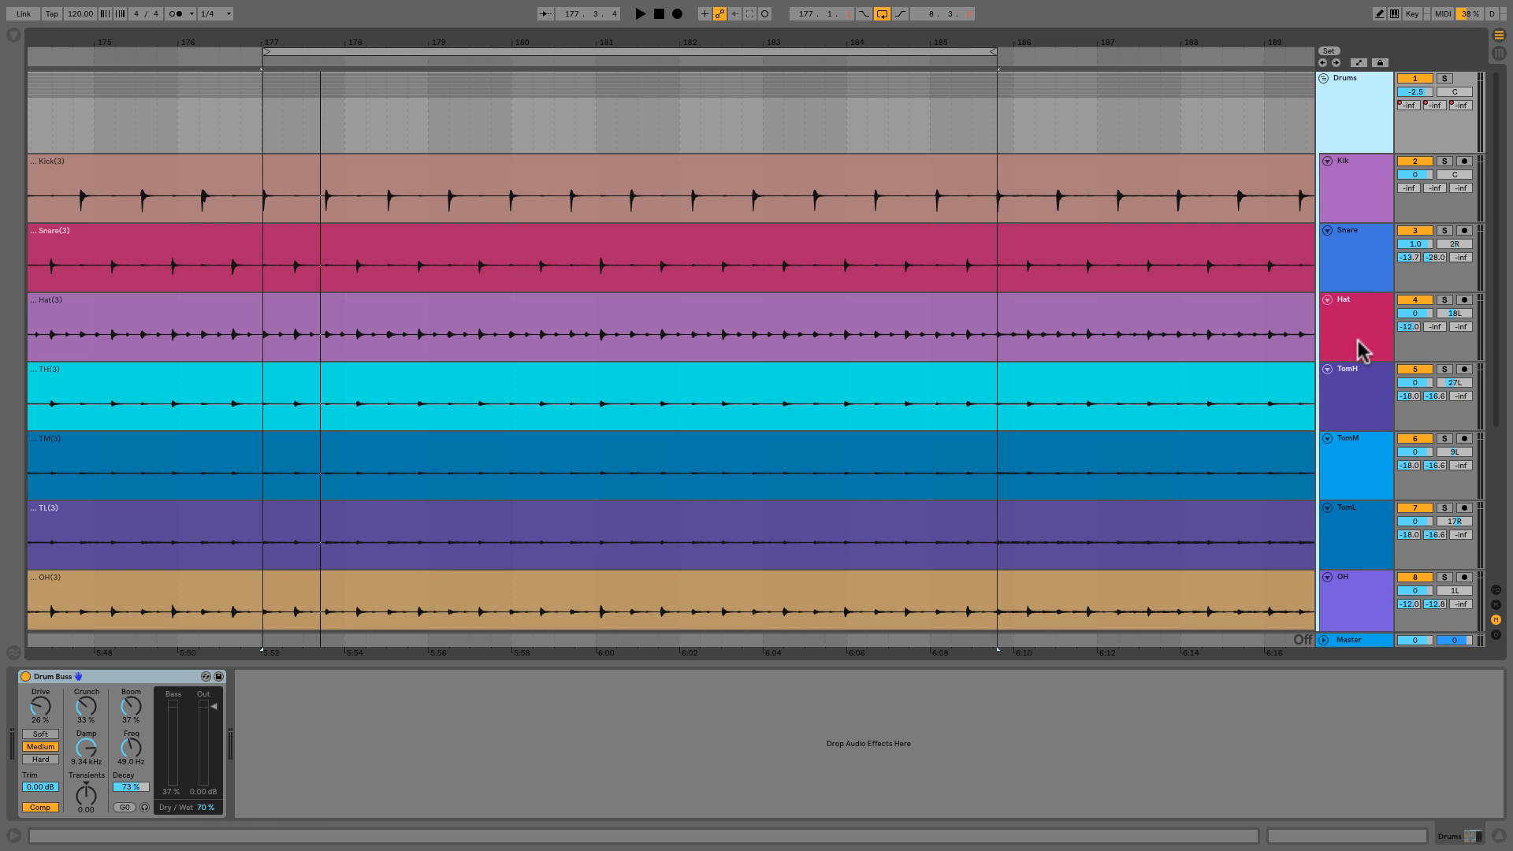
mouse_move(1357, 598)
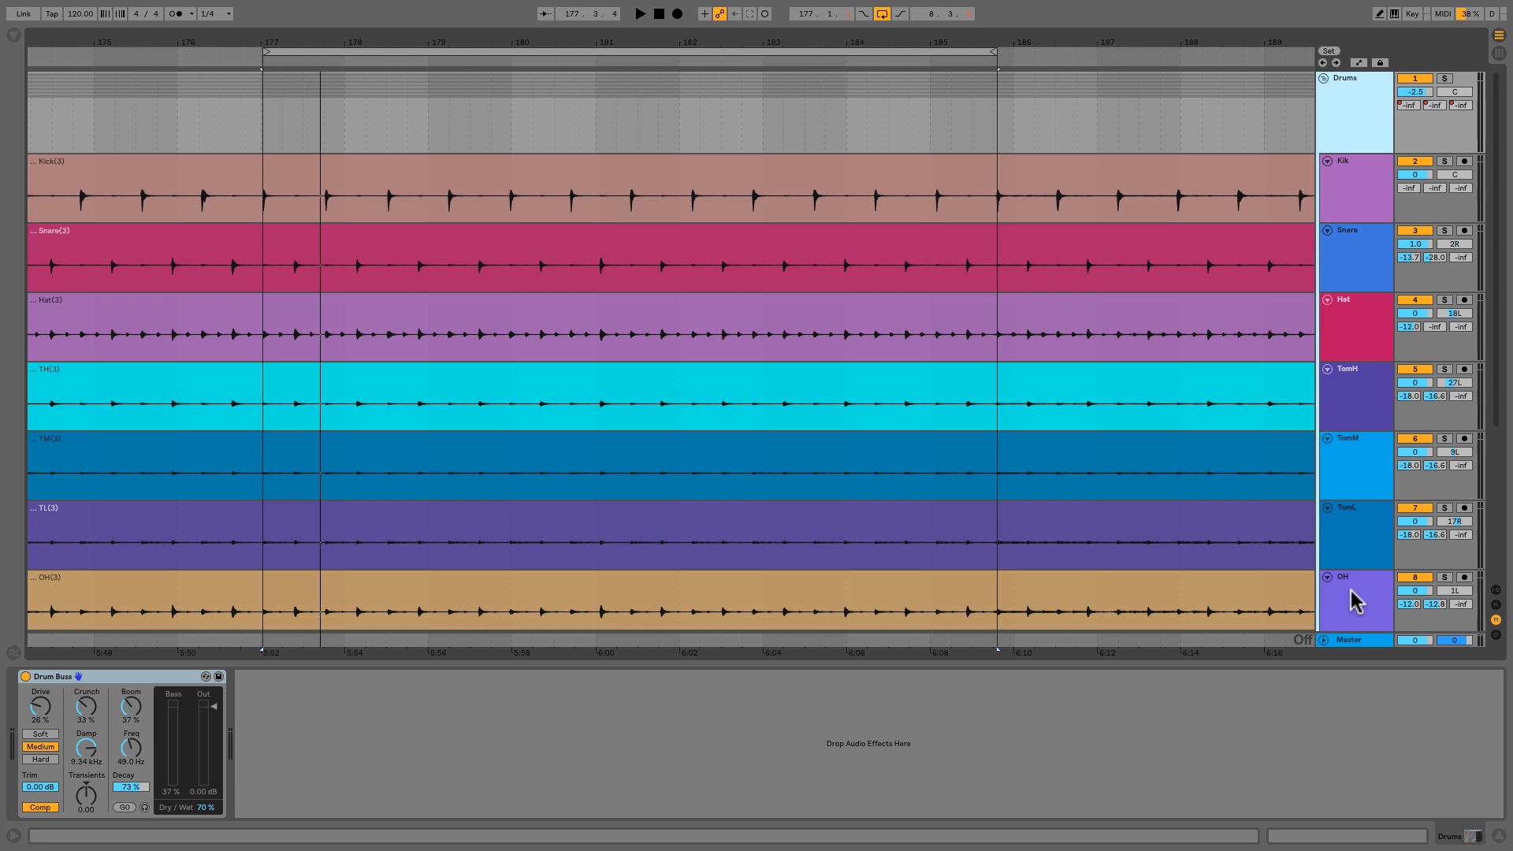
mouse_move(1355, 154)
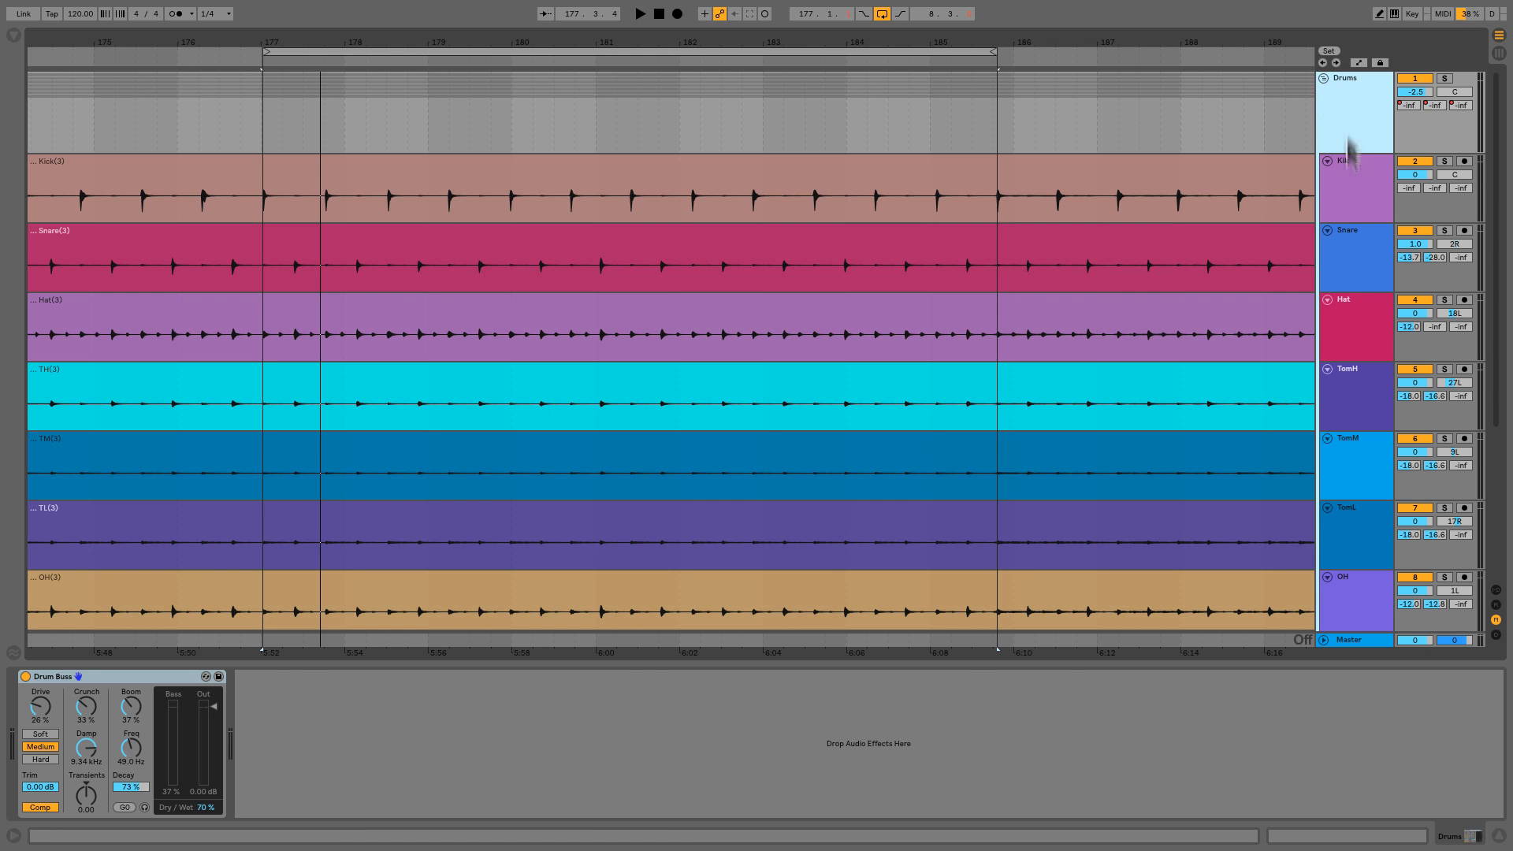
click(1355, 188)
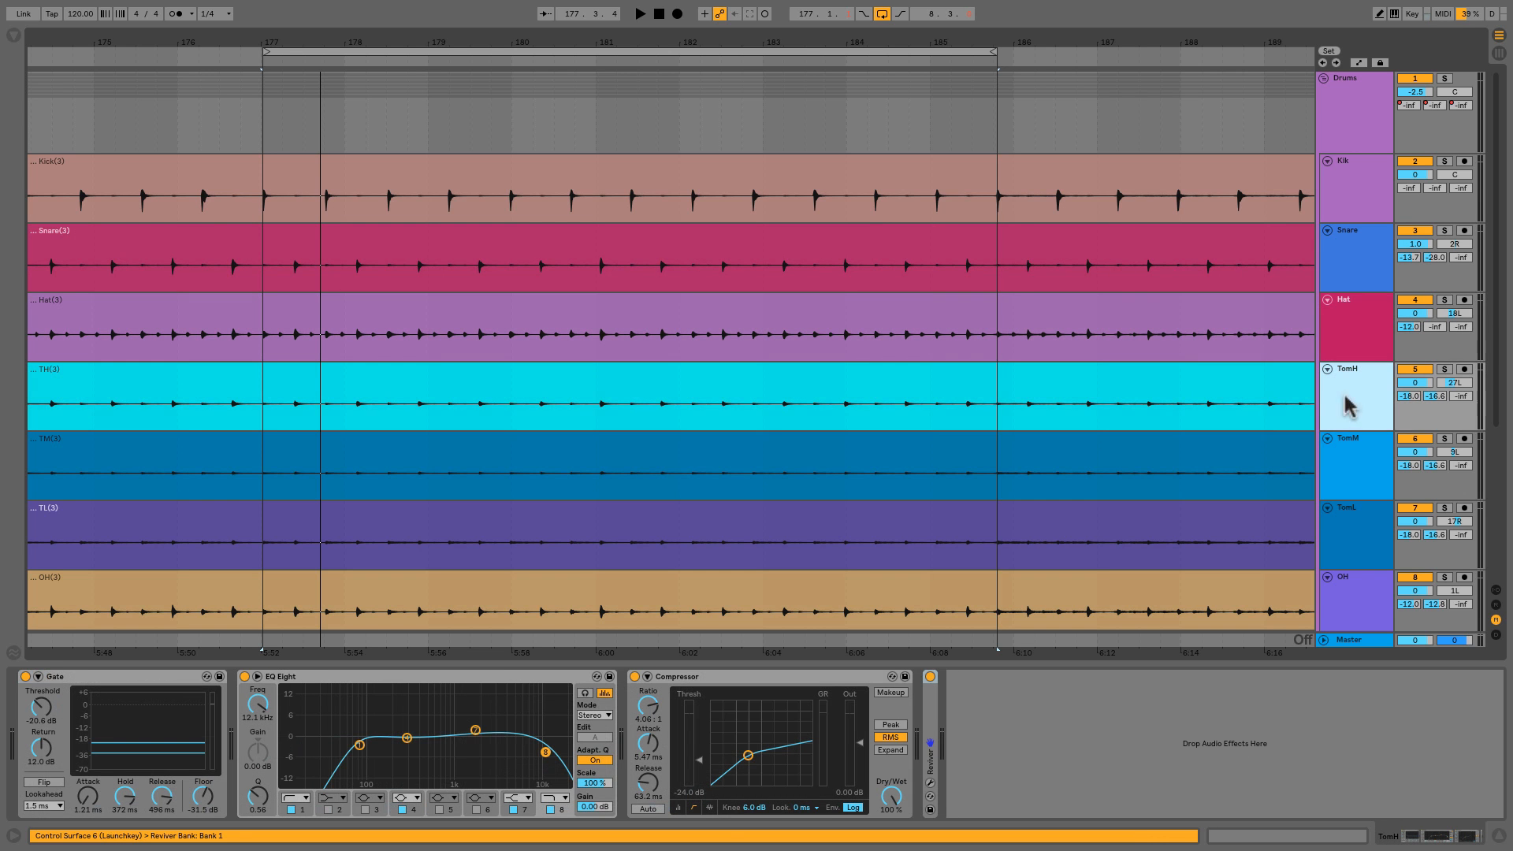
click(1355, 536)
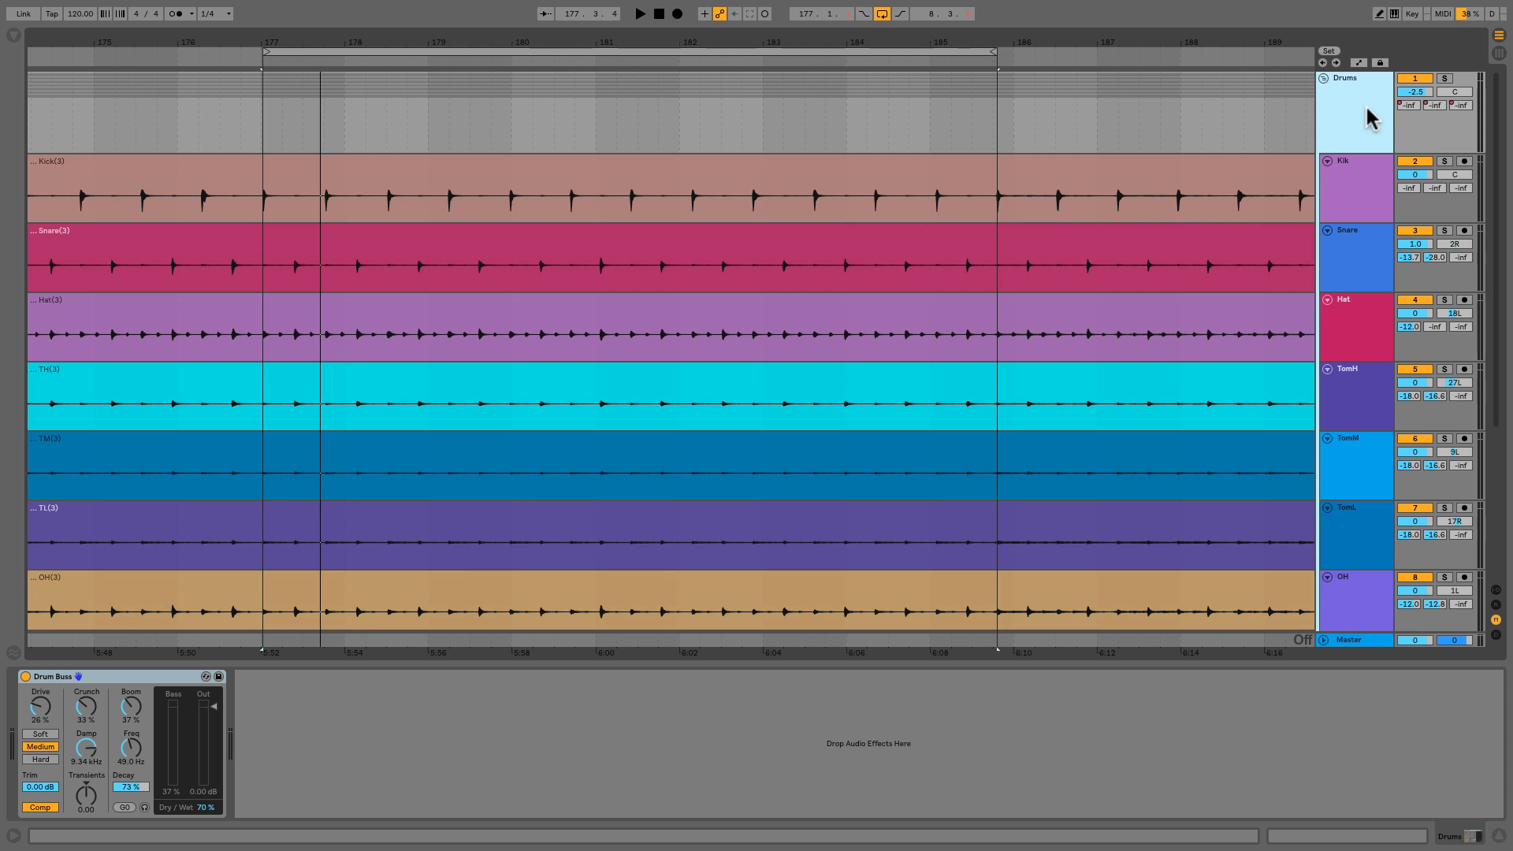
mouse_move(40, 706)
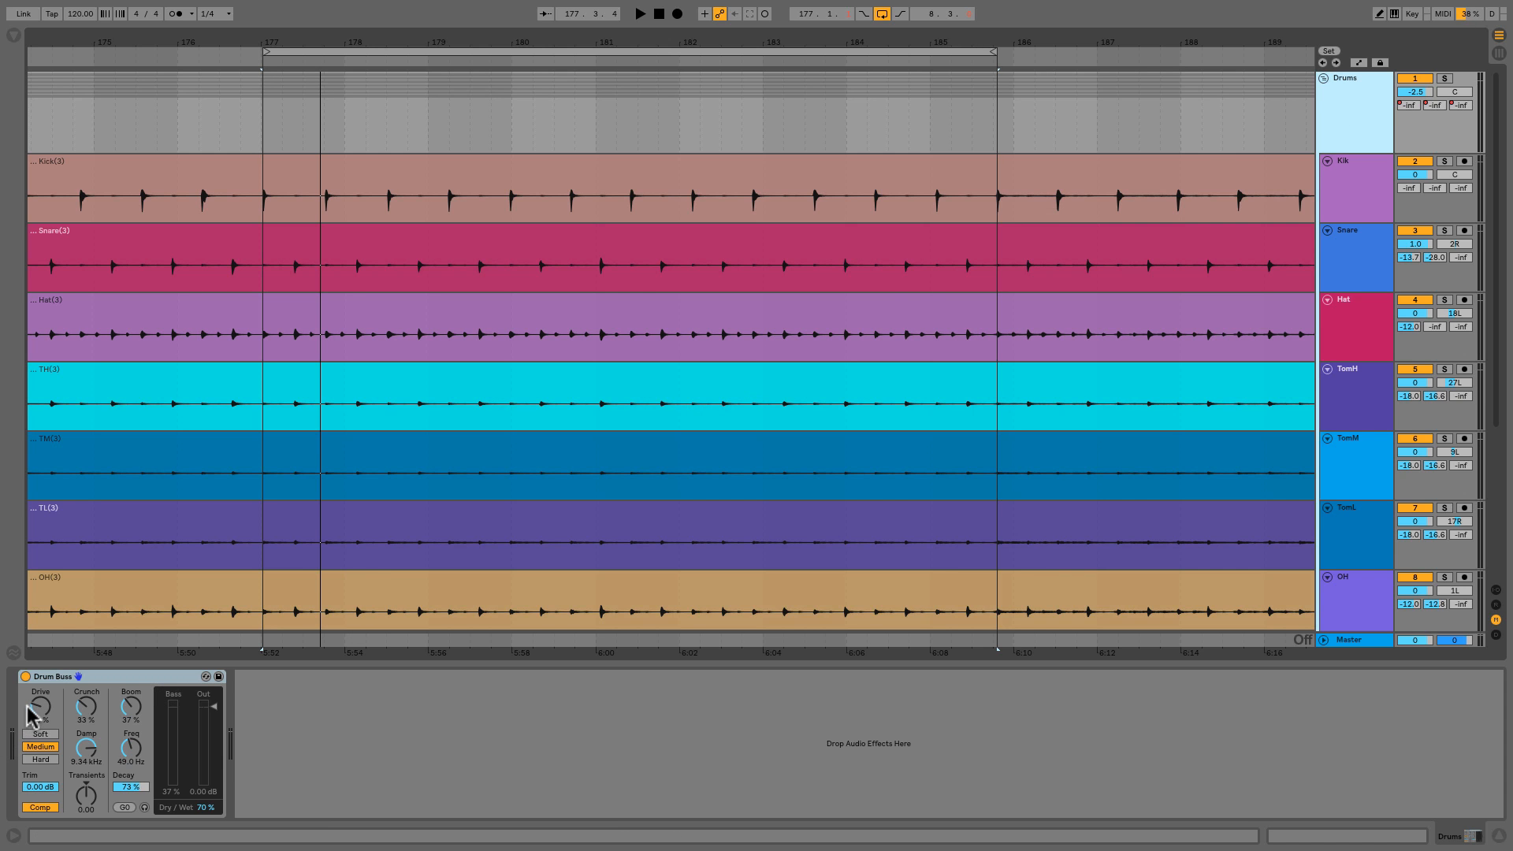
mouse_move(34, 712)
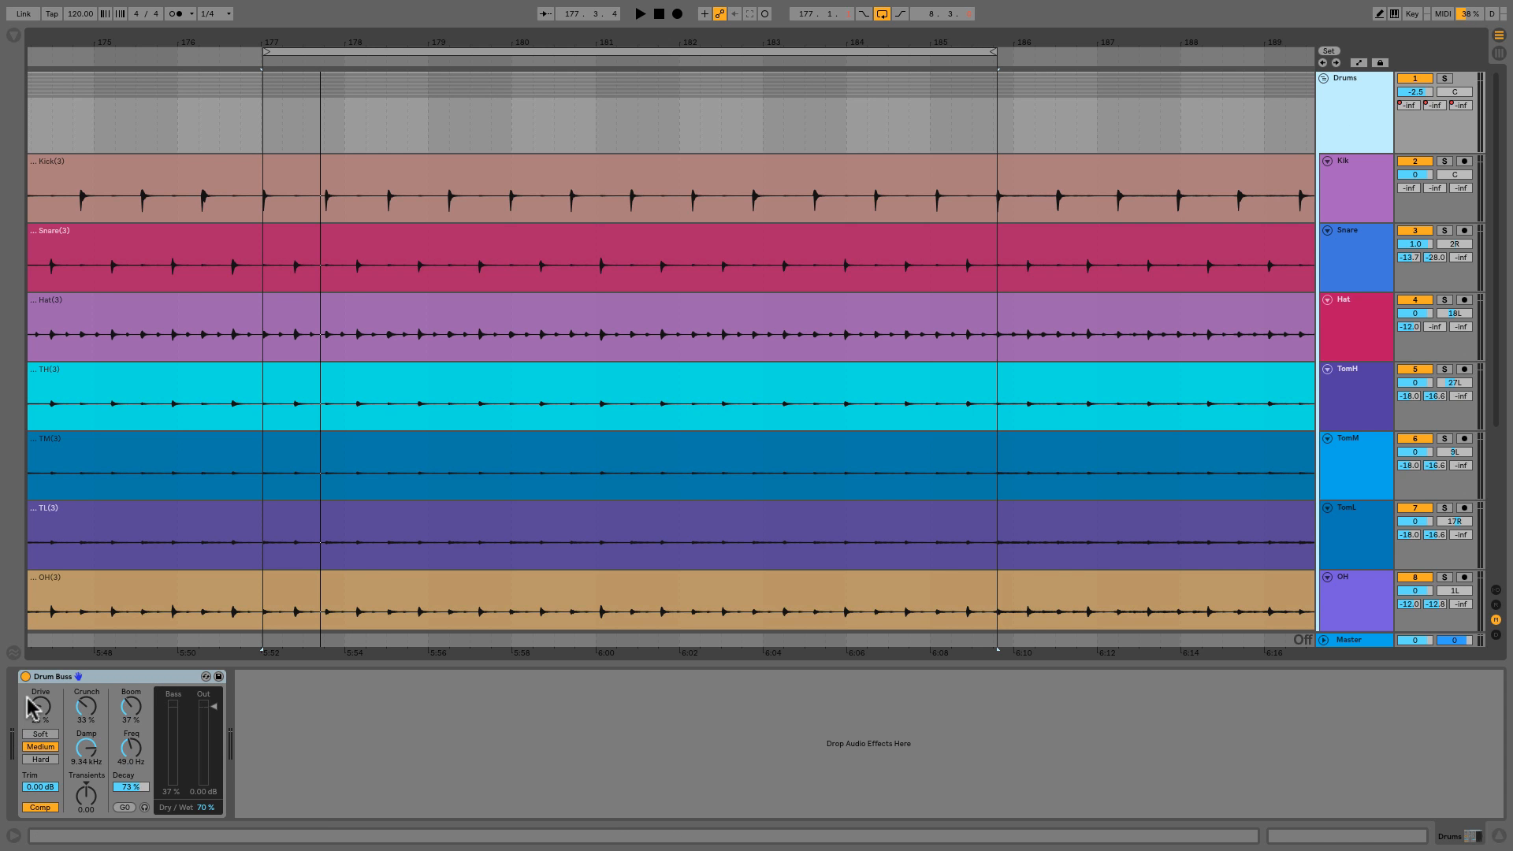
Step: Bypass the Drums group's Drum Buss and play the arrangement to hear dry drums
click(25, 676)
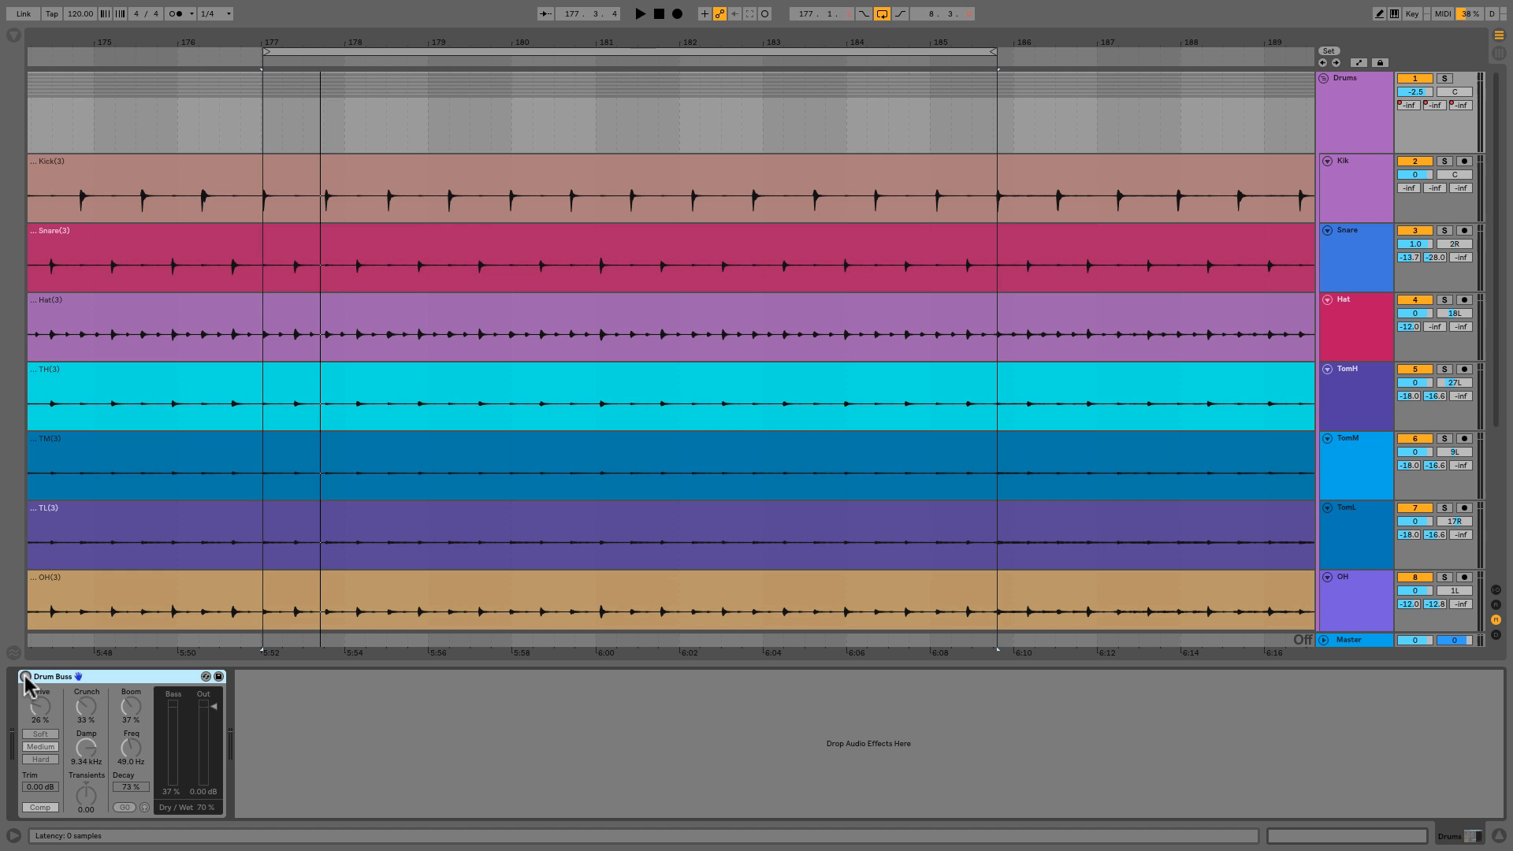
click(639, 14)
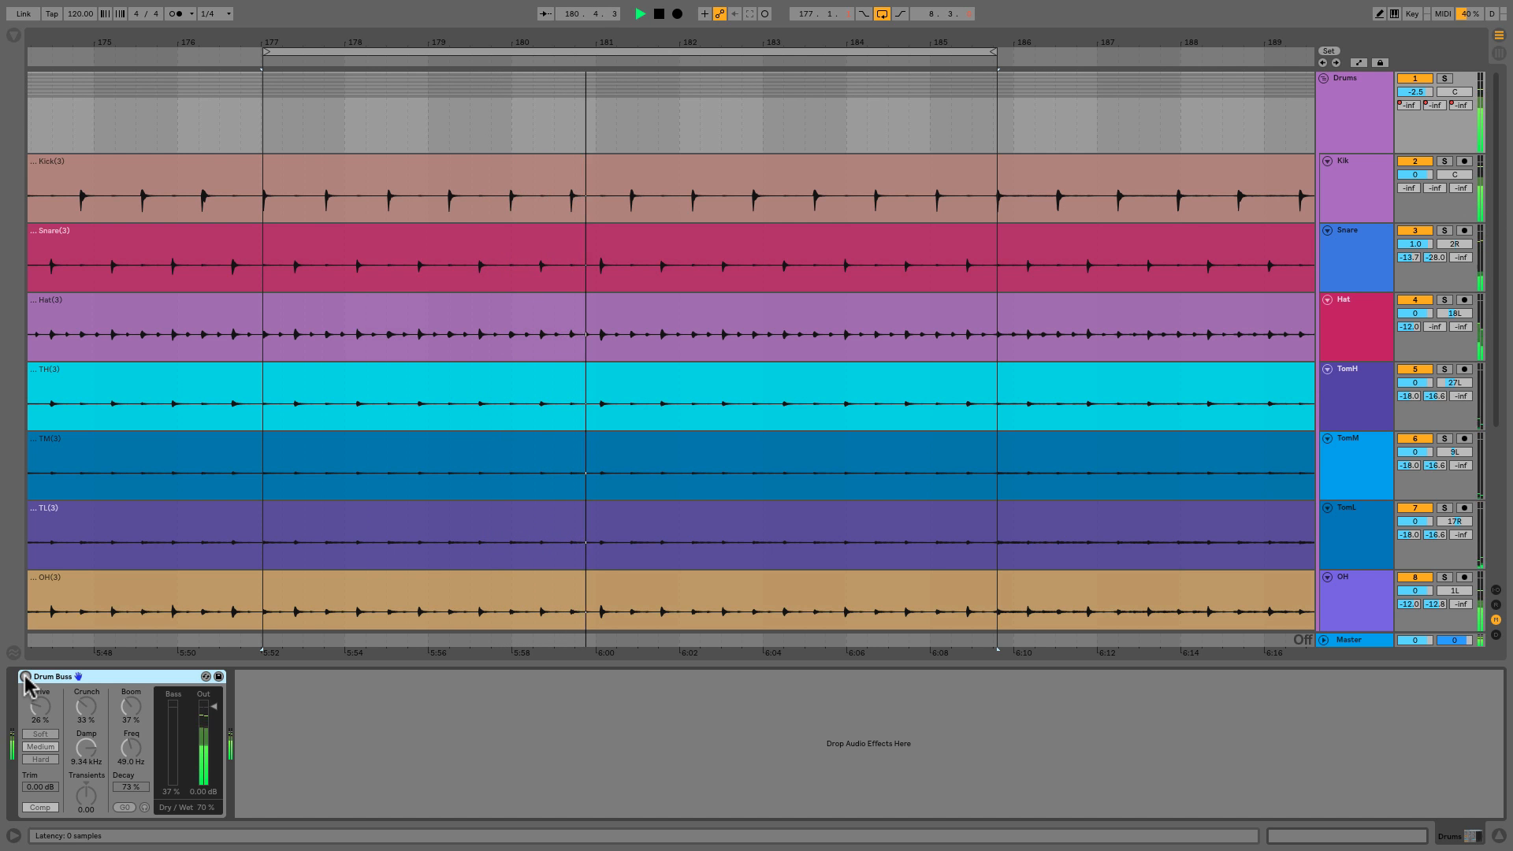
click(639, 13)
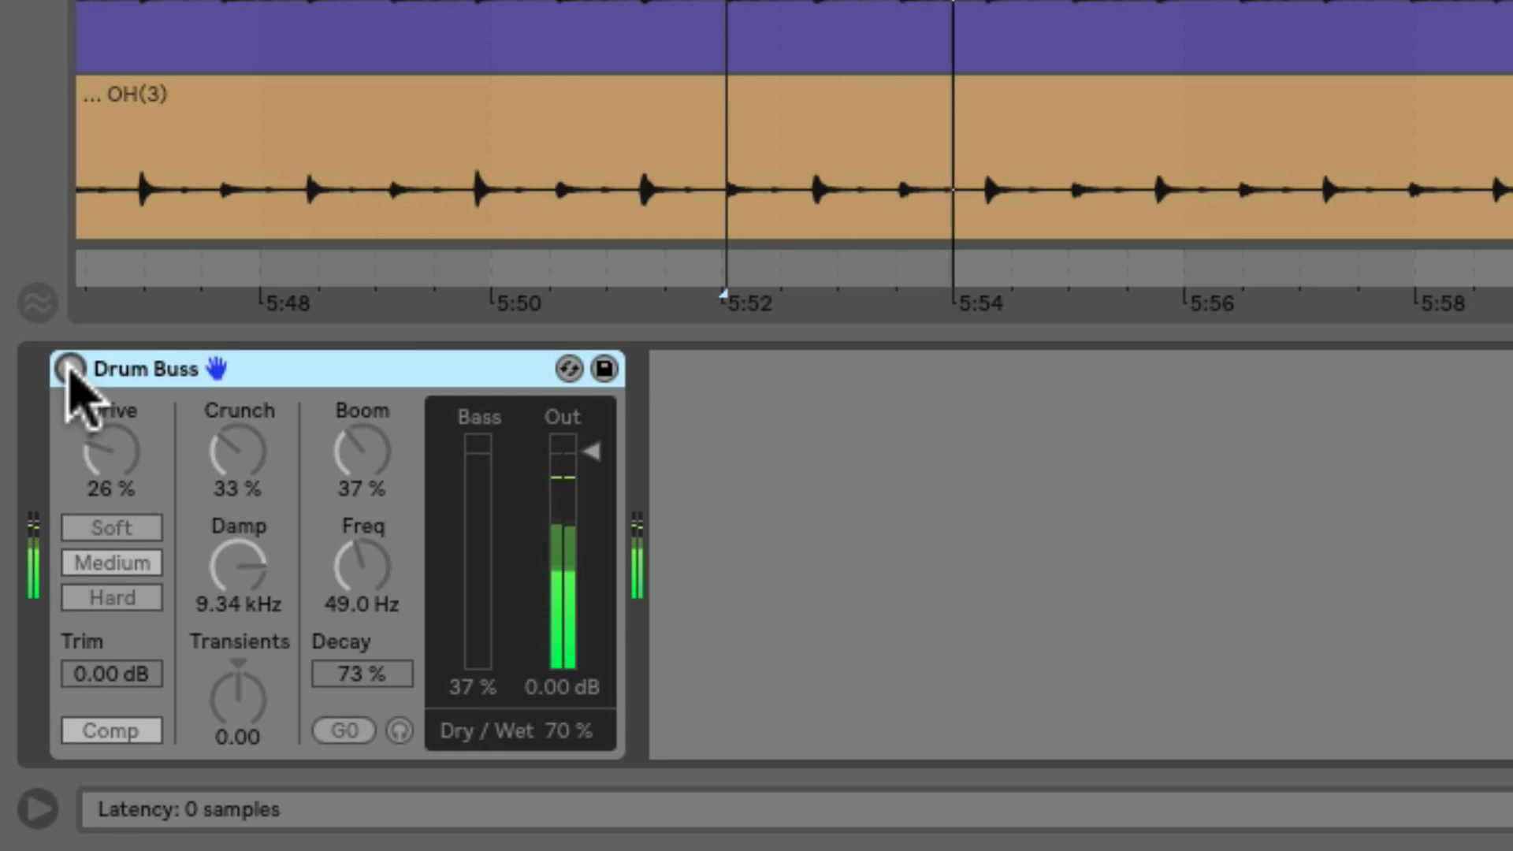
Step: Switch the Drum Buss device activator back on
click(88, 368)
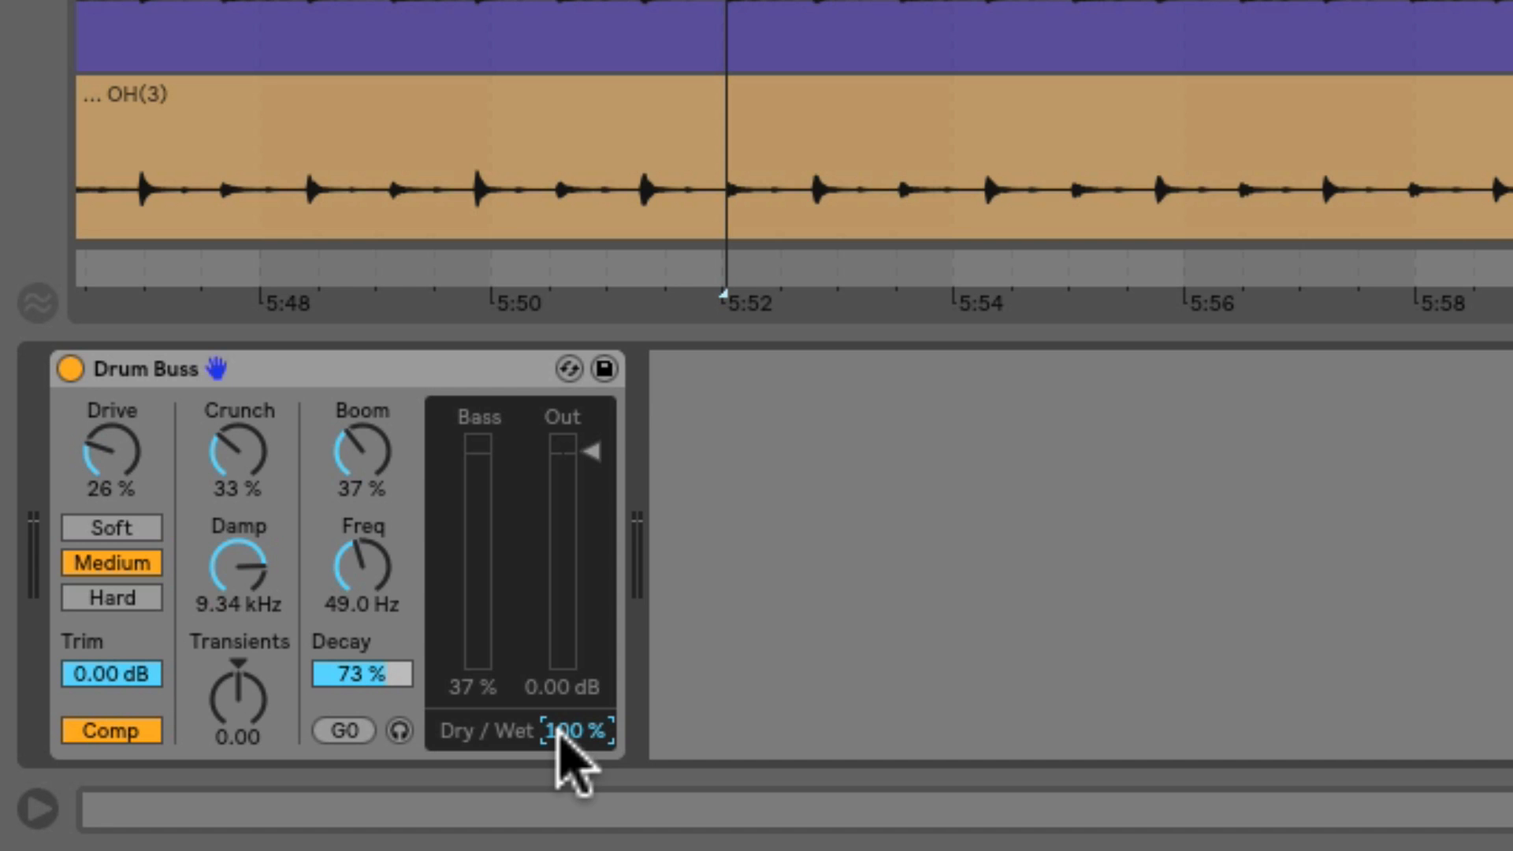
mouse_move(382, 473)
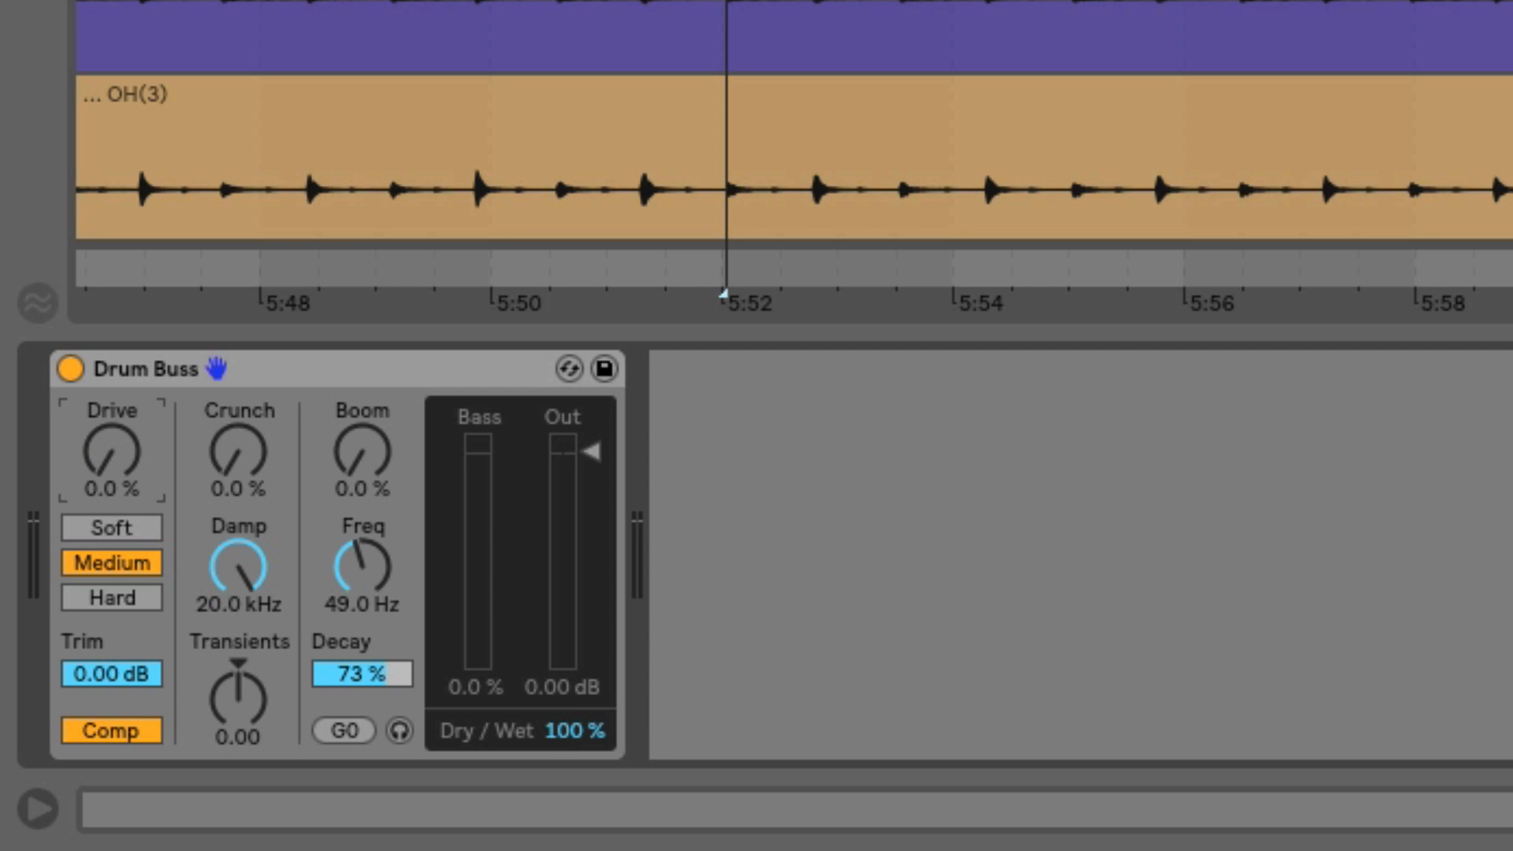
Step: Switch off the Drum Buss built-in compression
click(110, 730)
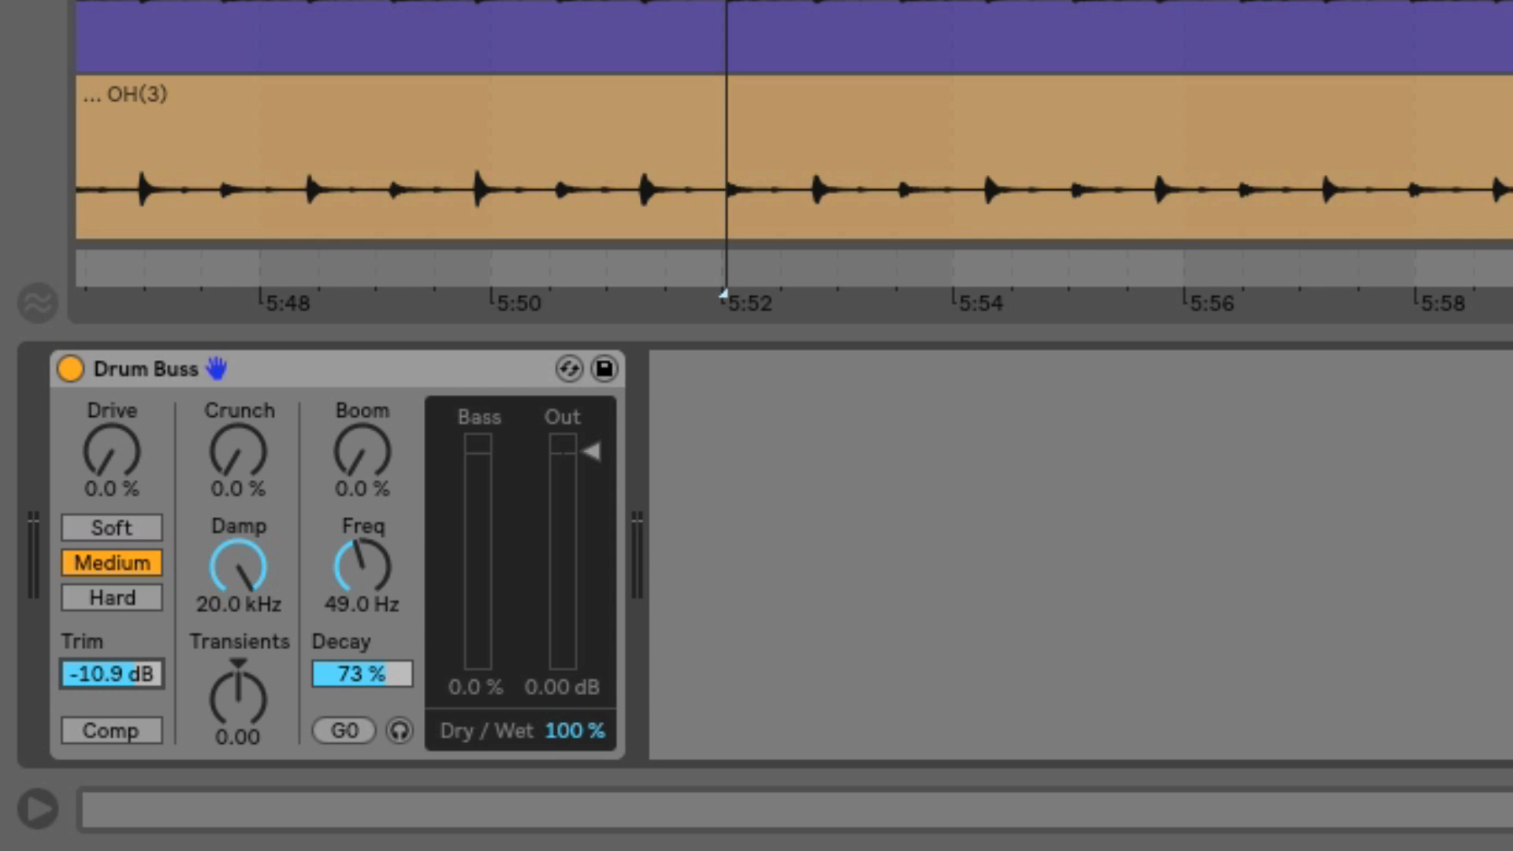
Step: Reset Drum Buss Trim to 0.00 dB and switch Comp back on
double_click(110, 672)
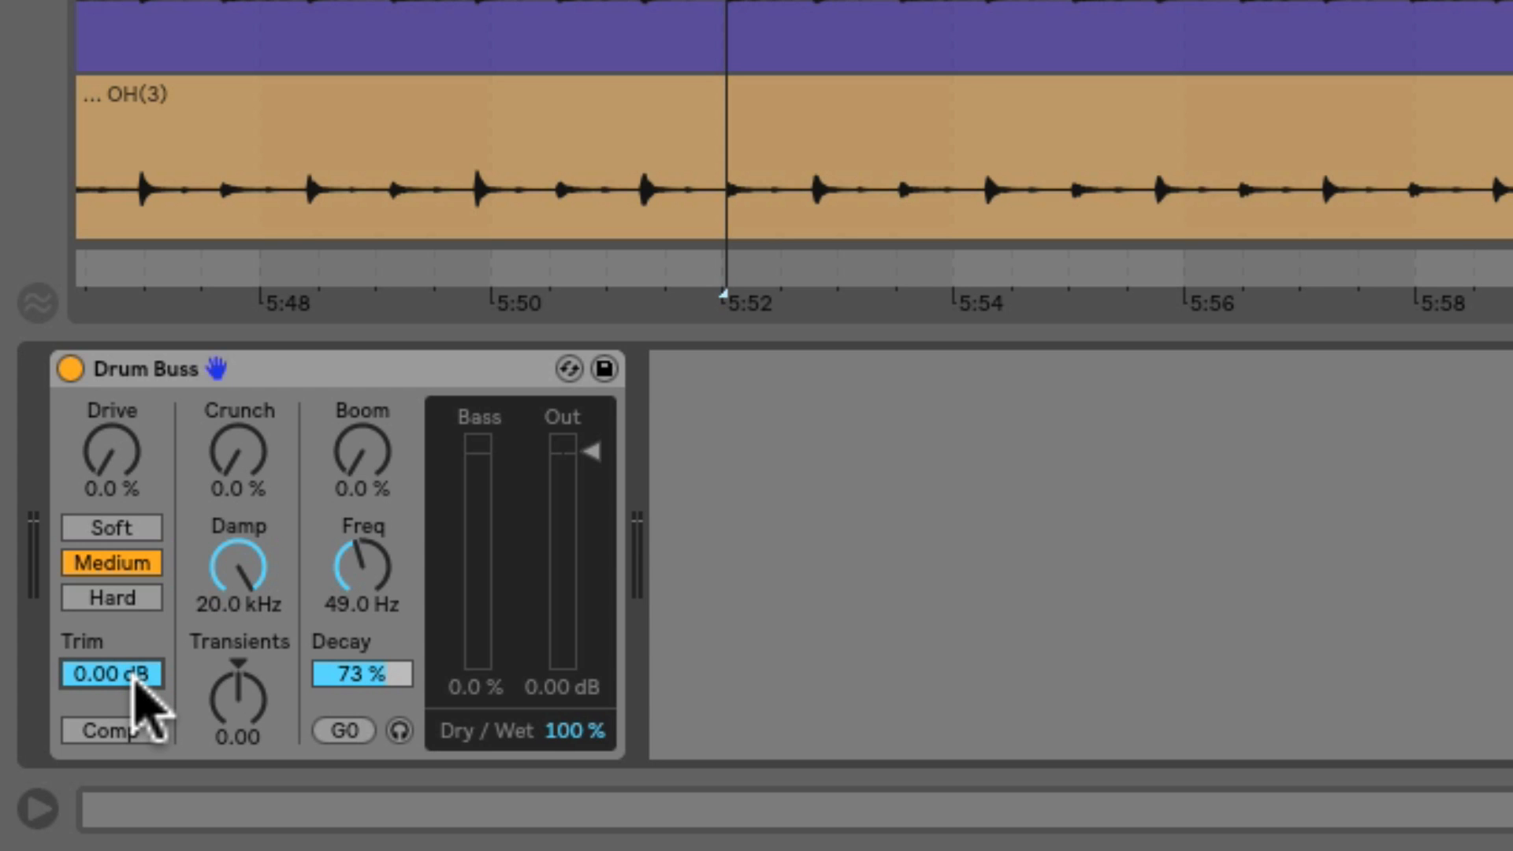
mouse_move(159, 695)
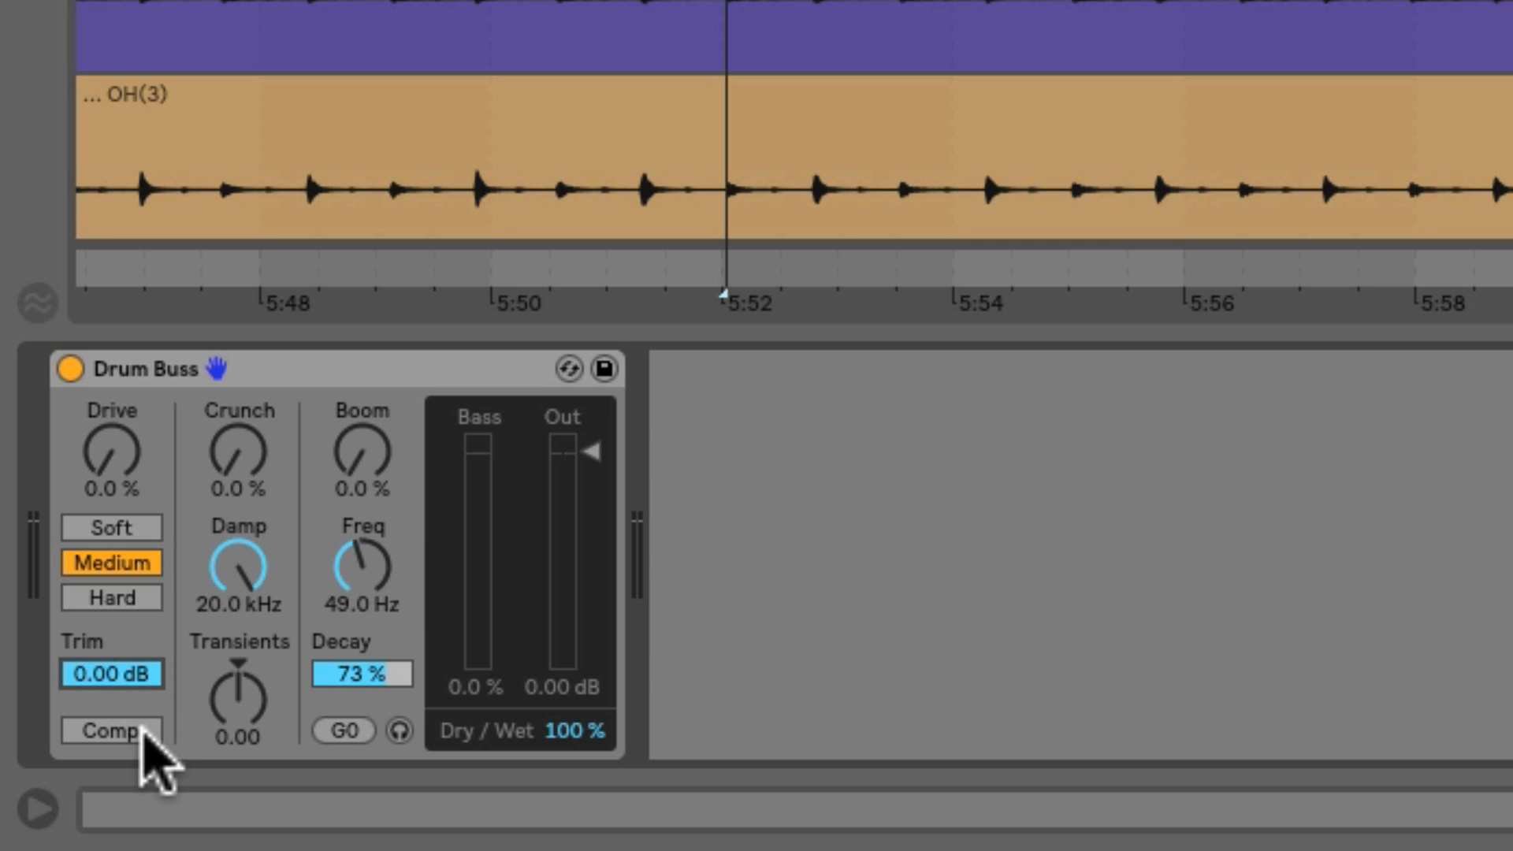
click(110, 730)
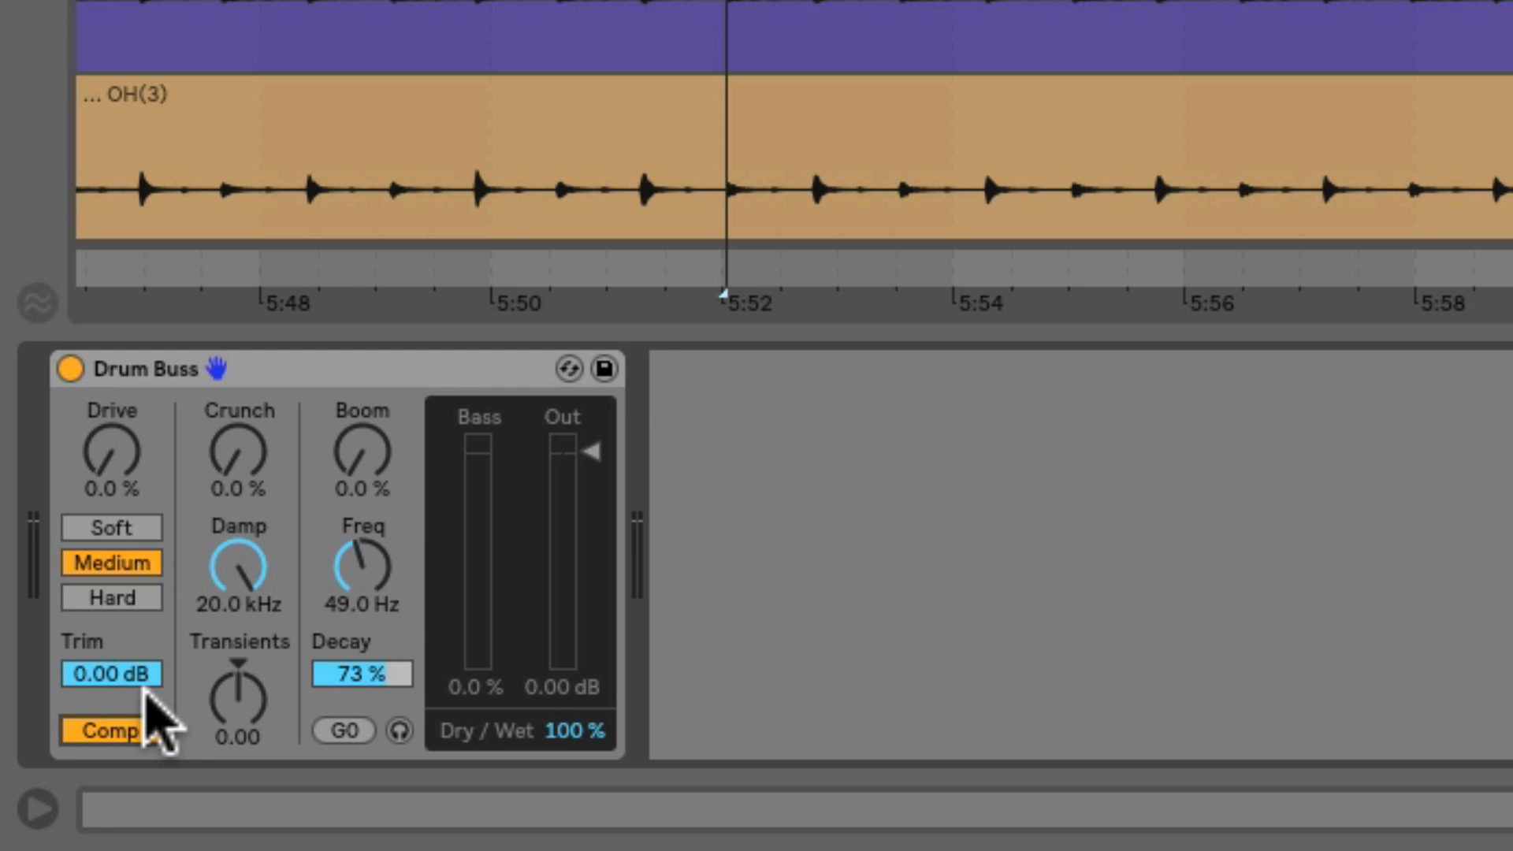
Step: Turn Drum Buss compression off and audition the Hard, Soft, Medium and Hard drive curves
click(111, 730)
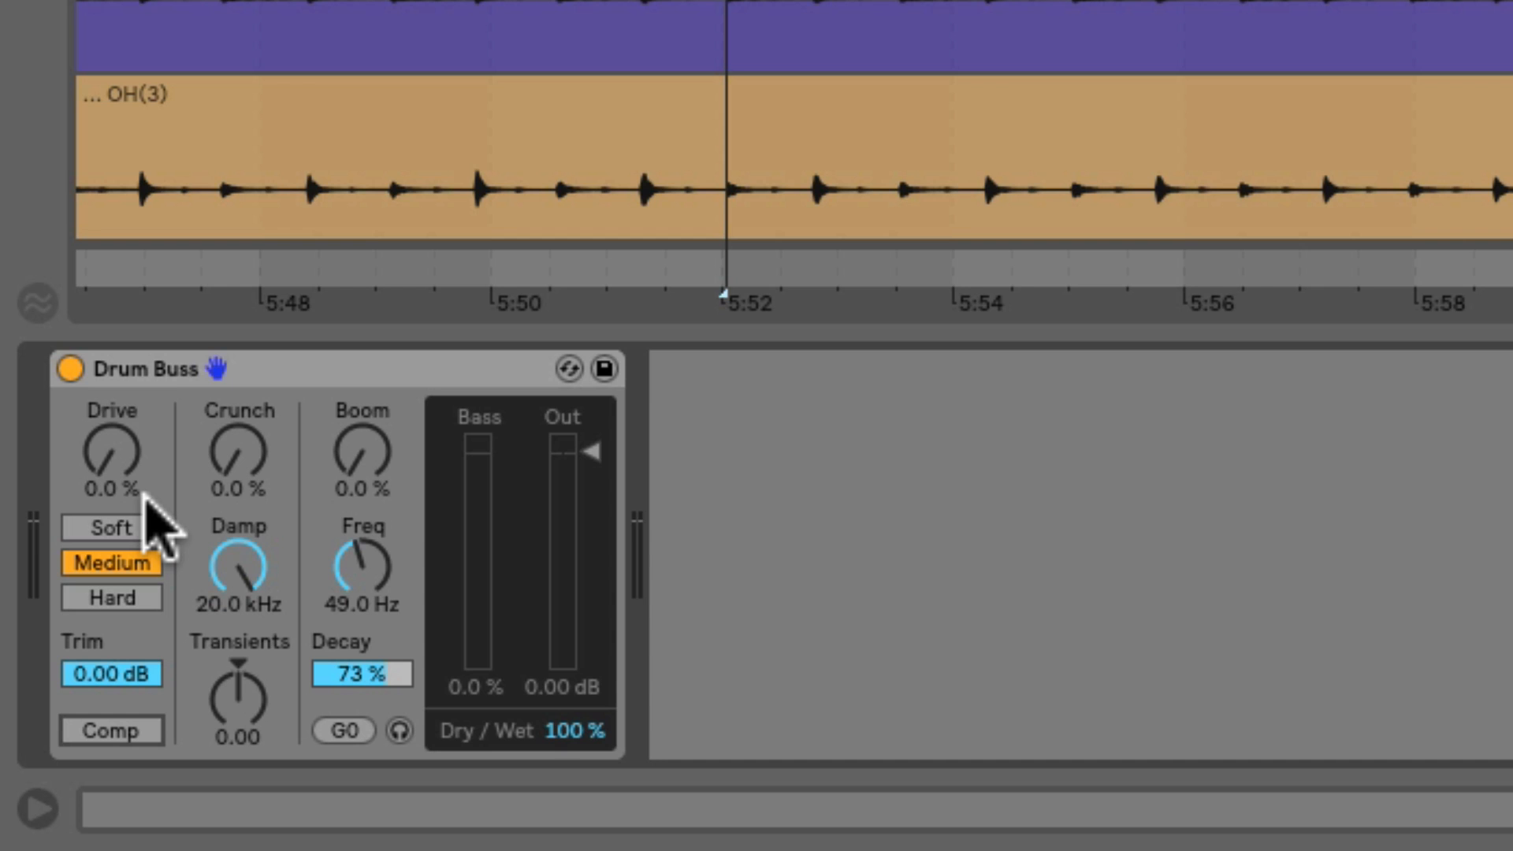
mouse_move(135, 482)
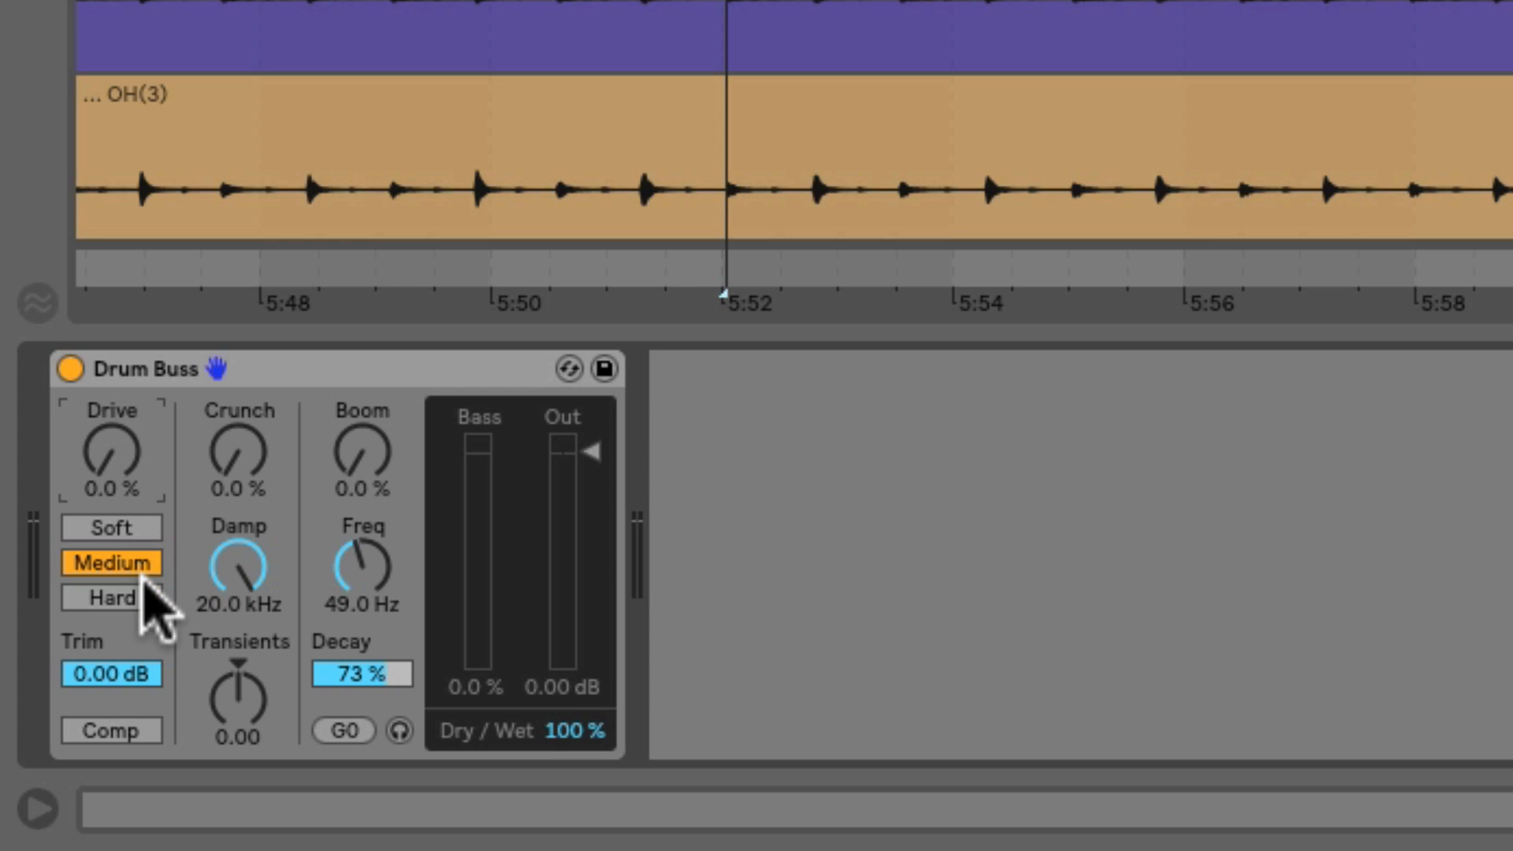
mouse_move(141, 545)
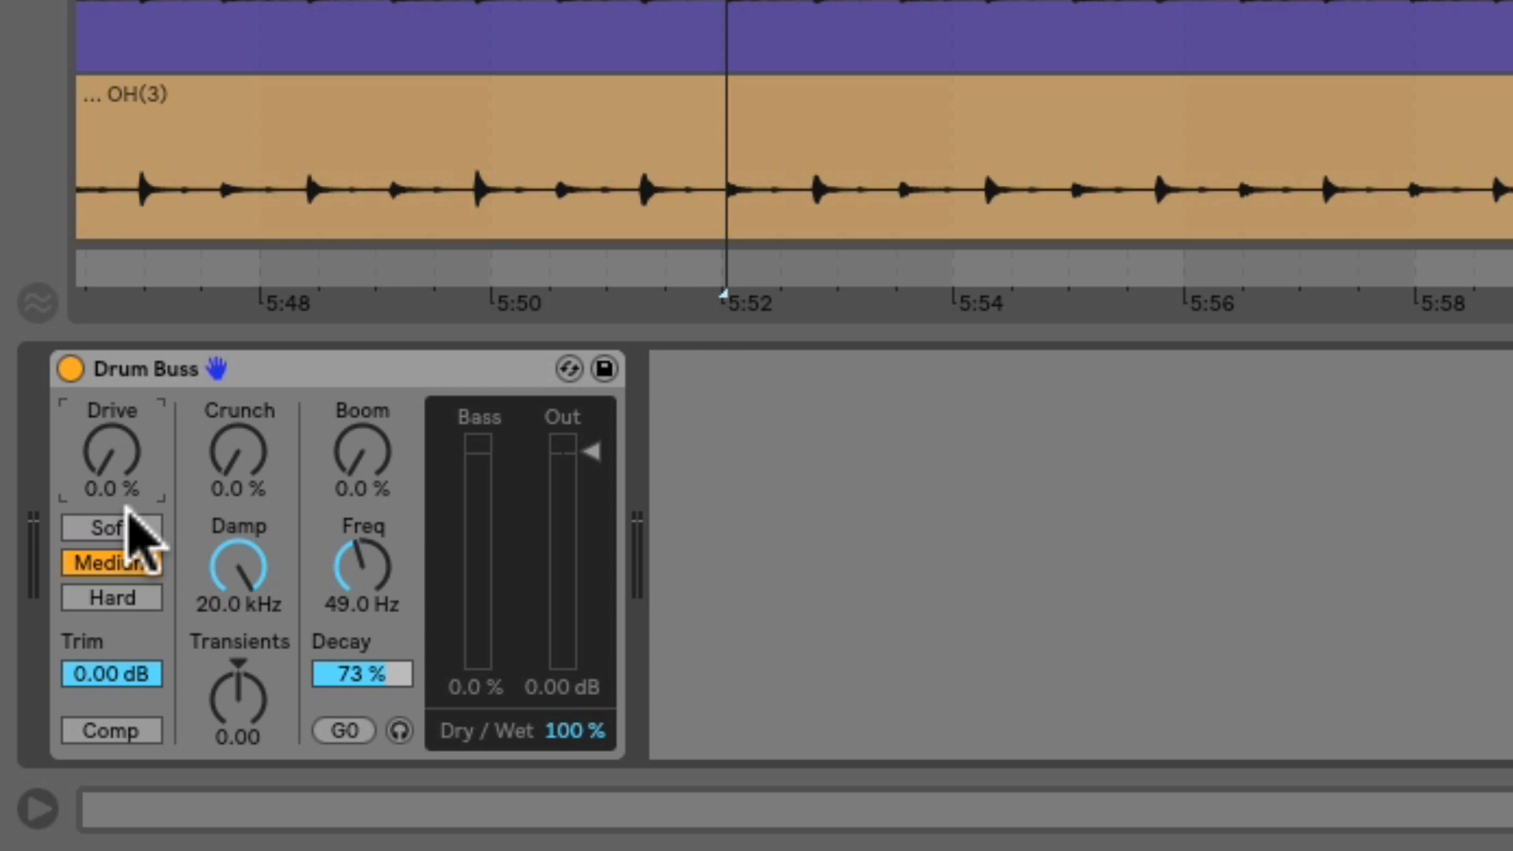
mouse_move(145, 491)
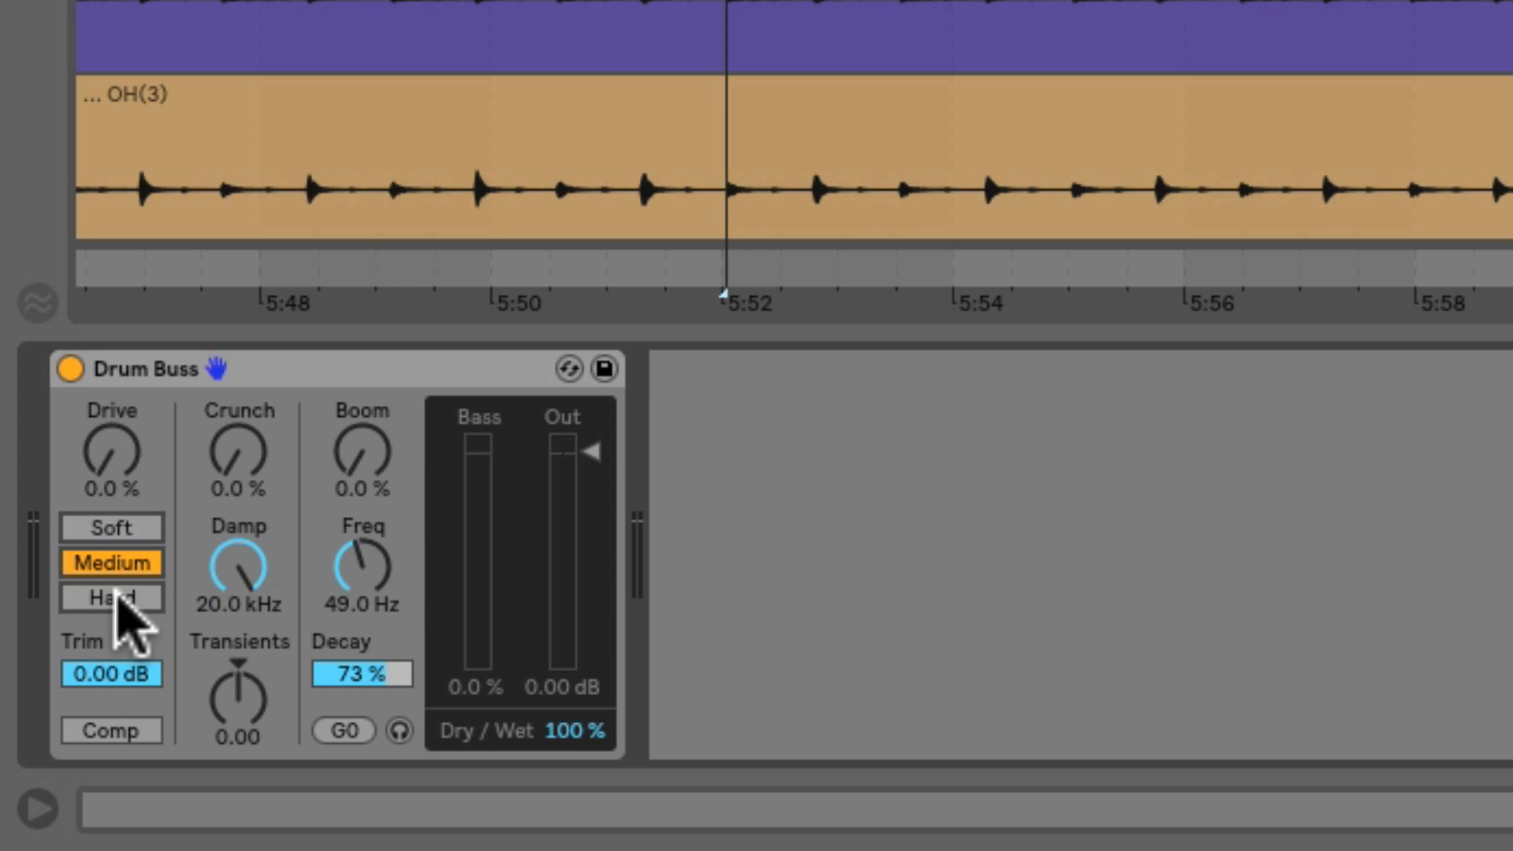
click(110, 597)
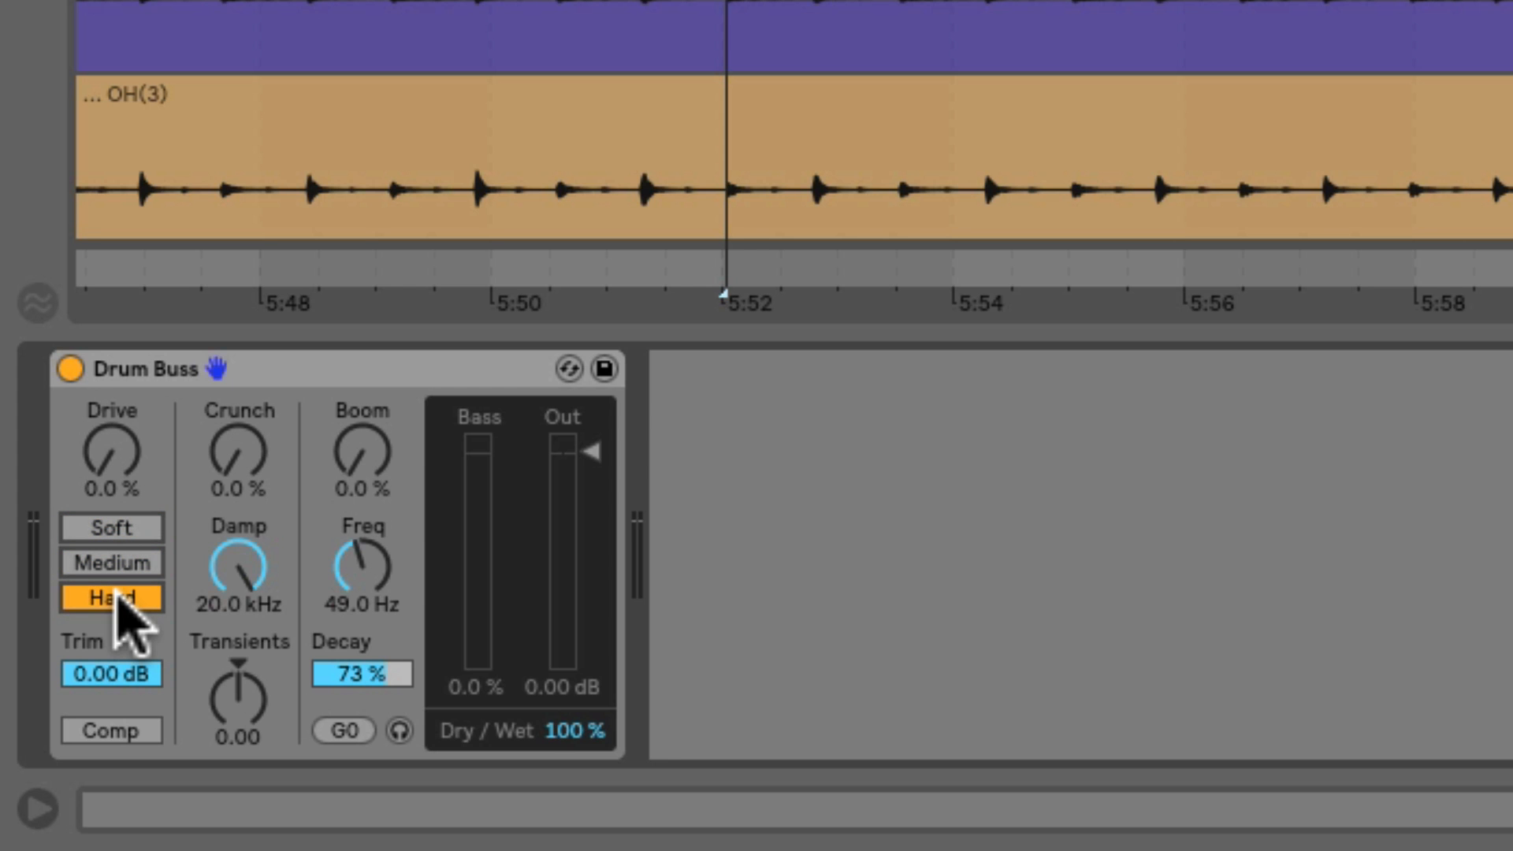
click(110, 527)
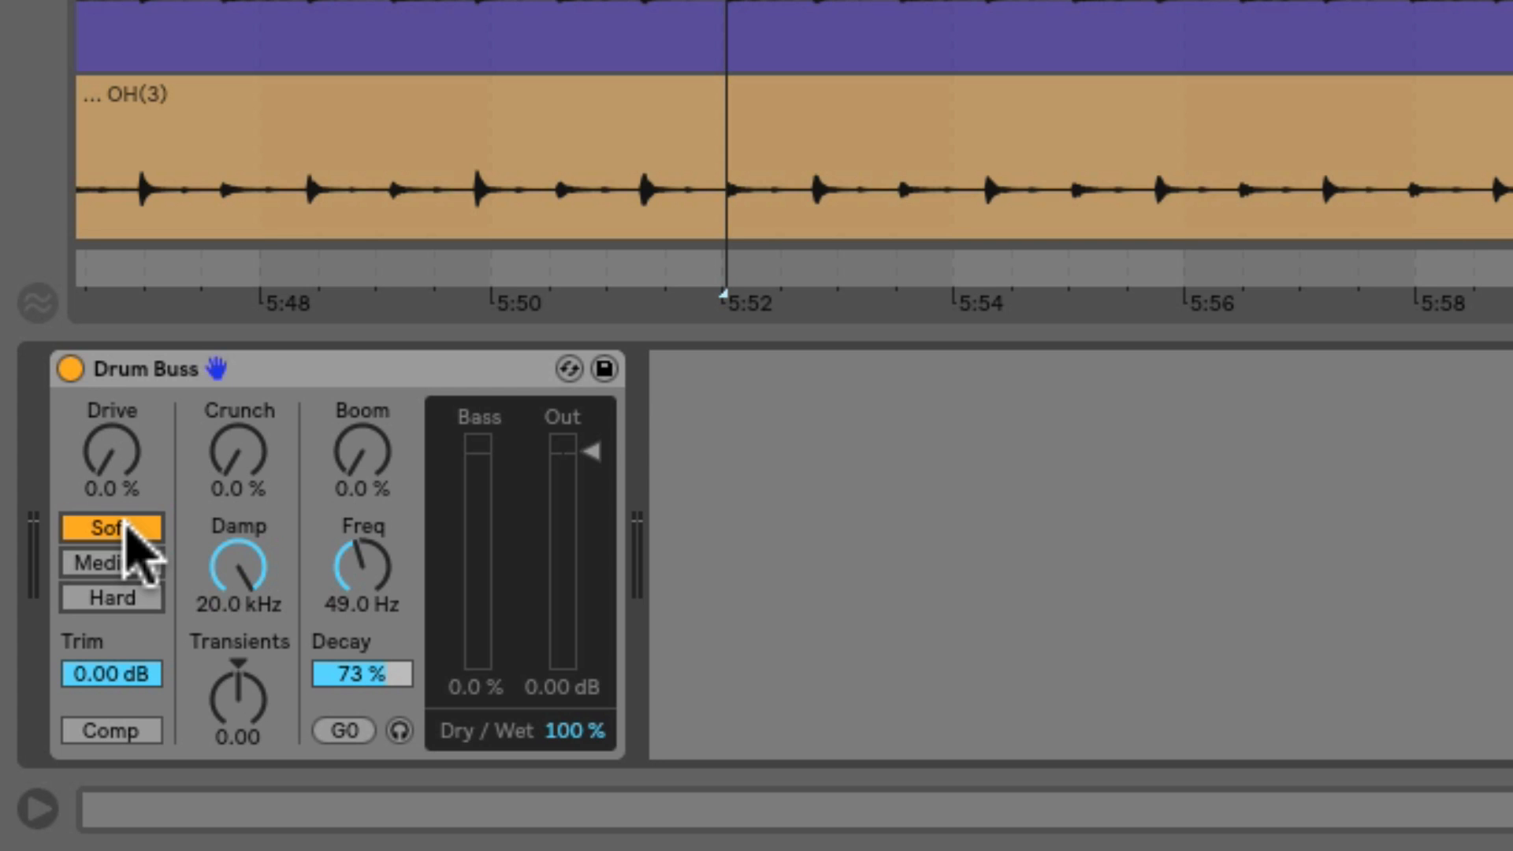
click(110, 562)
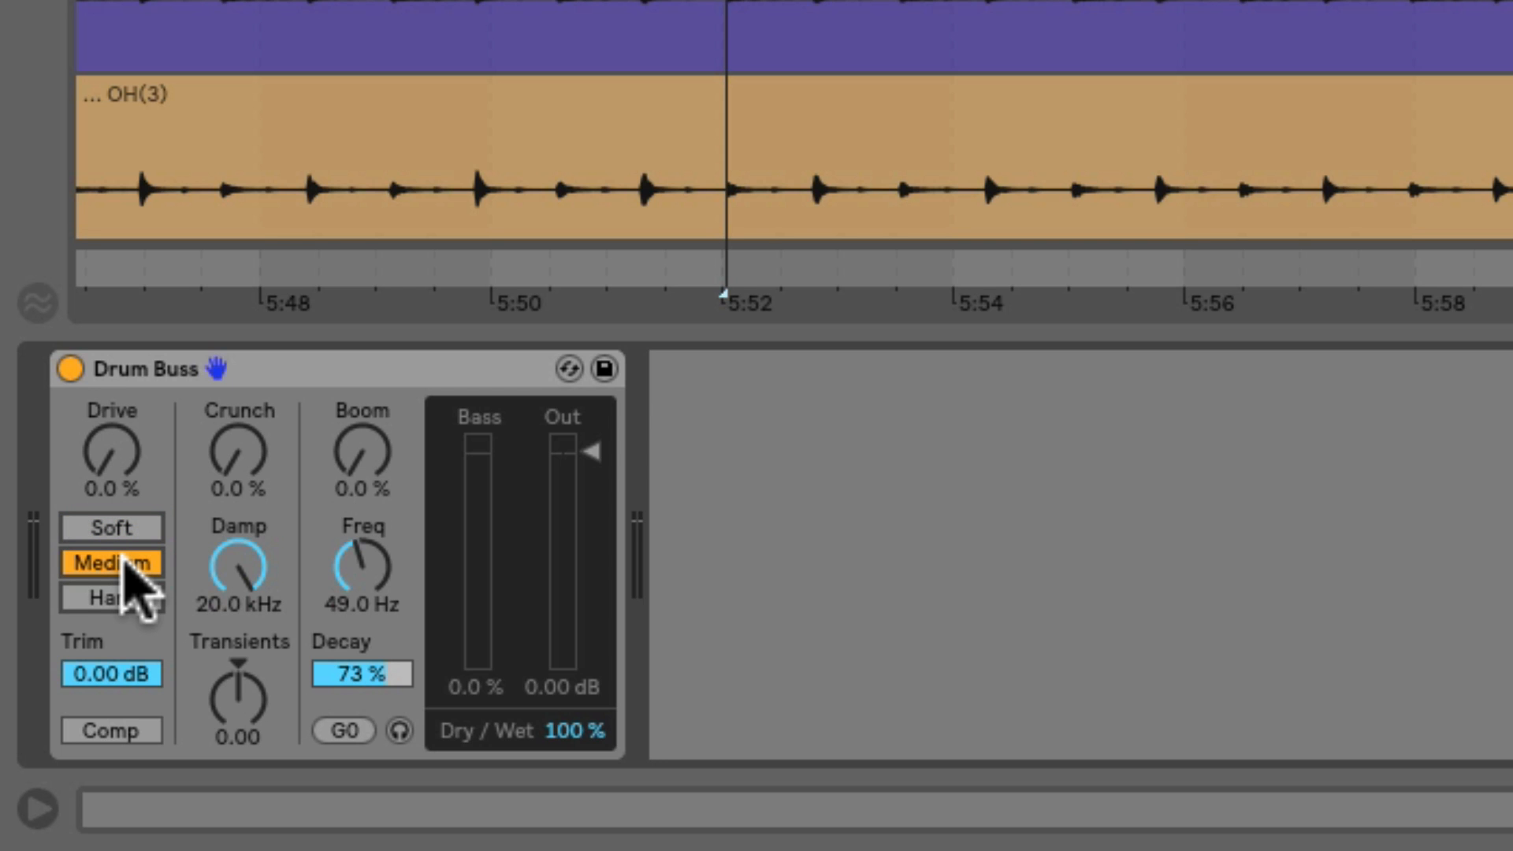
click(111, 596)
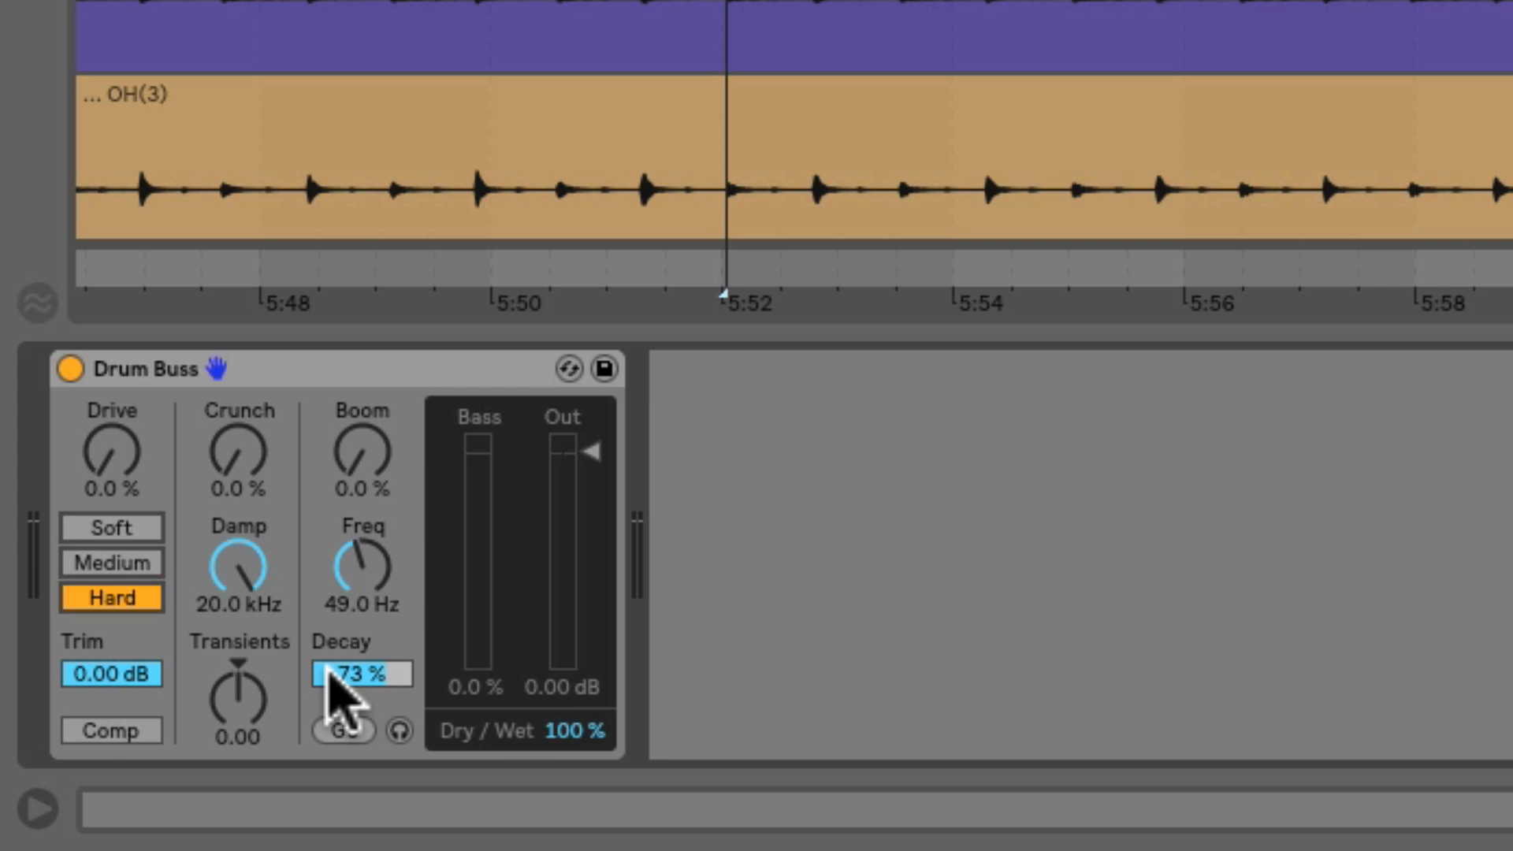
mouse_move(72, 541)
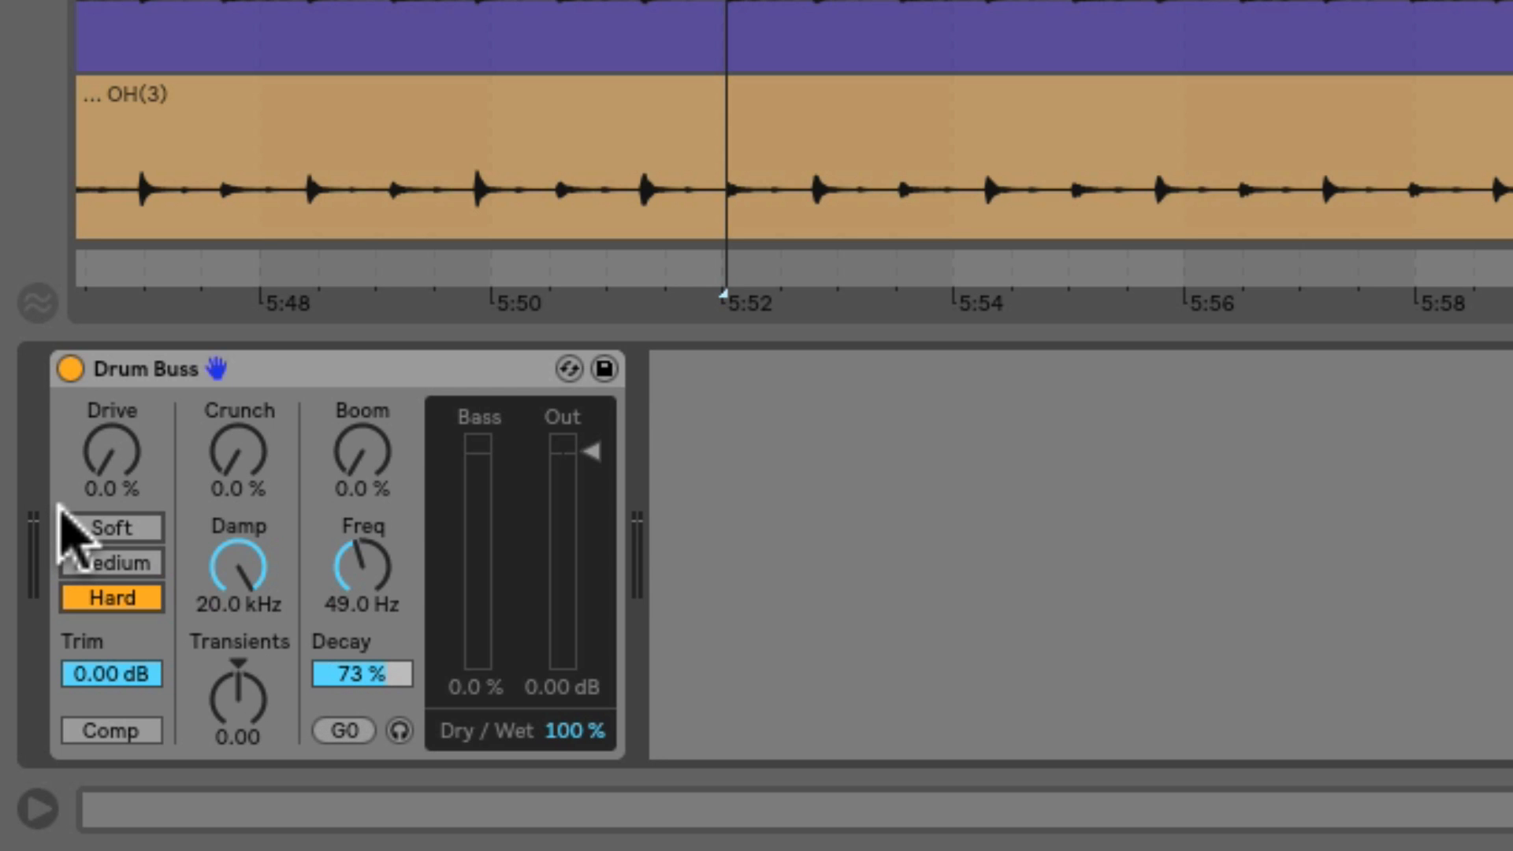
mouse_move(106, 448)
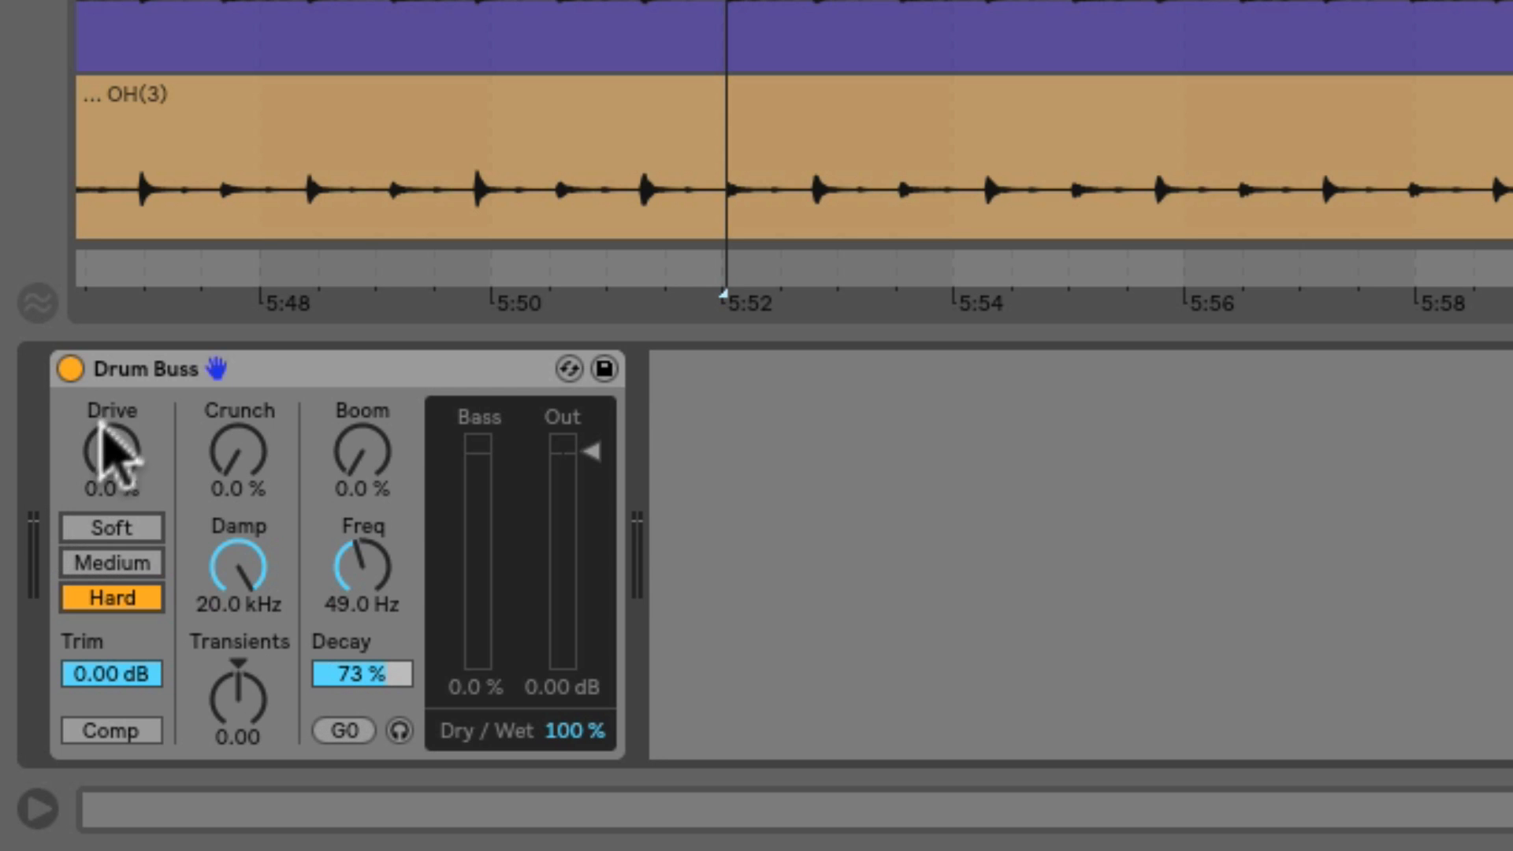
mouse_move(121, 521)
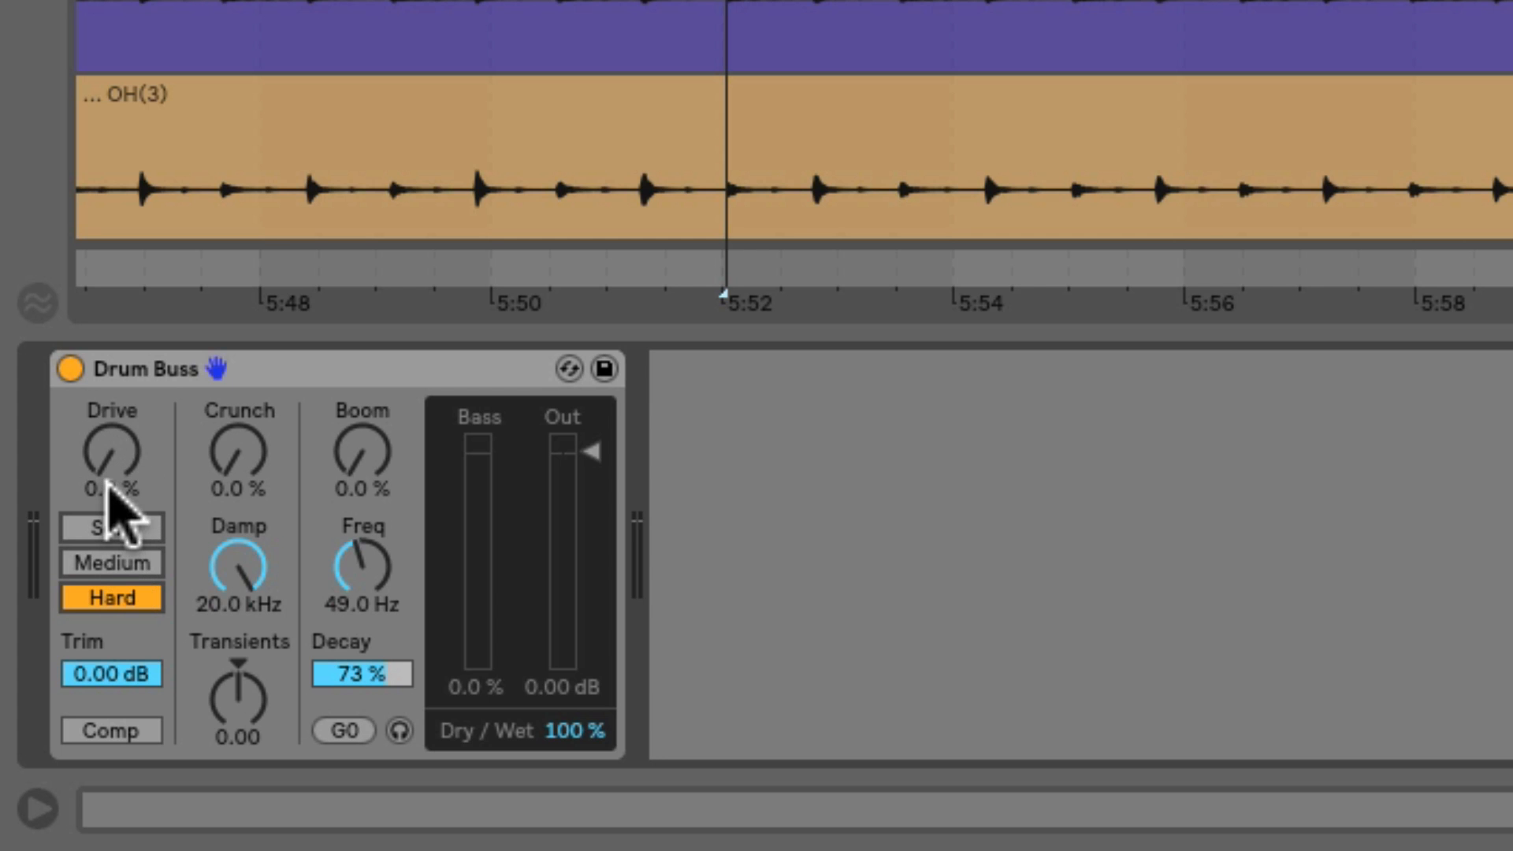
Step: Compare Soft, Medium, Hard and Medium distortion characters, ending on Soft
click(111, 528)
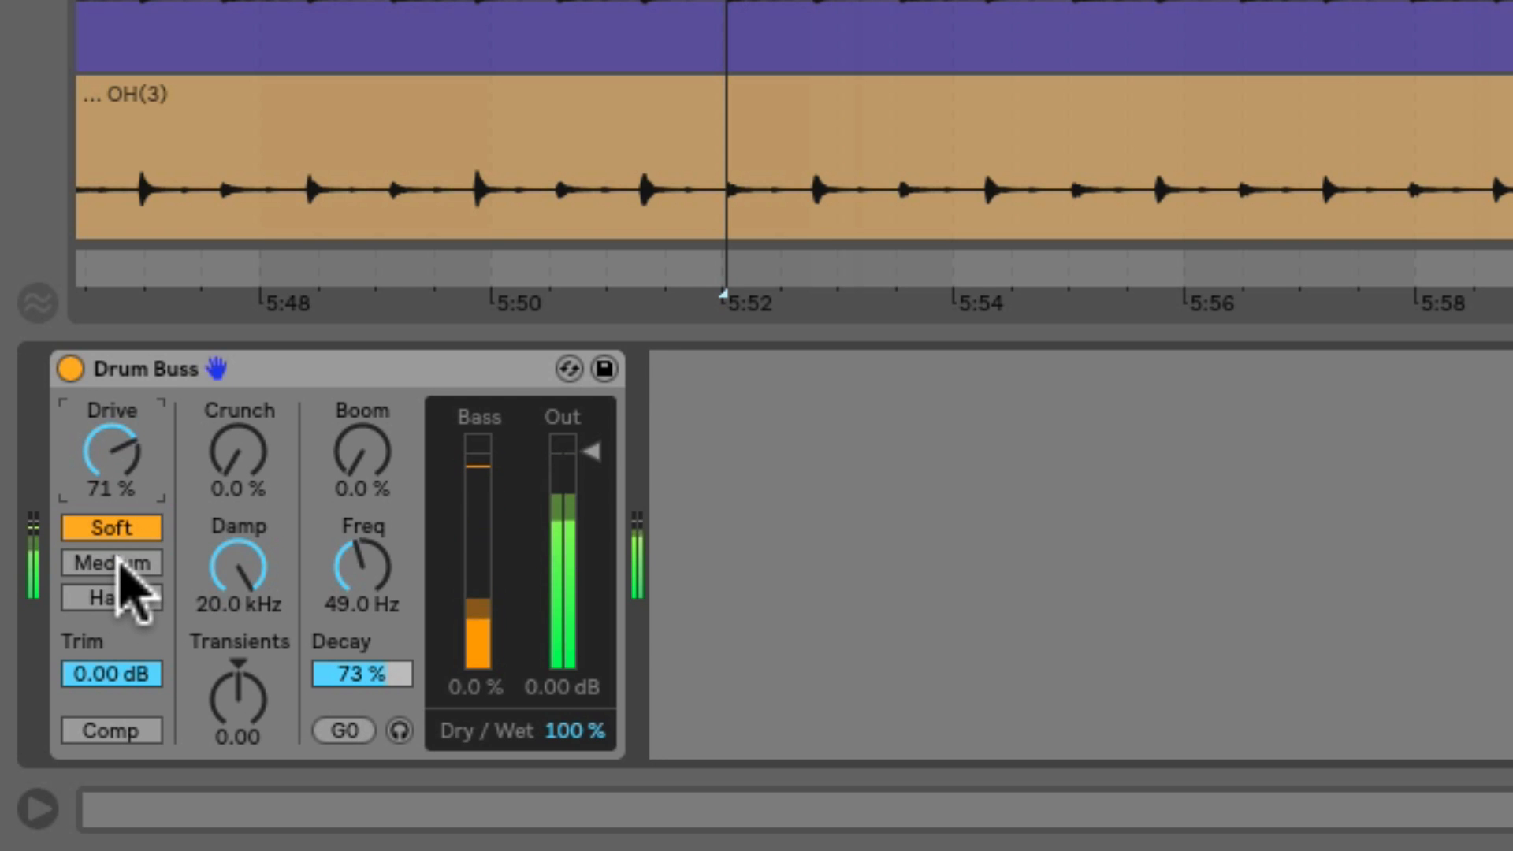
click(110, 562)
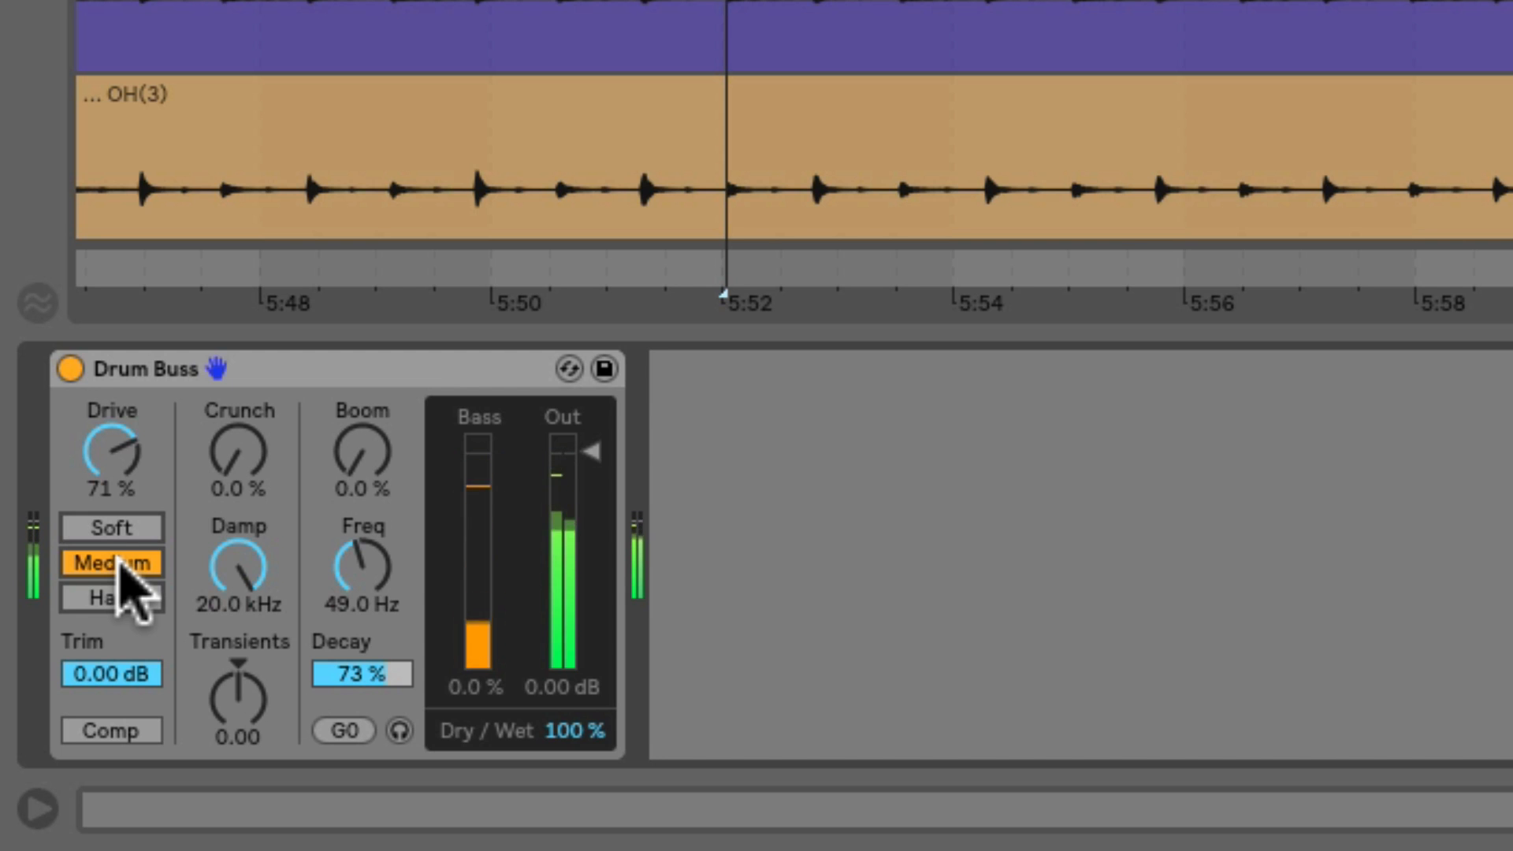
click(111, 597)
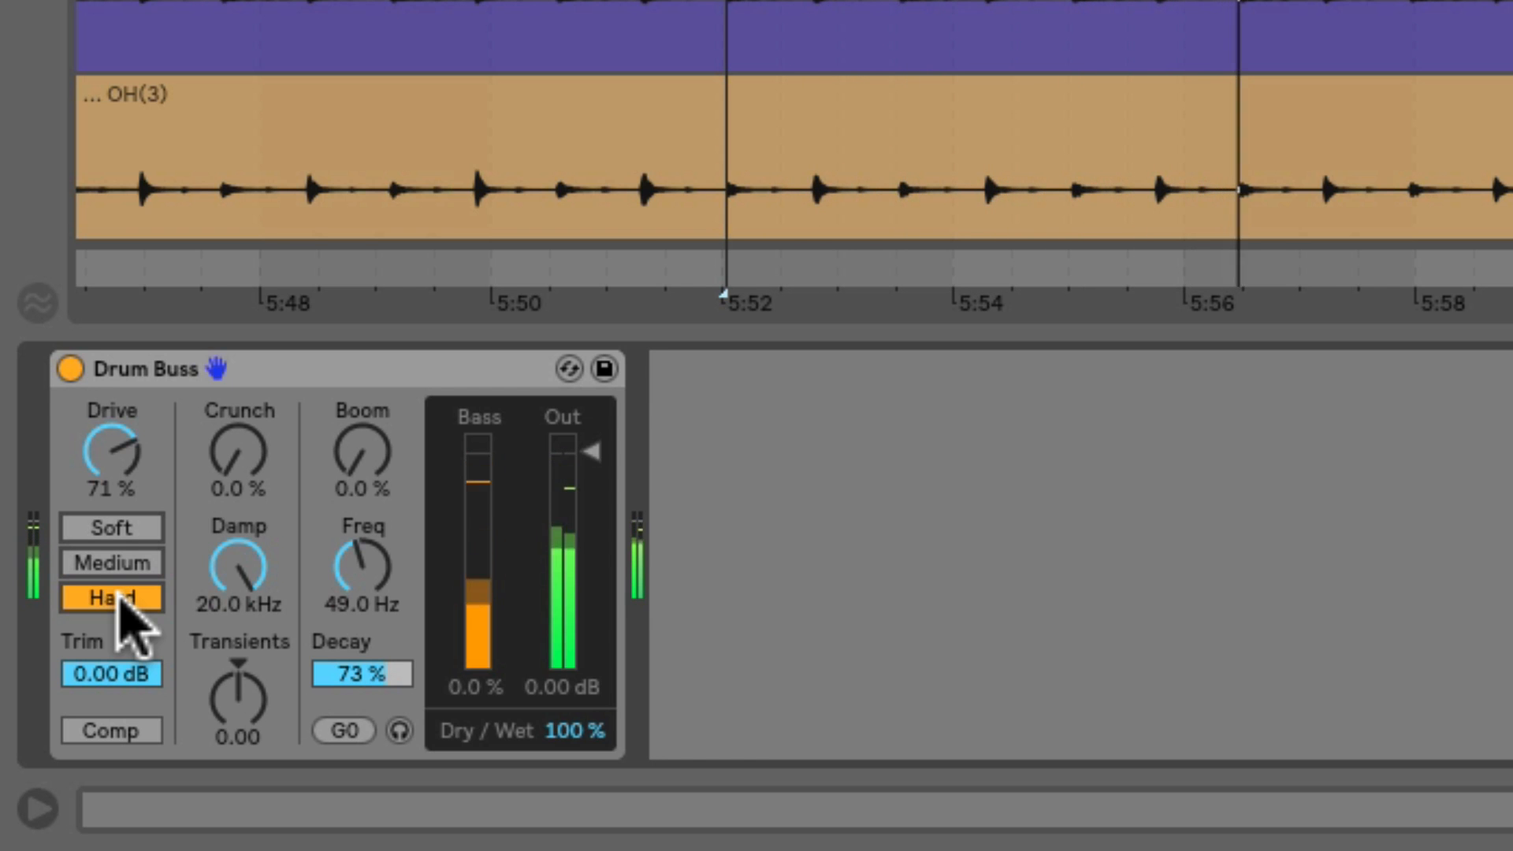
click(111, 563)
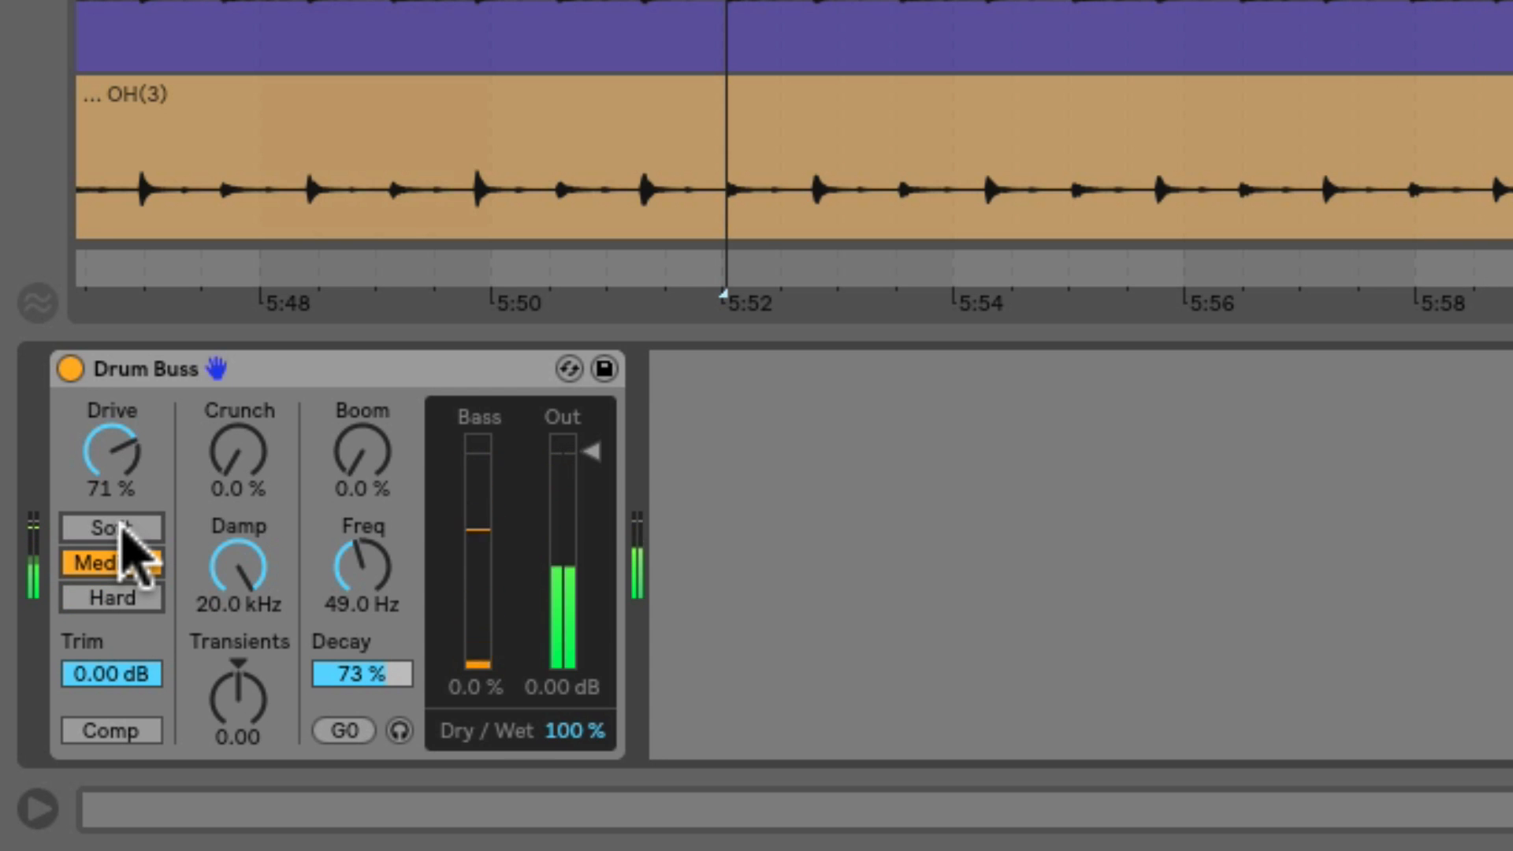
click(111, 528)
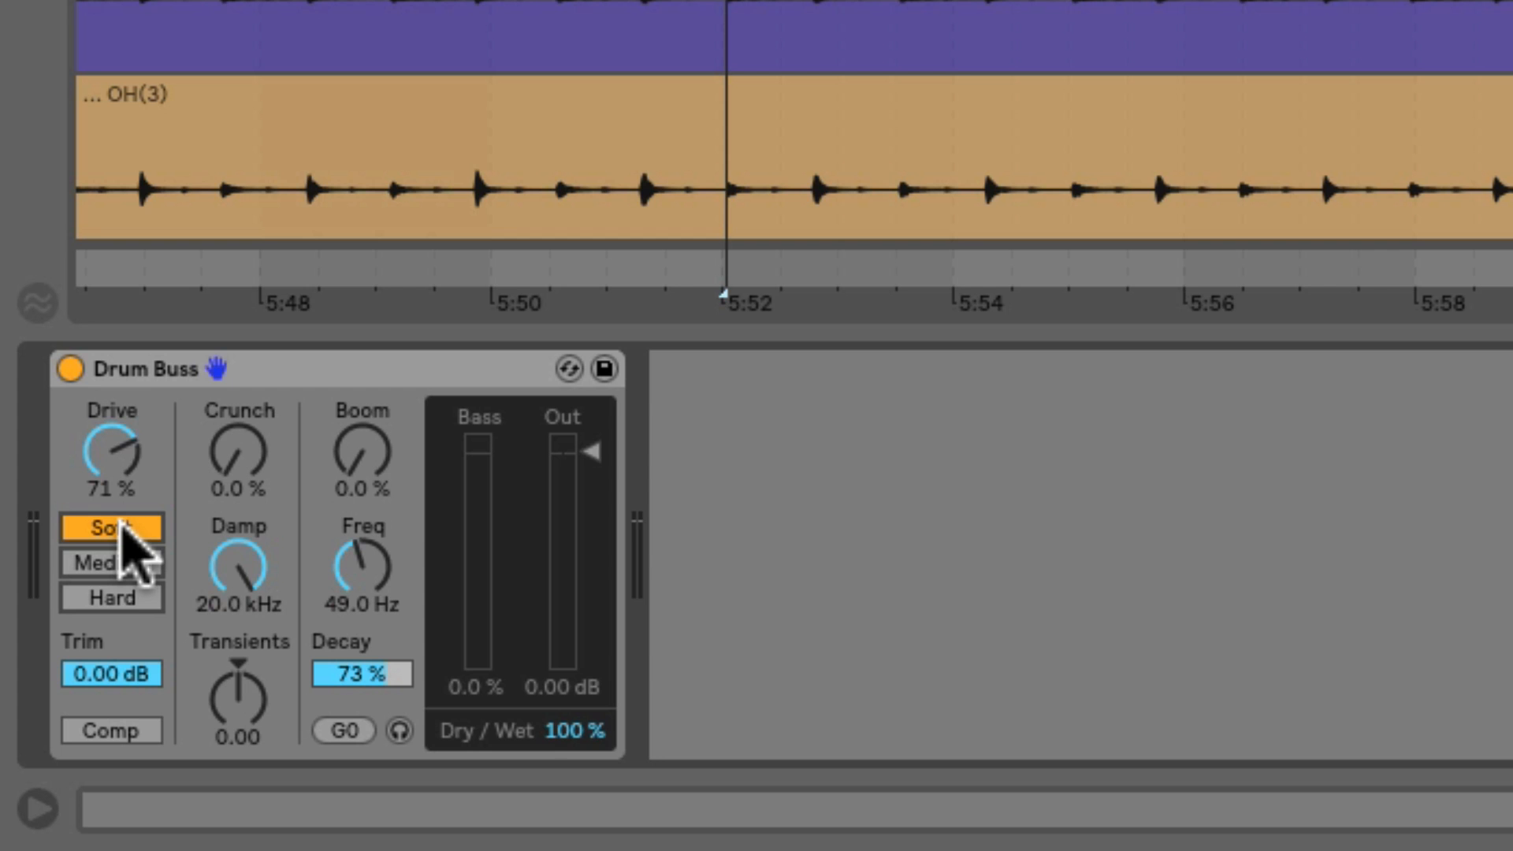
mouse_move(134, 627)
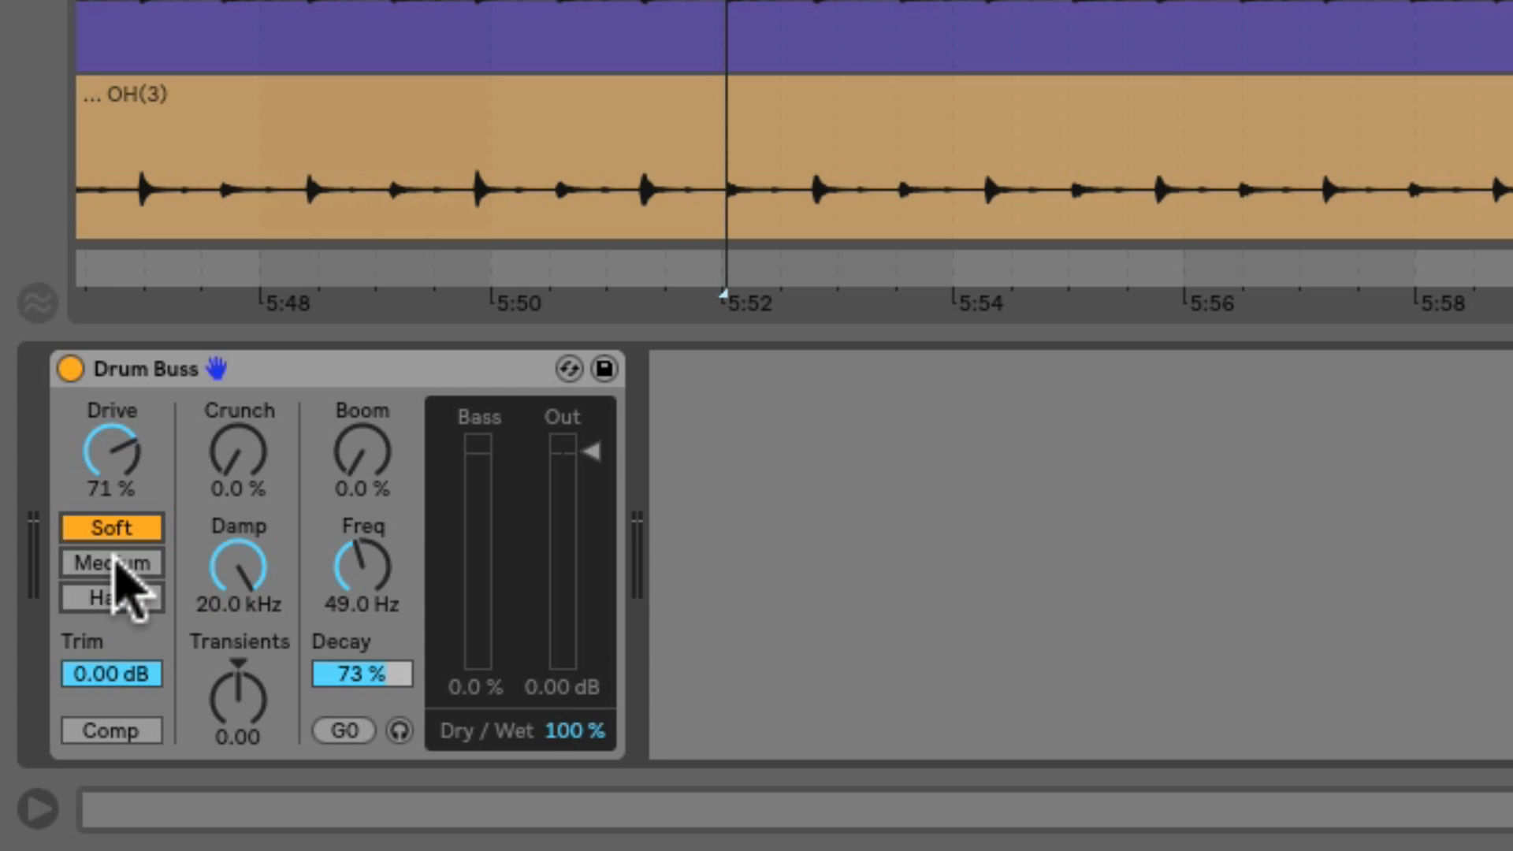
Step: Settle on the Medium distortion character in Drum Buss
click(111, 562)
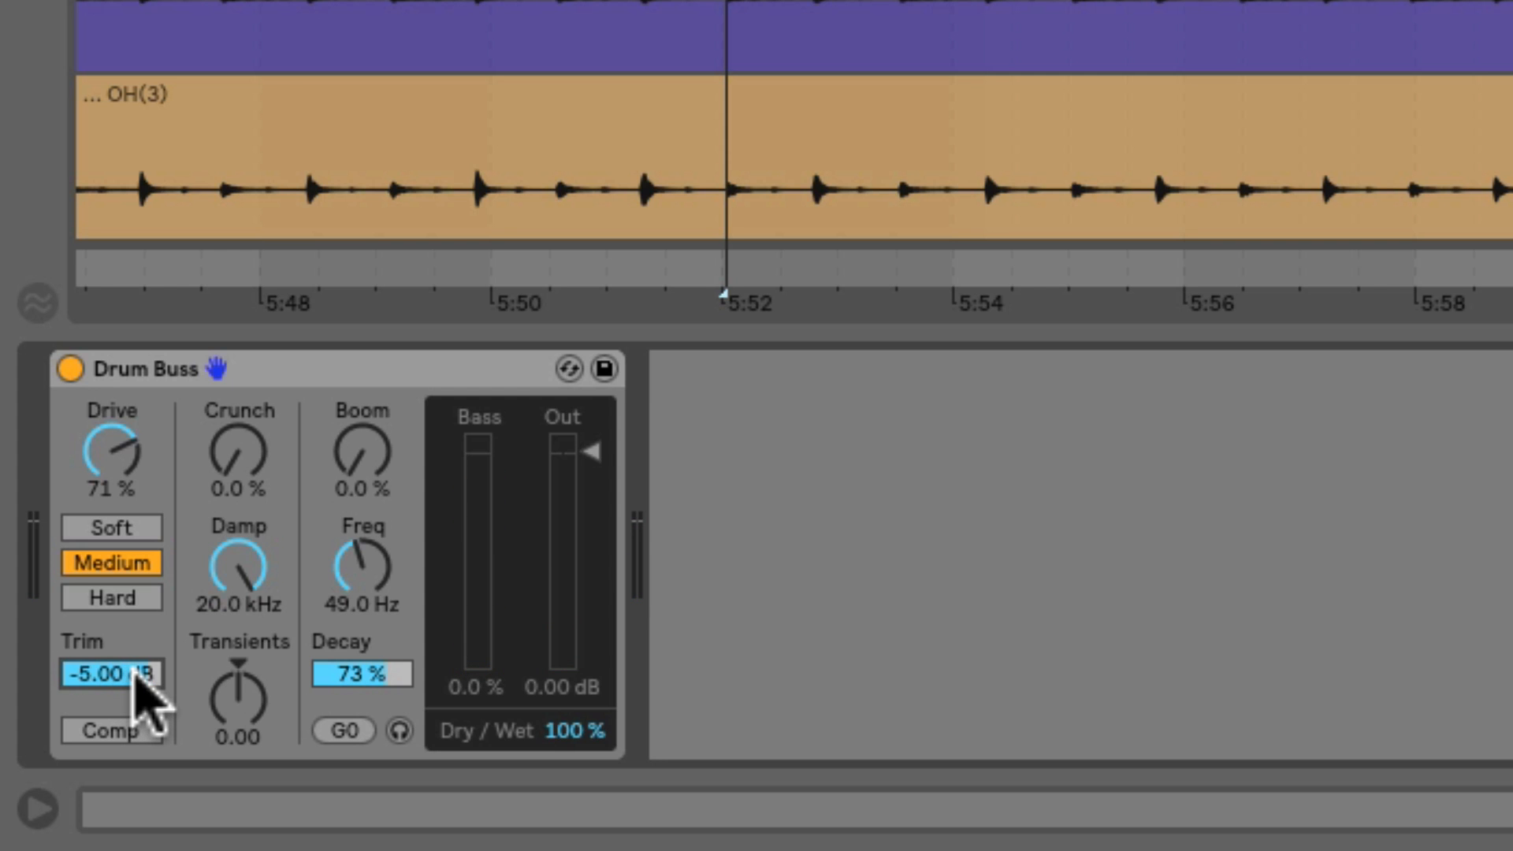
mouse_move(145, 569)
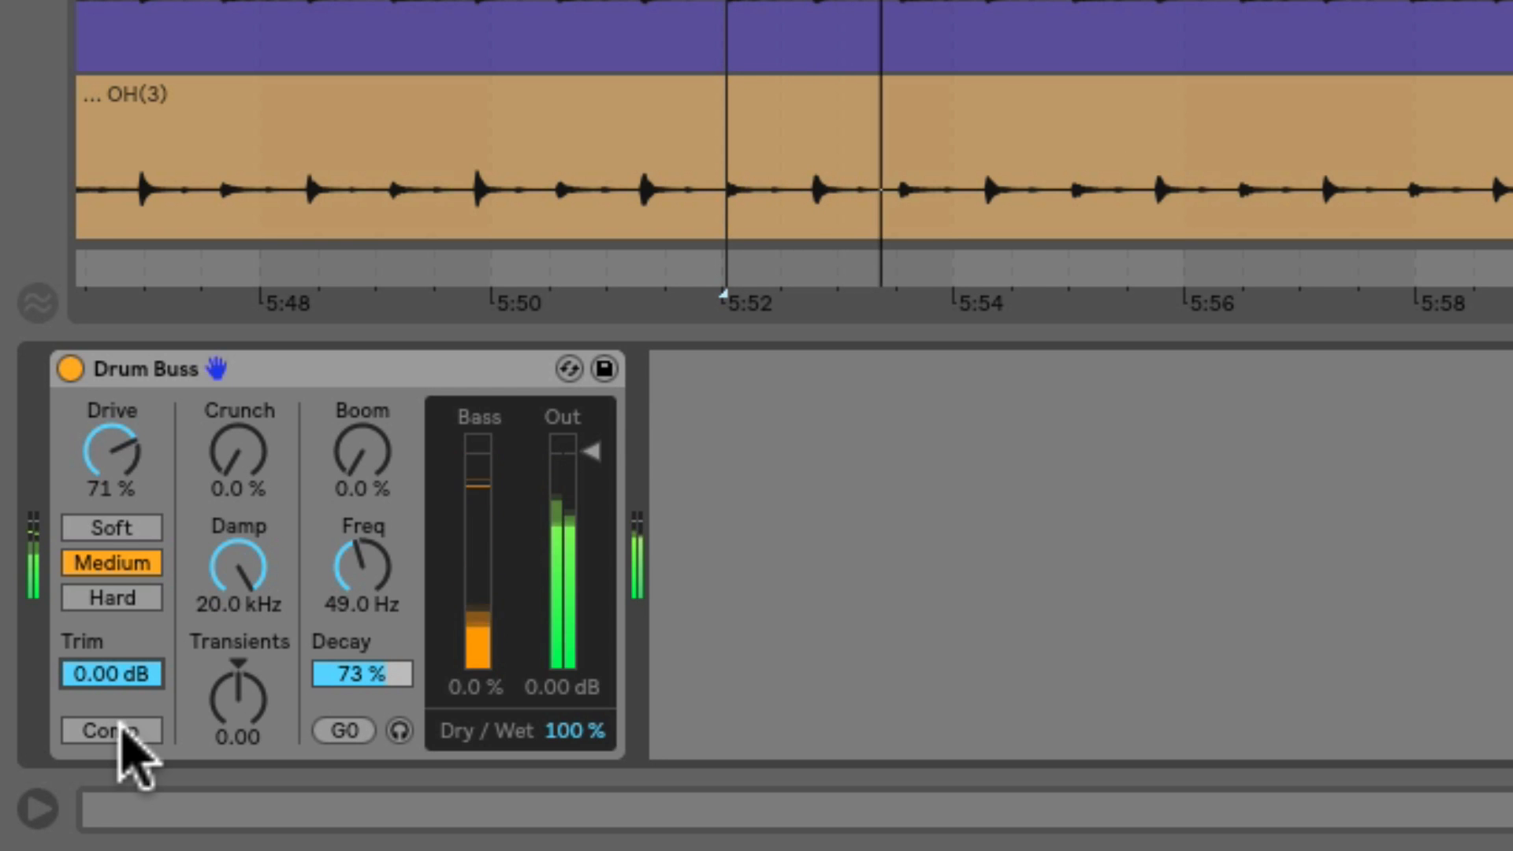
click(111, 731)
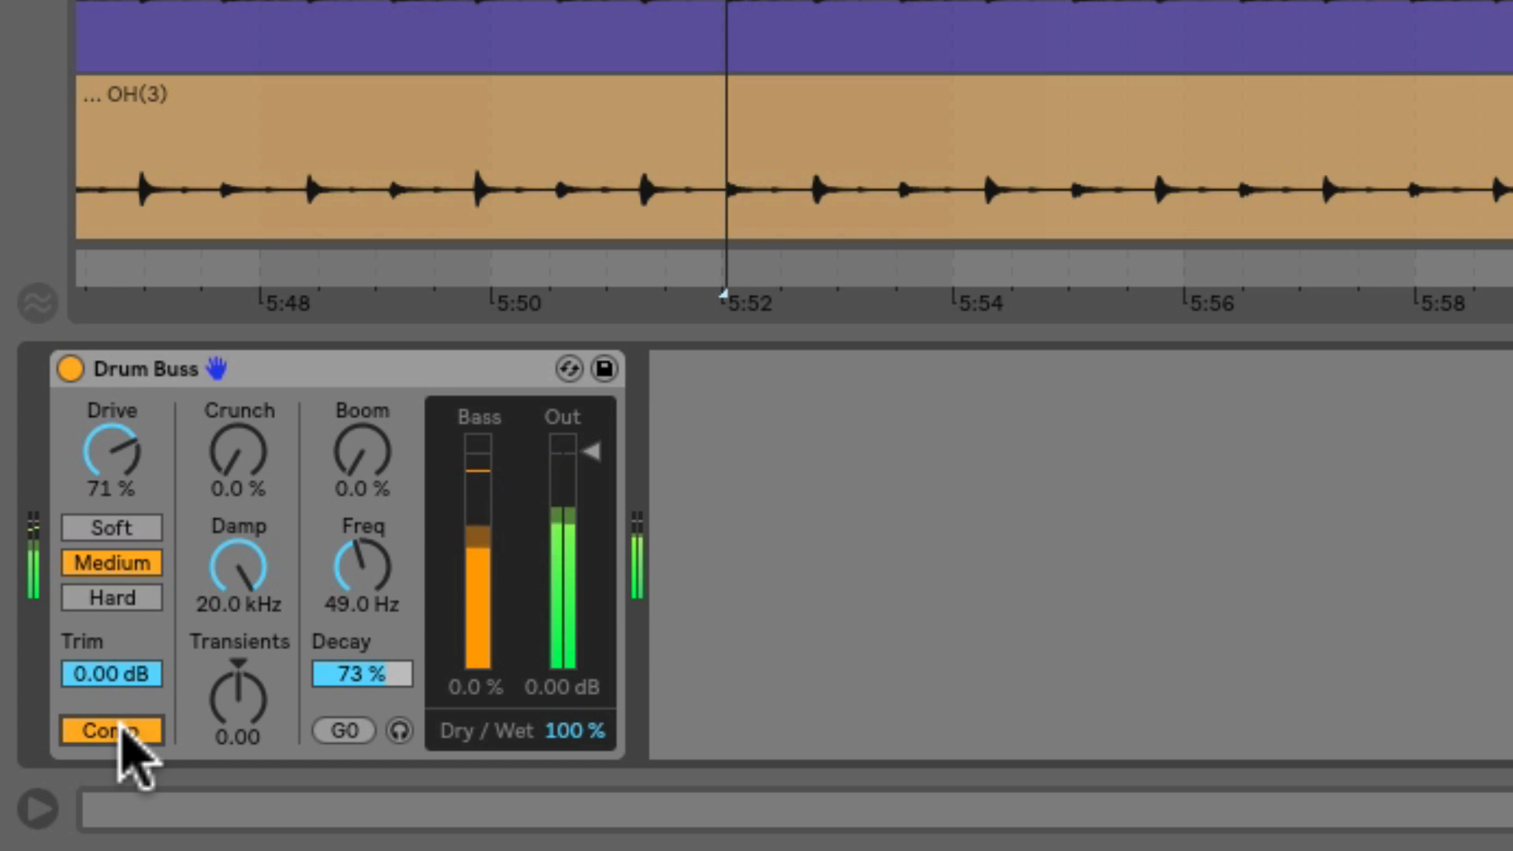
click(110, 730)
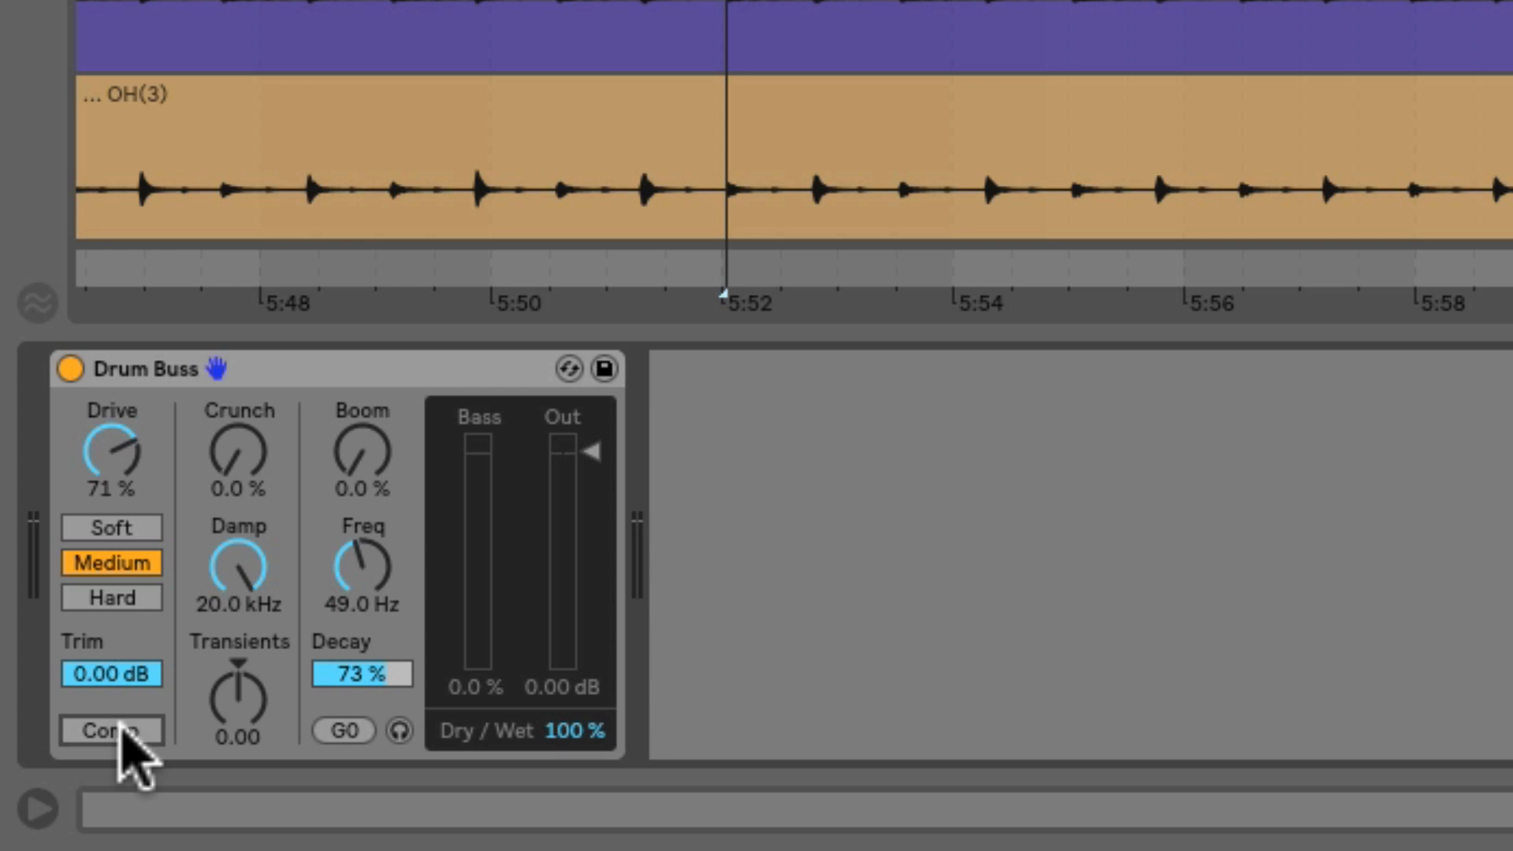
mouse_move(299, 739)
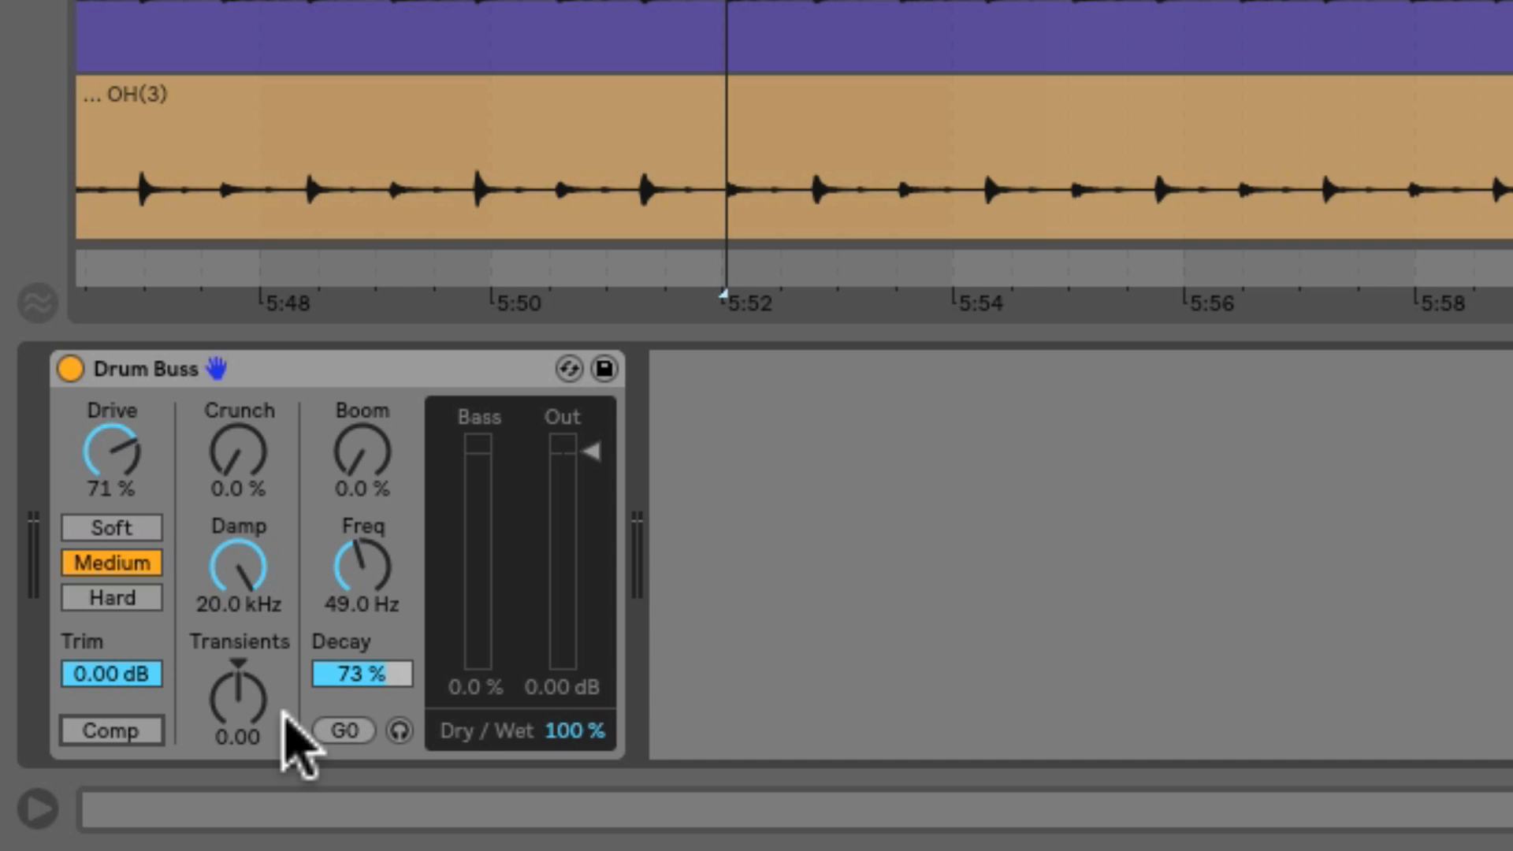
mouse_move(260, 482)
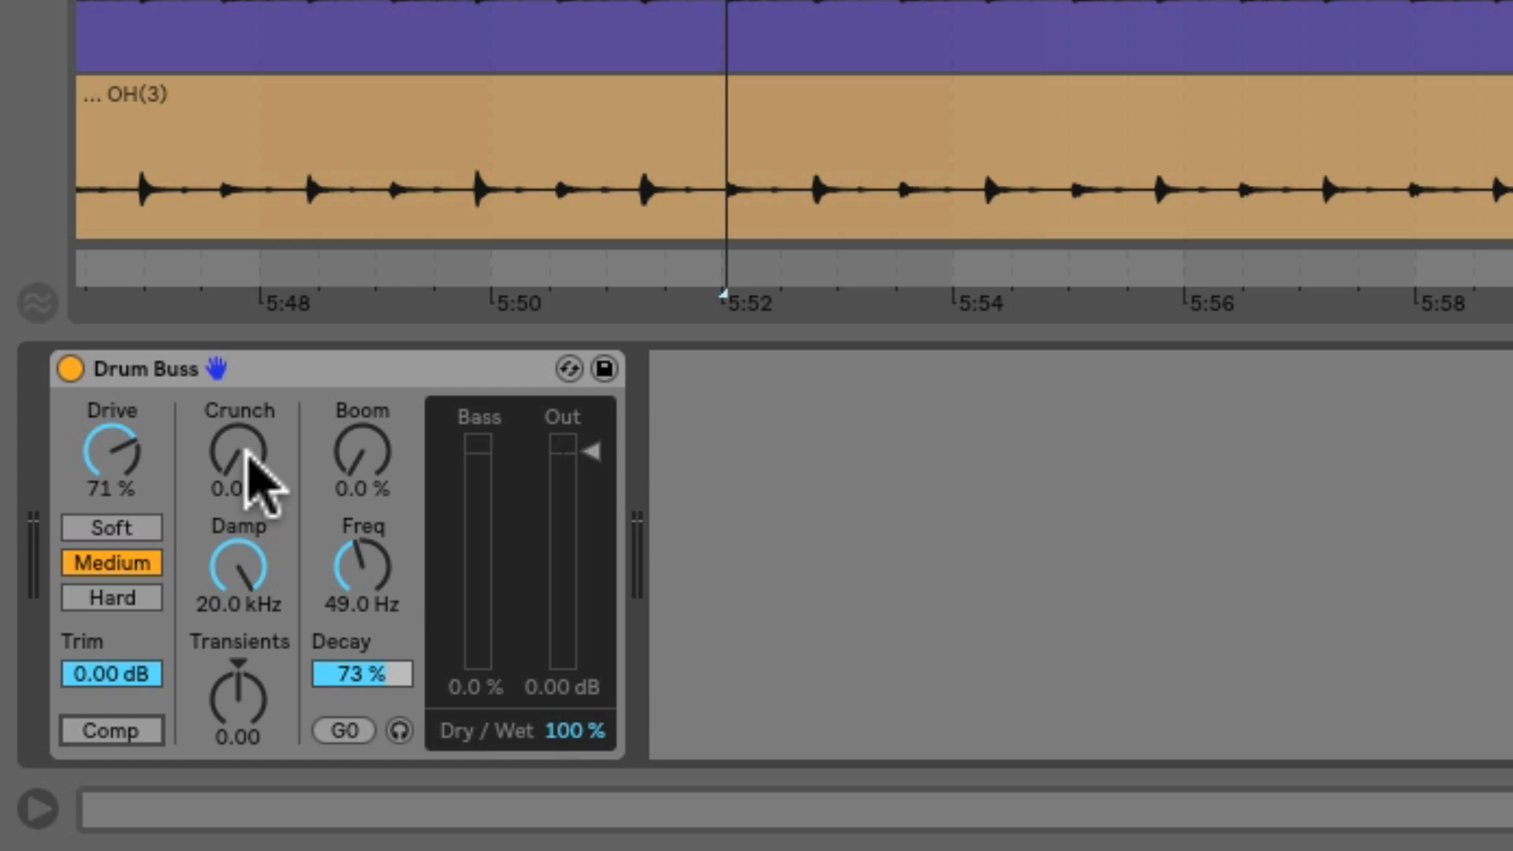
mouse_move(267, 603)
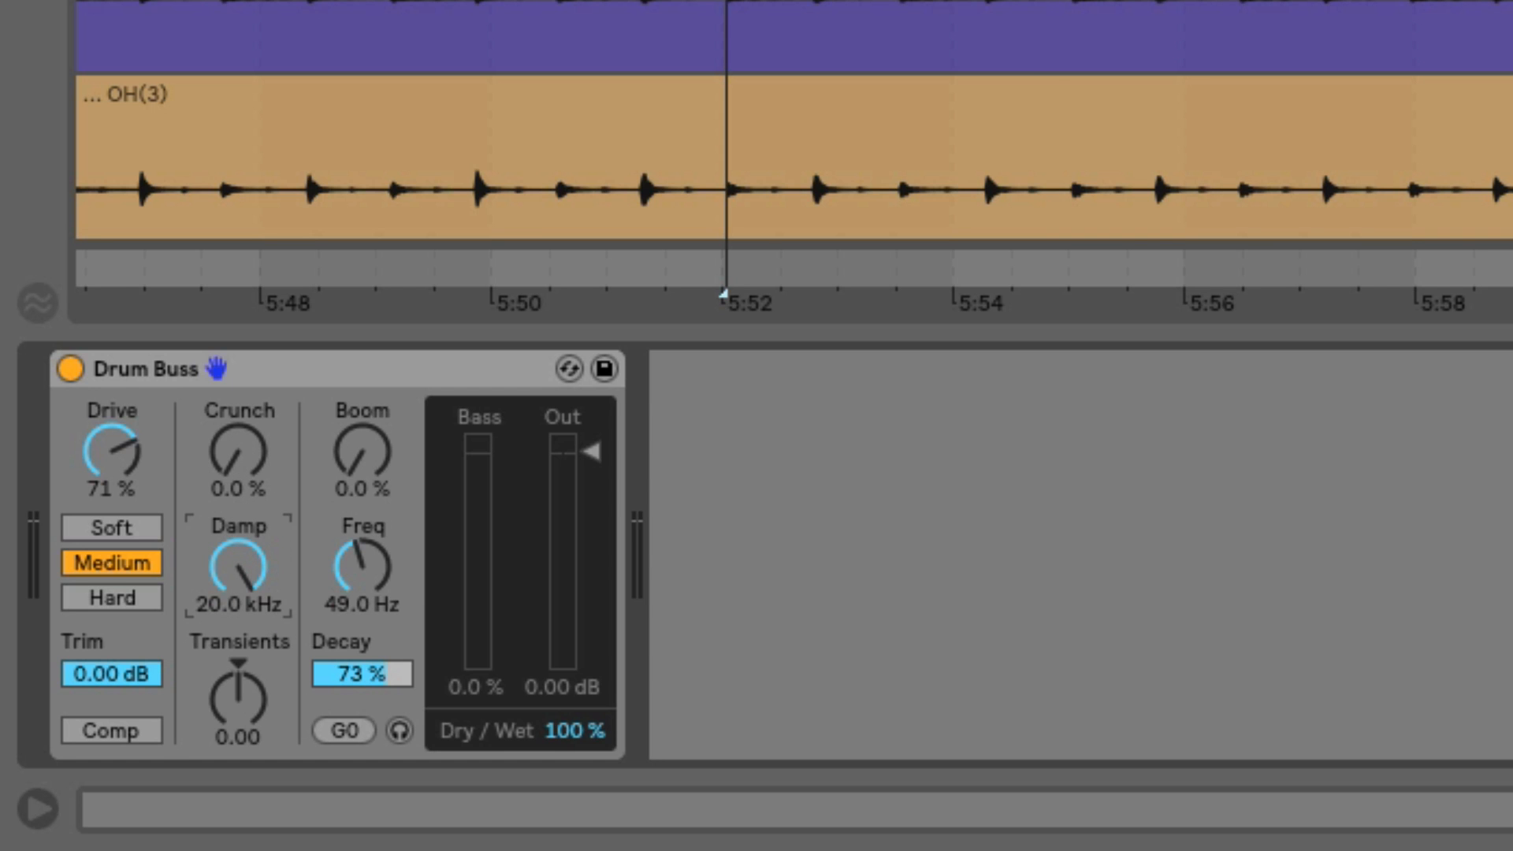
mouse_move(254, 579)
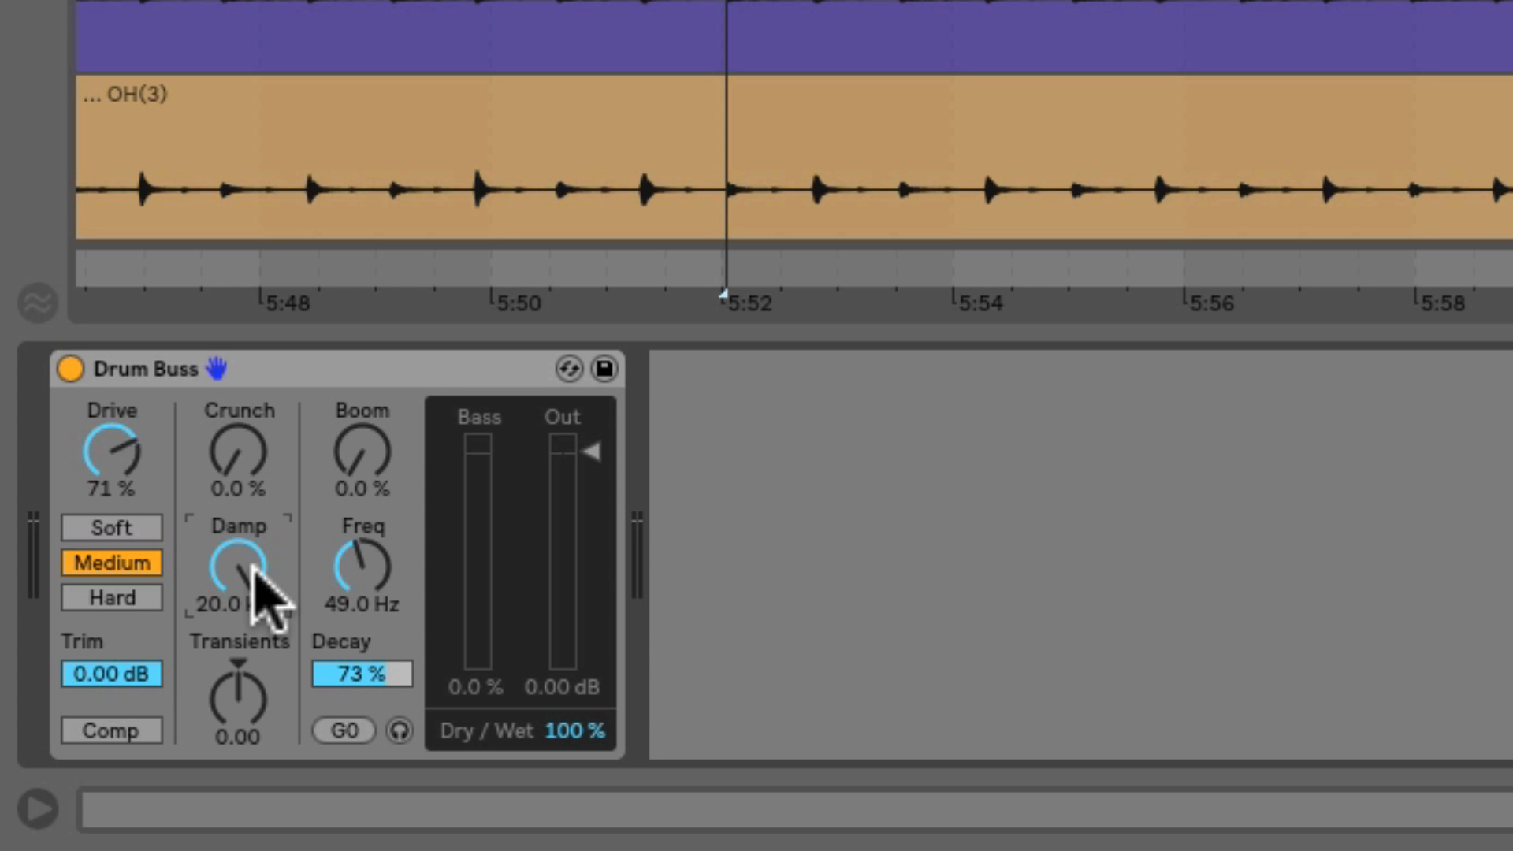
mouse_move(270, 733)
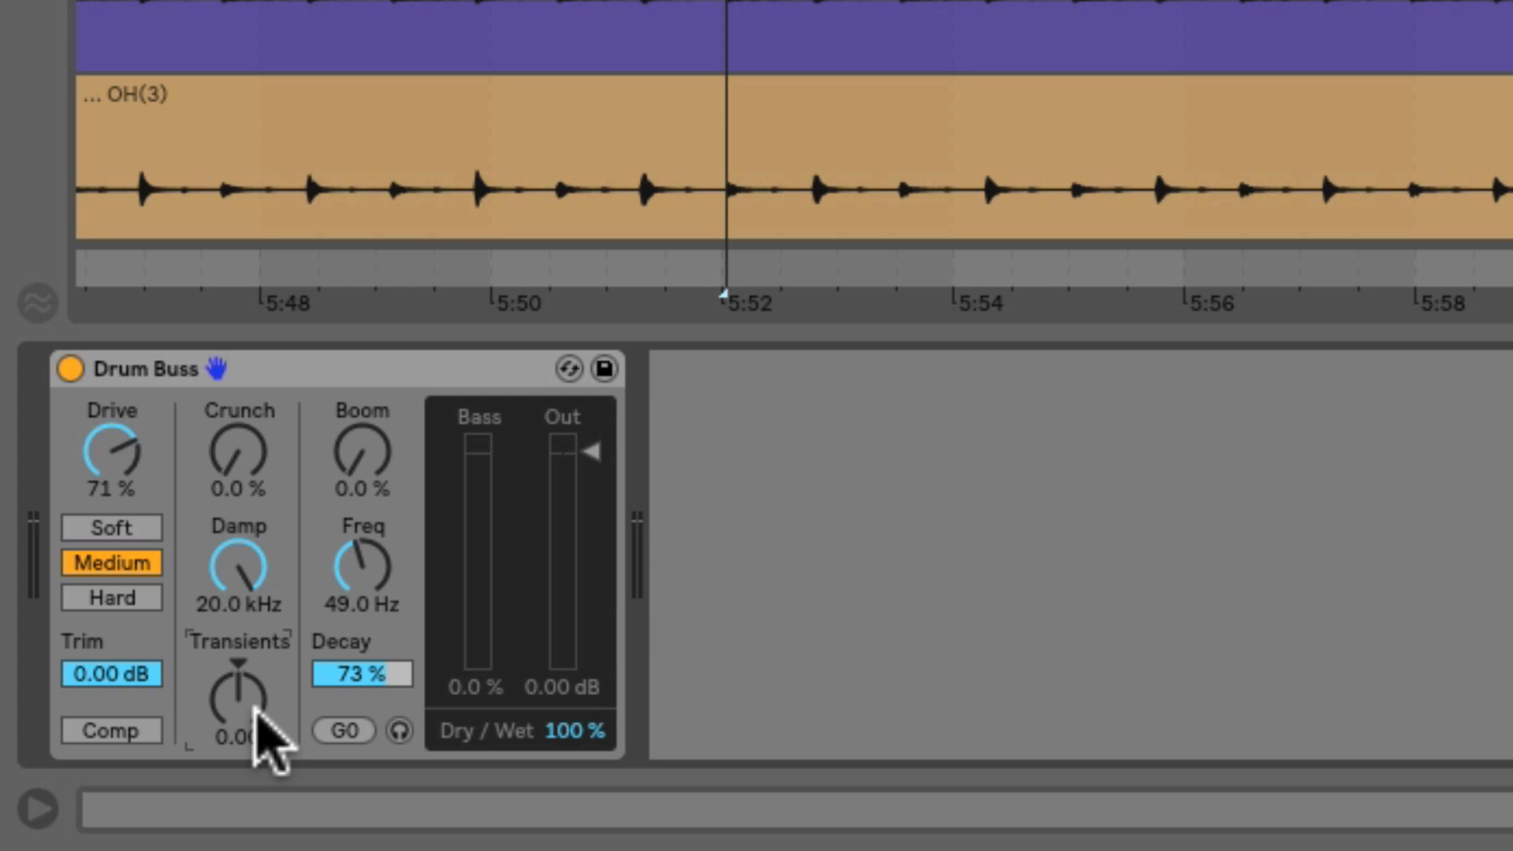
mouse_move(275, 714)
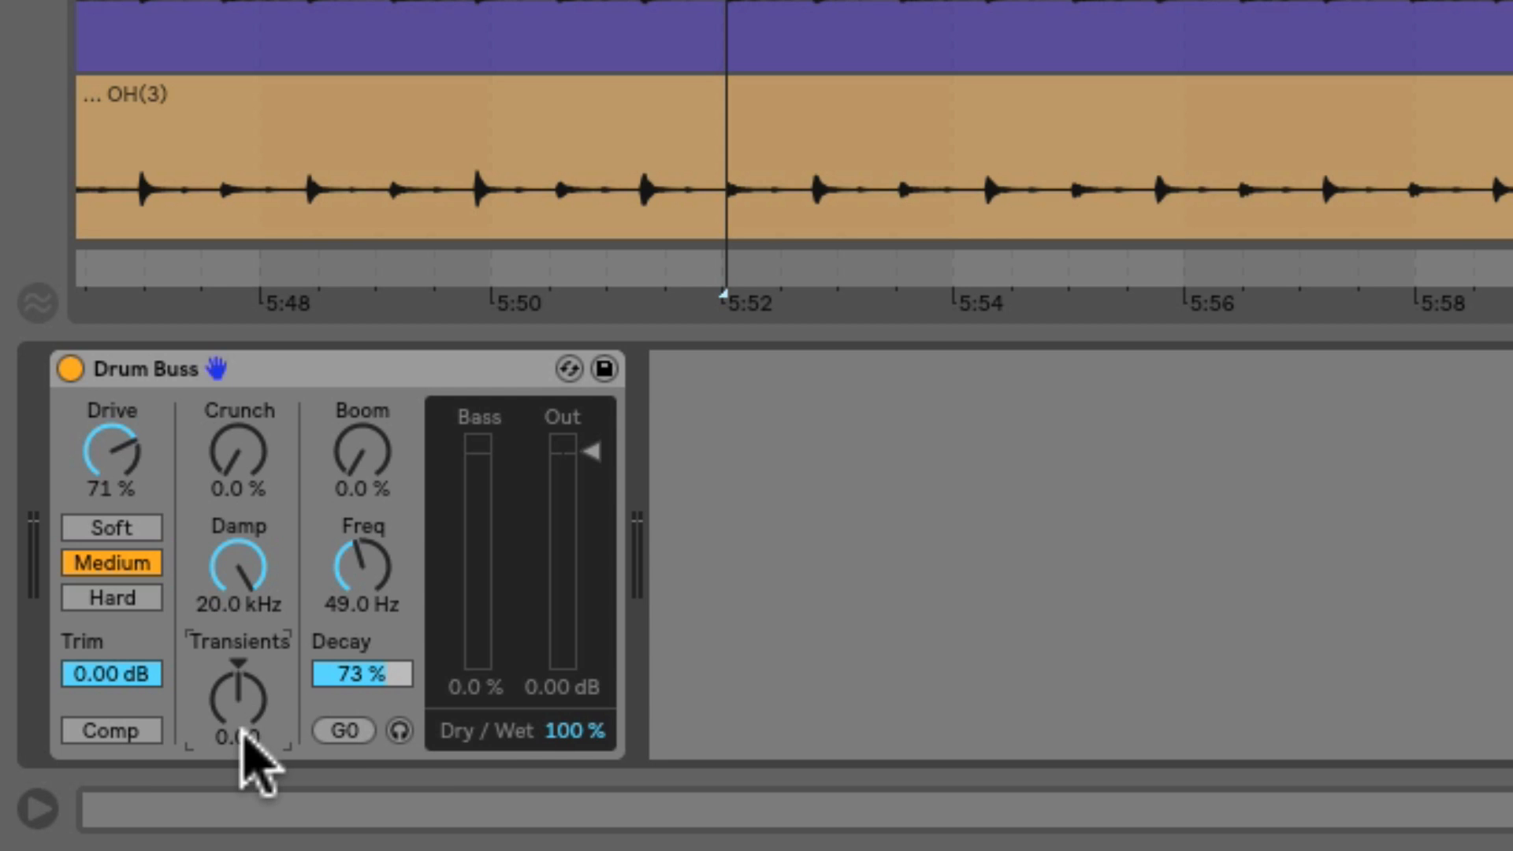
mouse_move(270, 728)
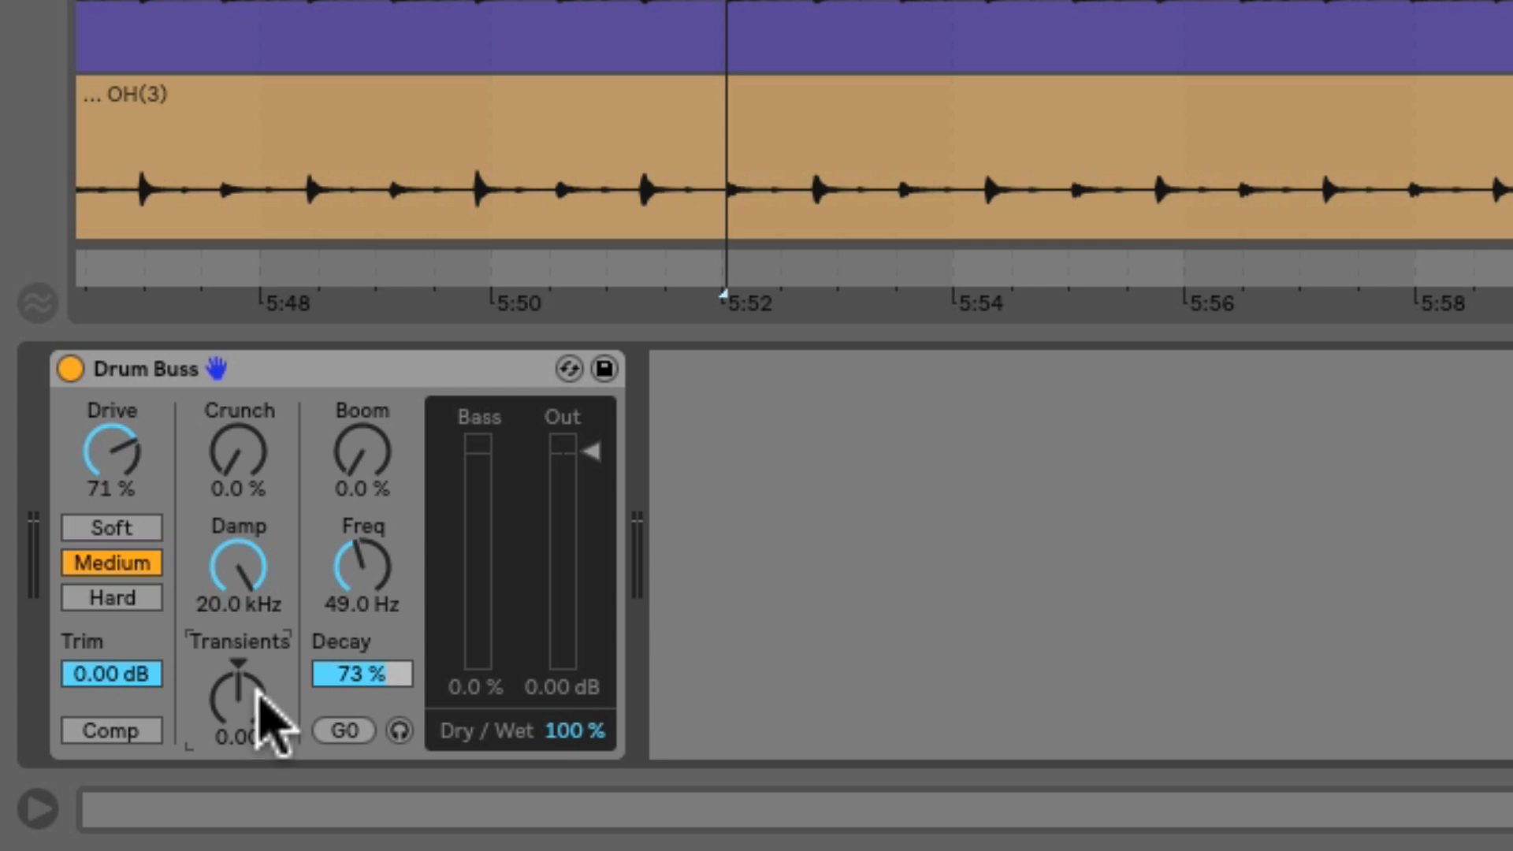
mouse_move(265, 718)
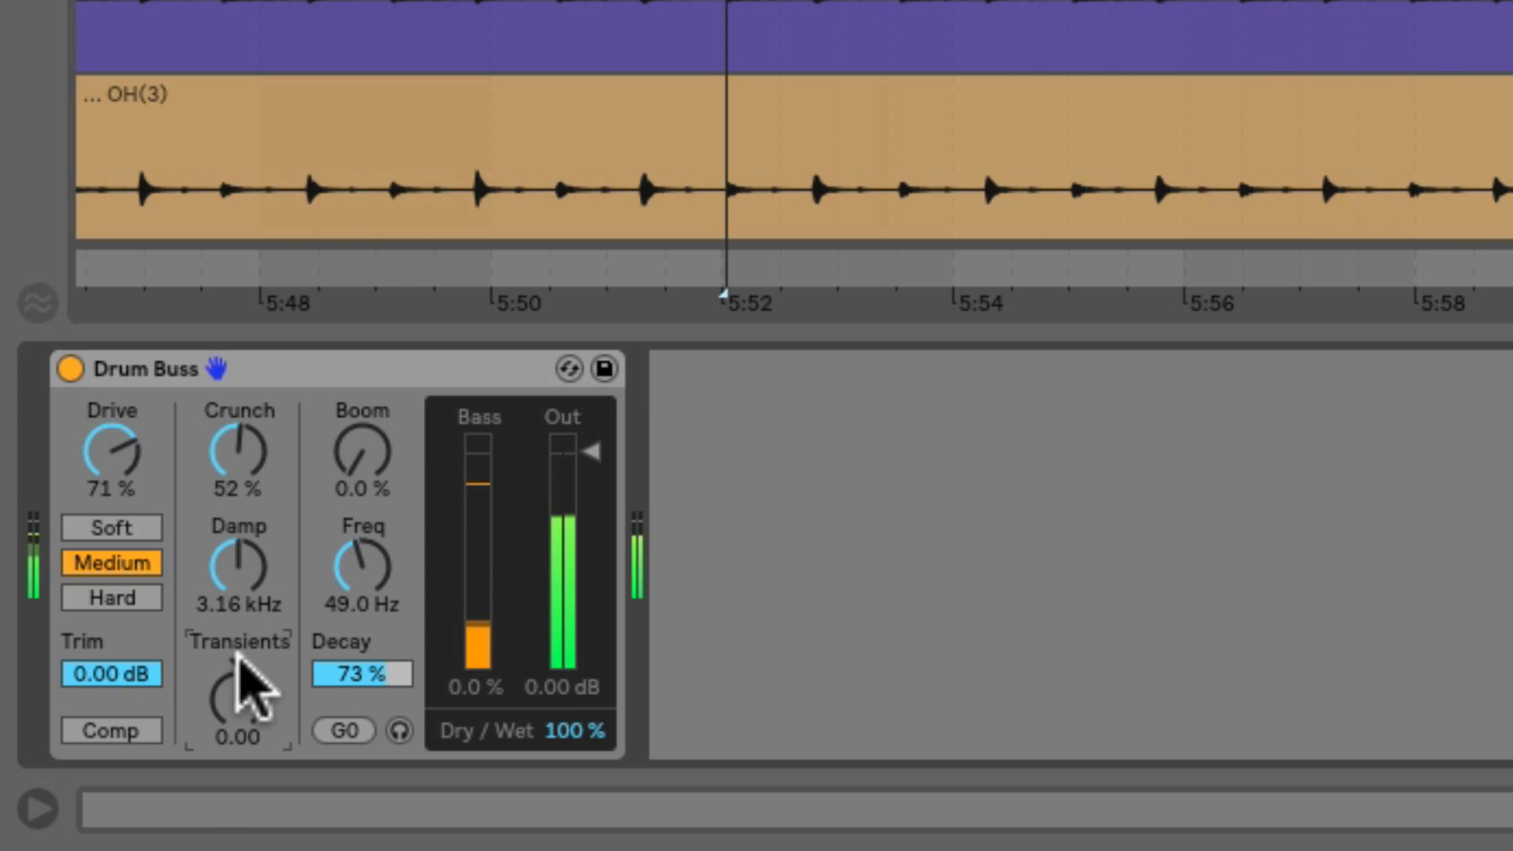
mouse_move(256, 589)
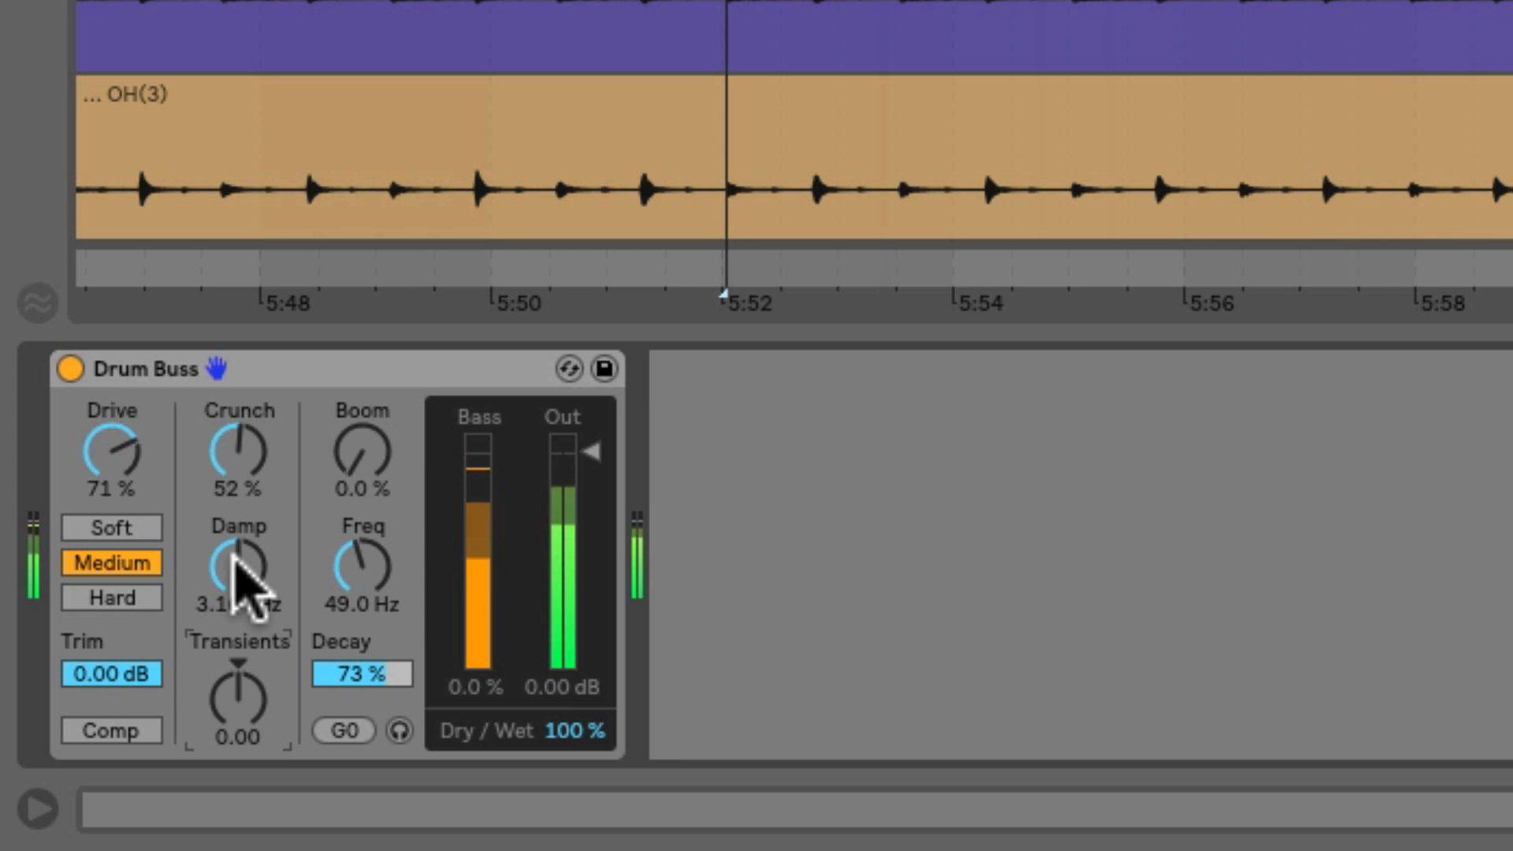
mouse_move(305, 516)
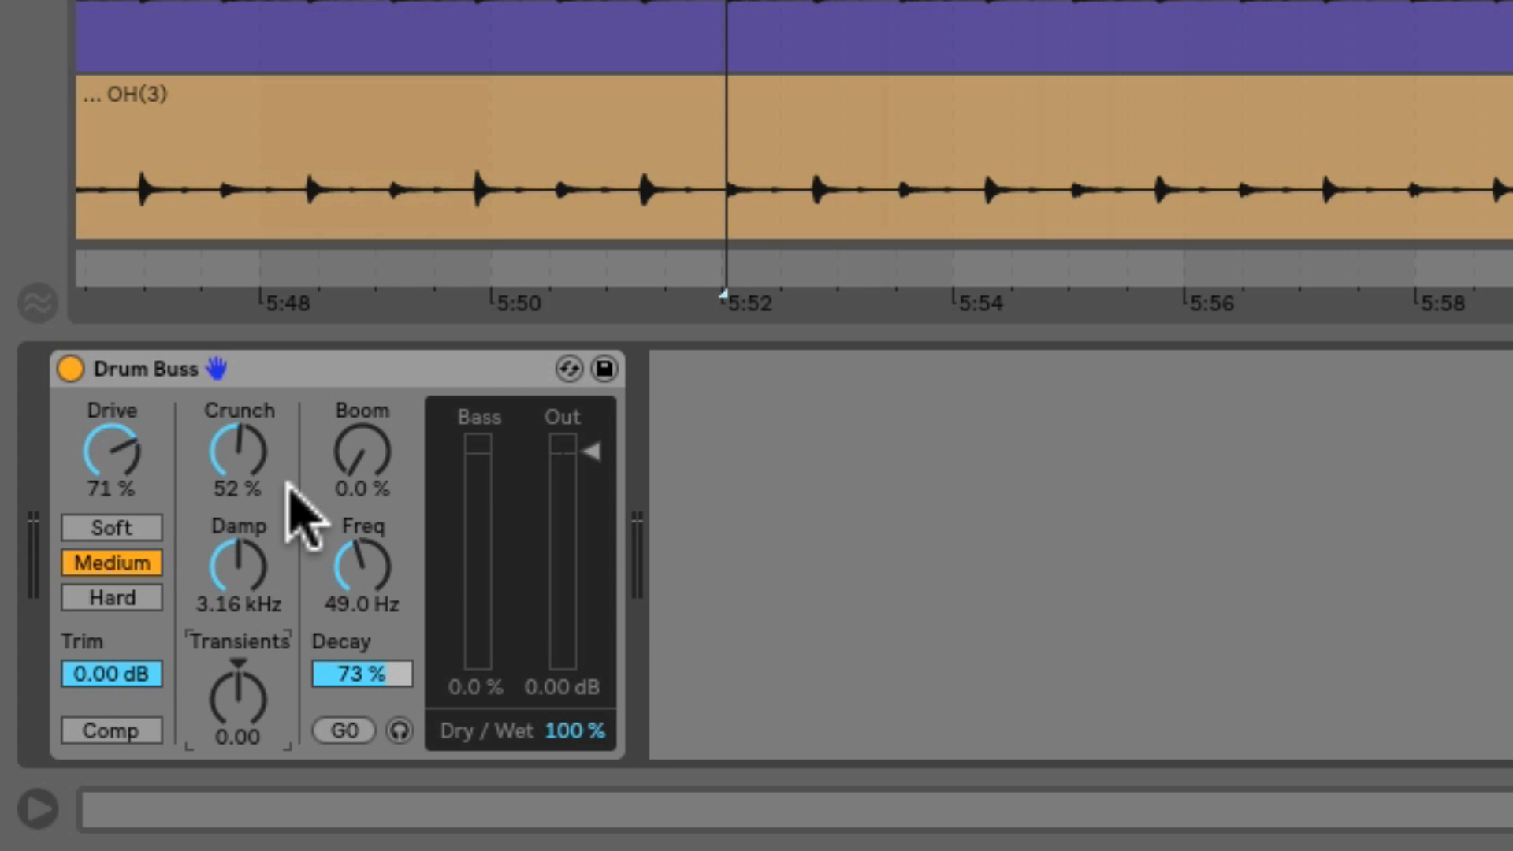
mouse_move(279, 521)
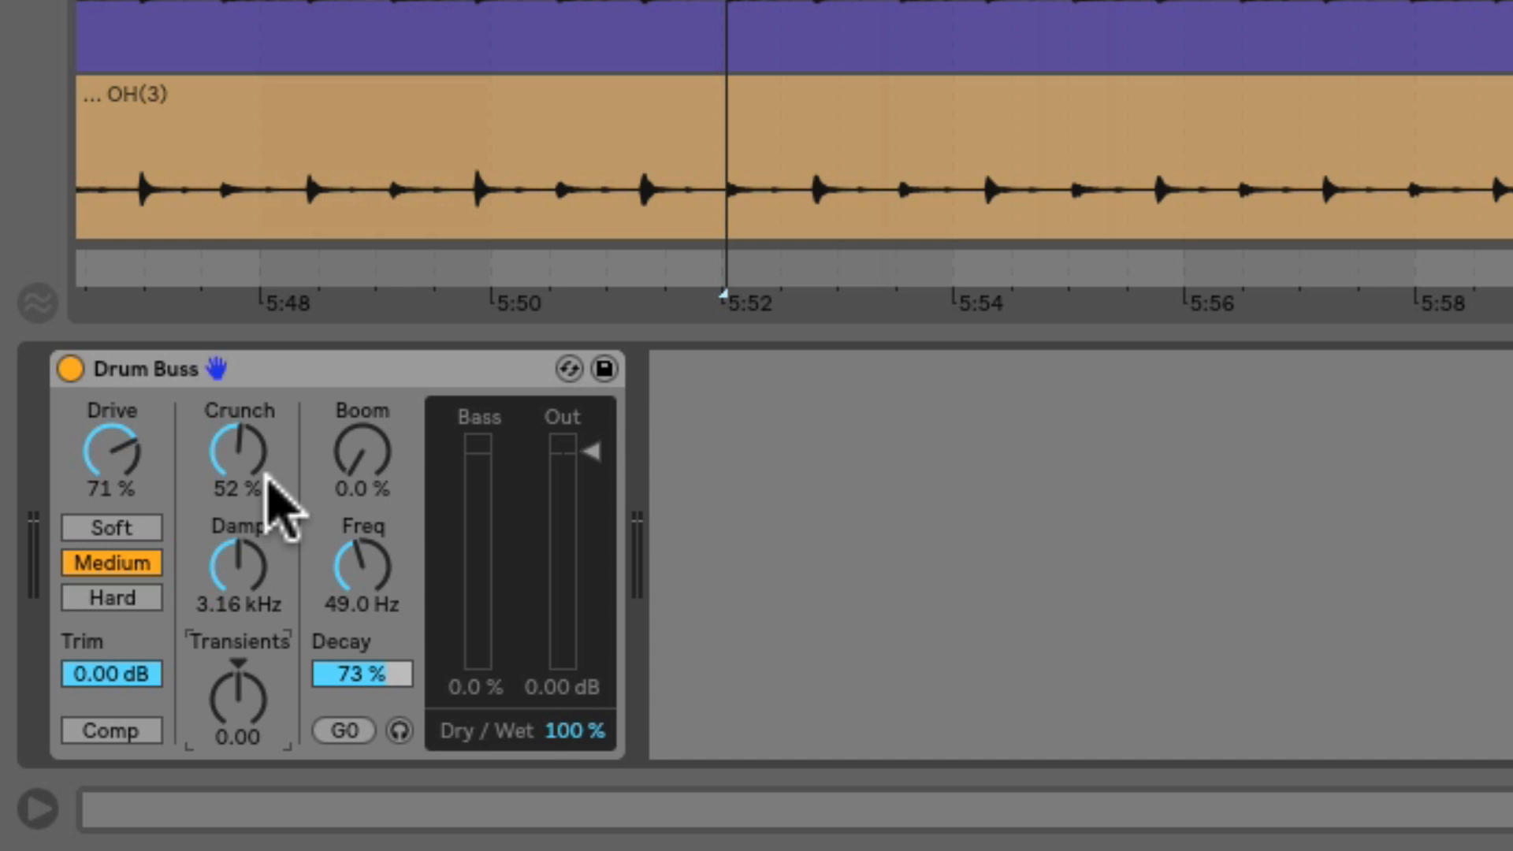
mouse_move(289, 675)
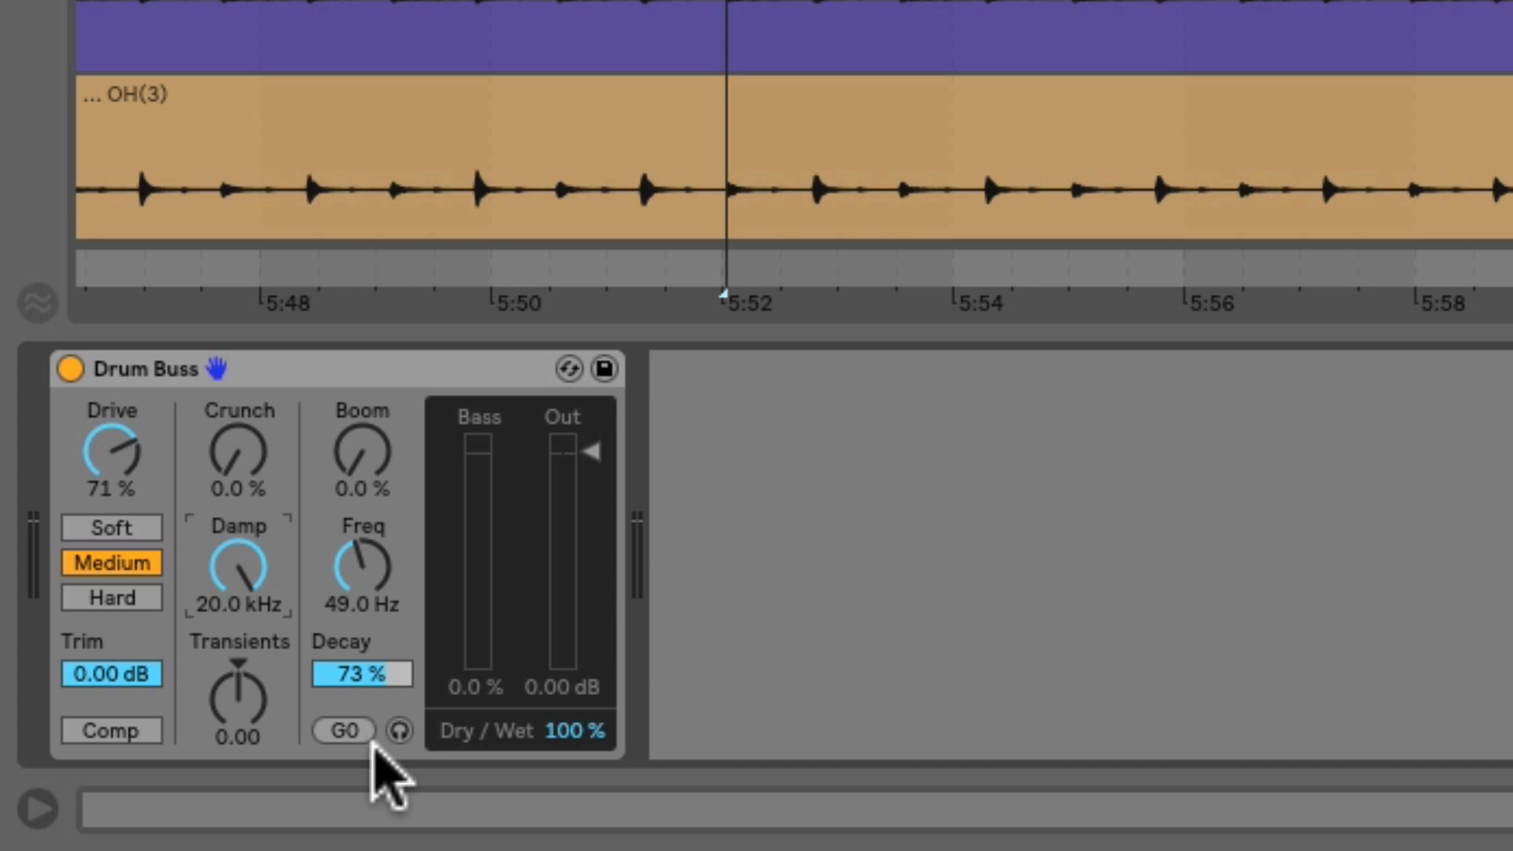
mouse_move(416, 579)
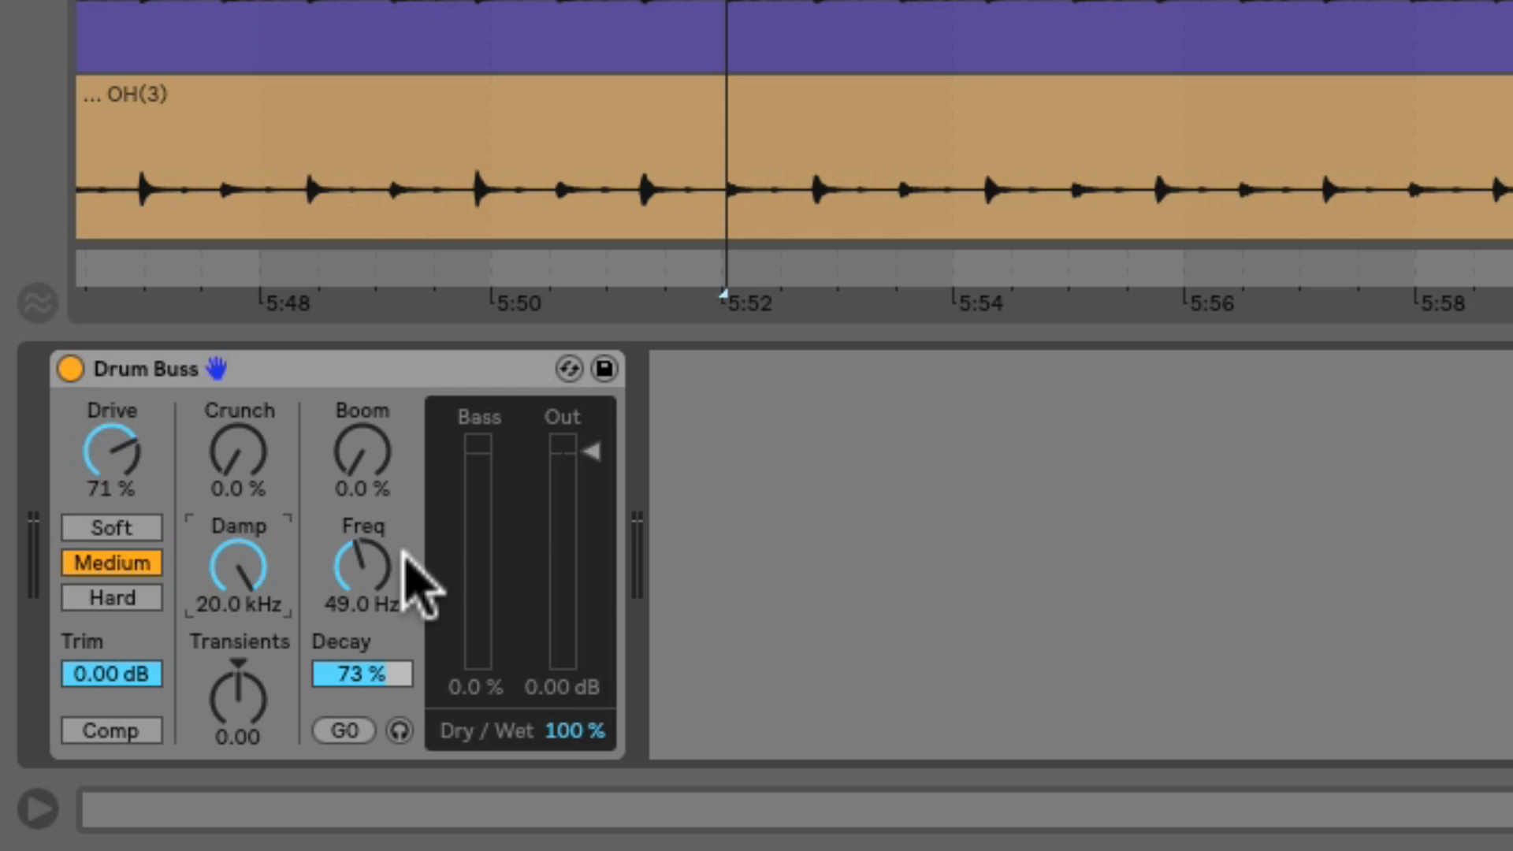
mouse_move(425, 541)
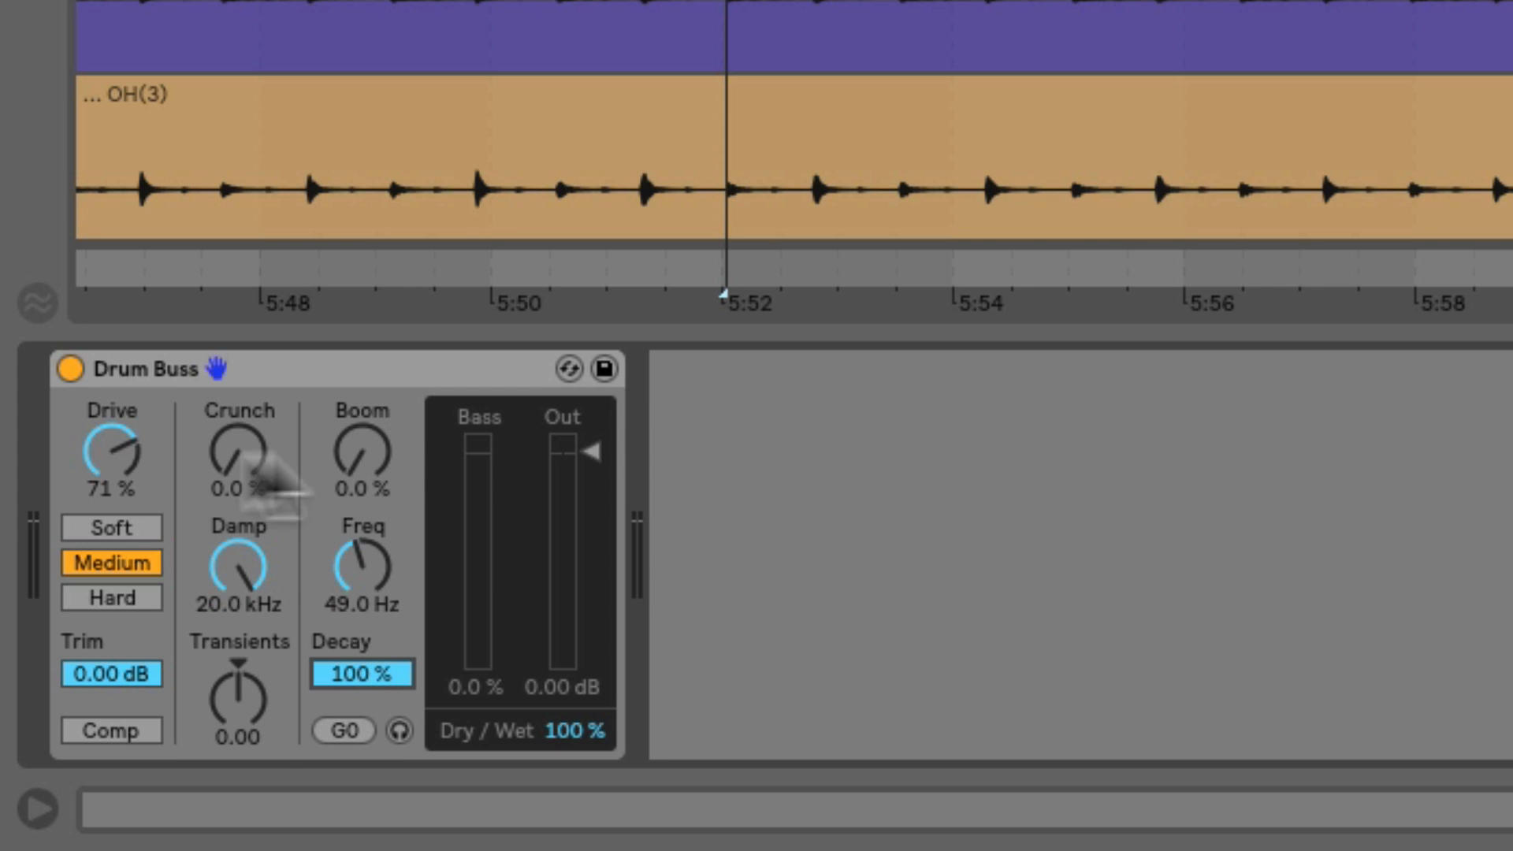
mouse_move(284, 477)
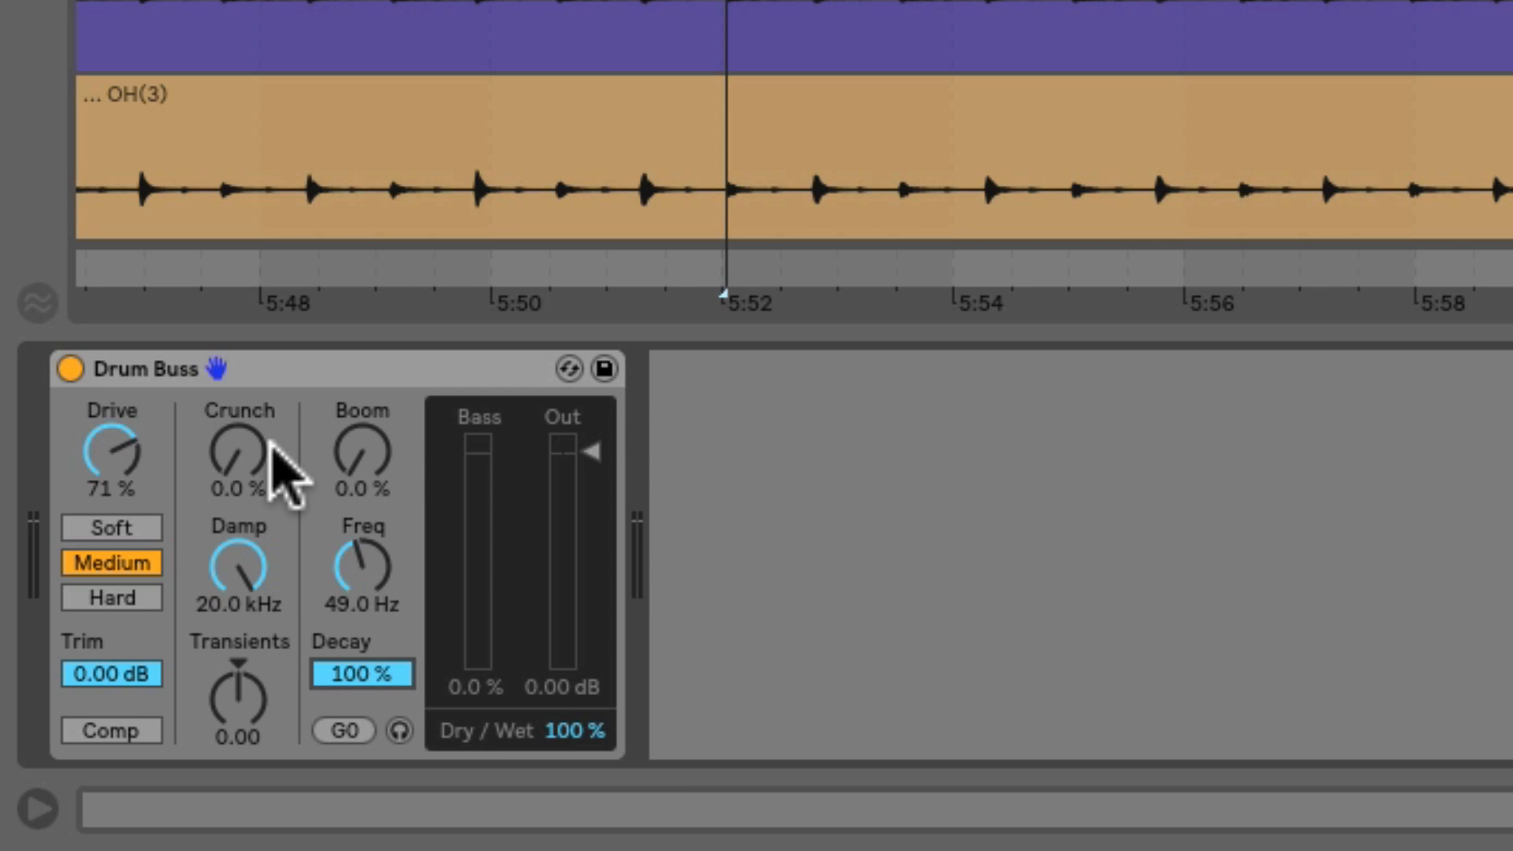
mouse_move(371, 809)
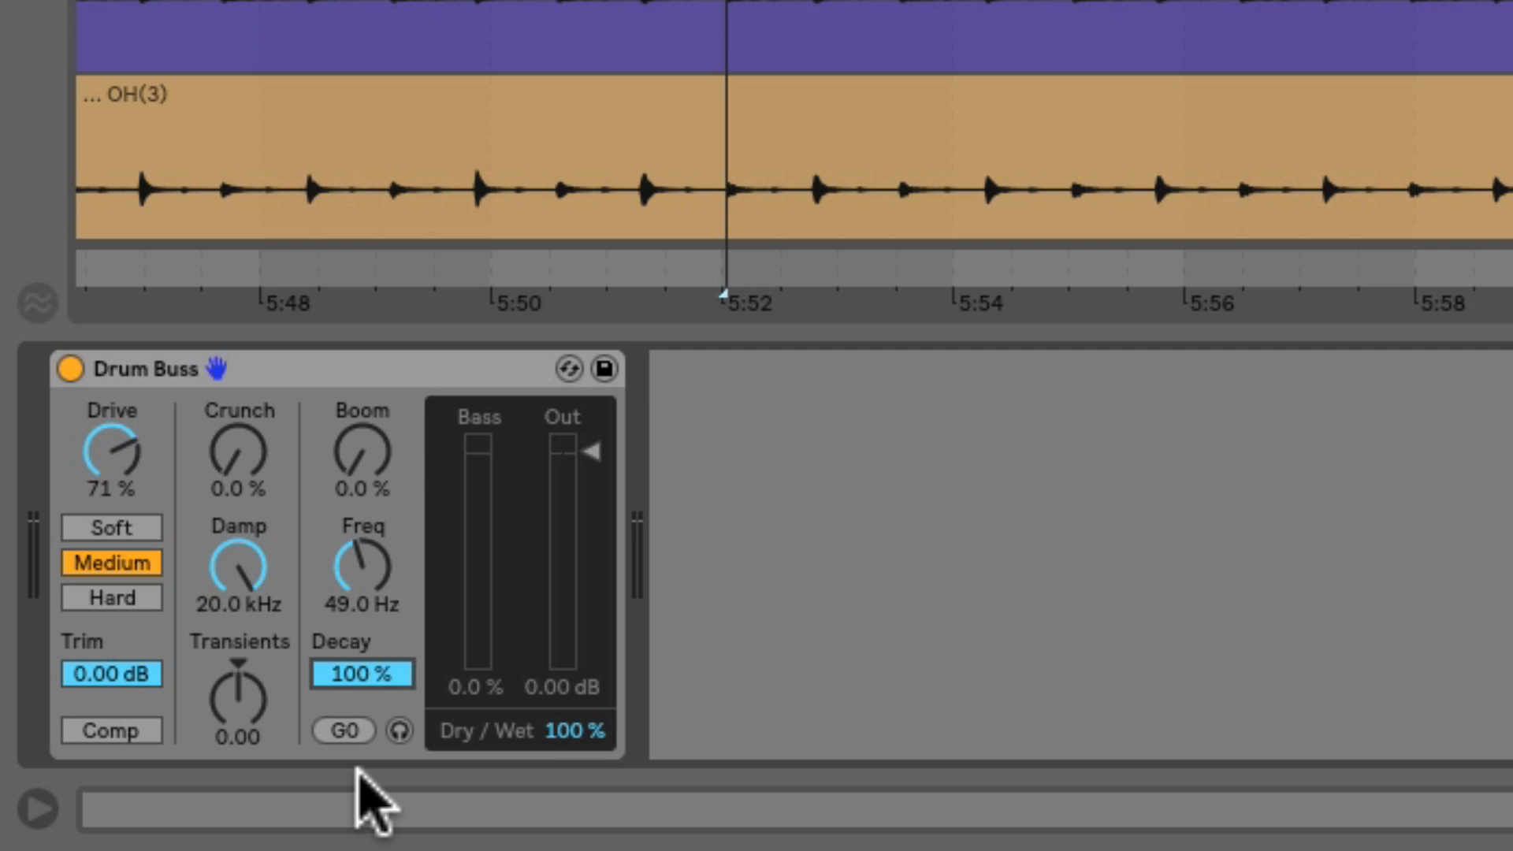
mouse_move(381, 554)
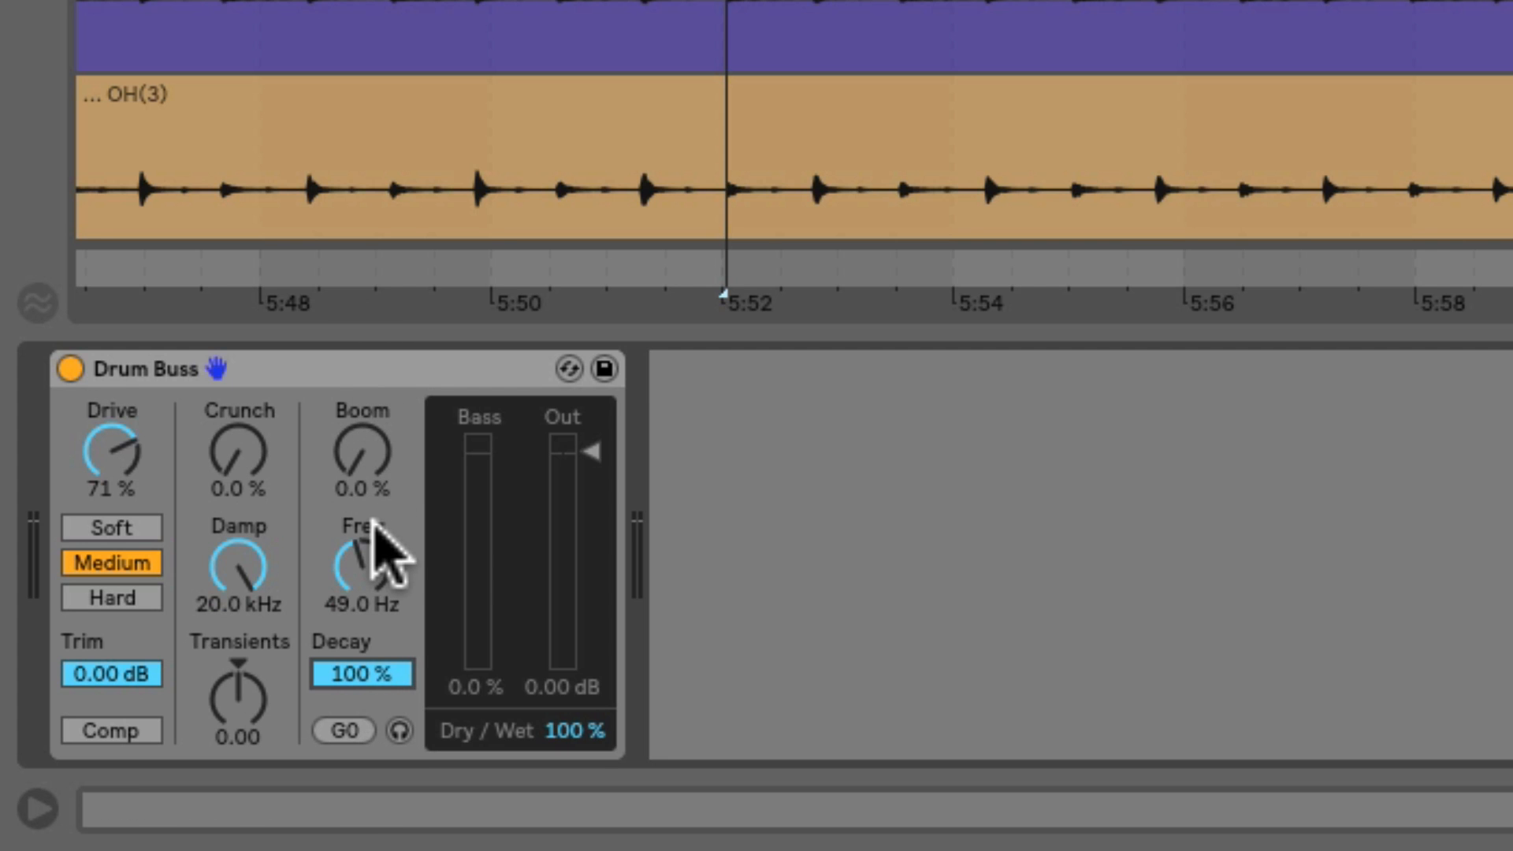
mouse_move(498, 516)
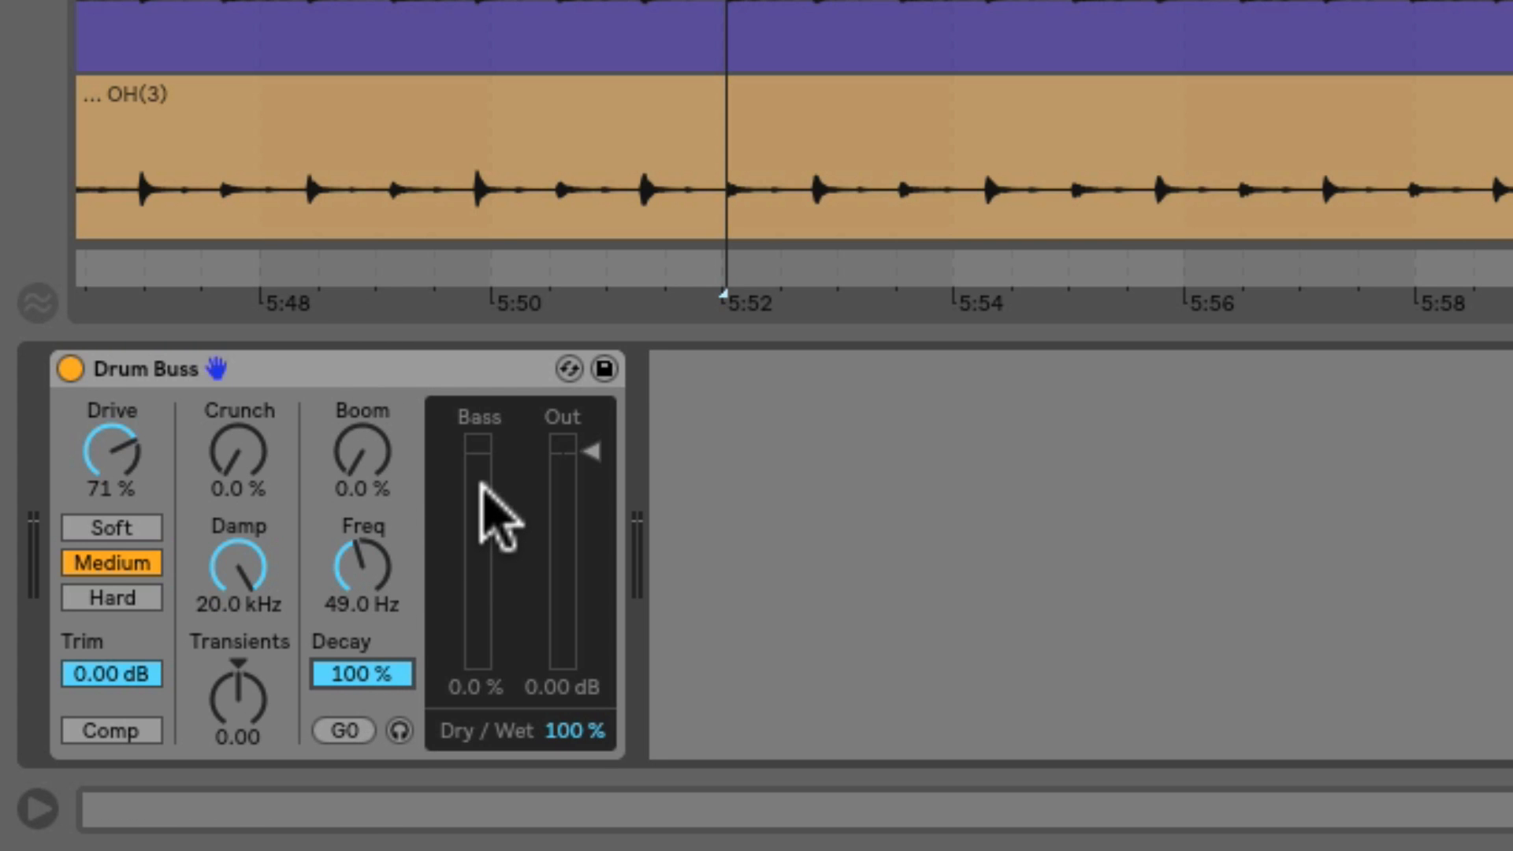
mouse_move(497, 512)
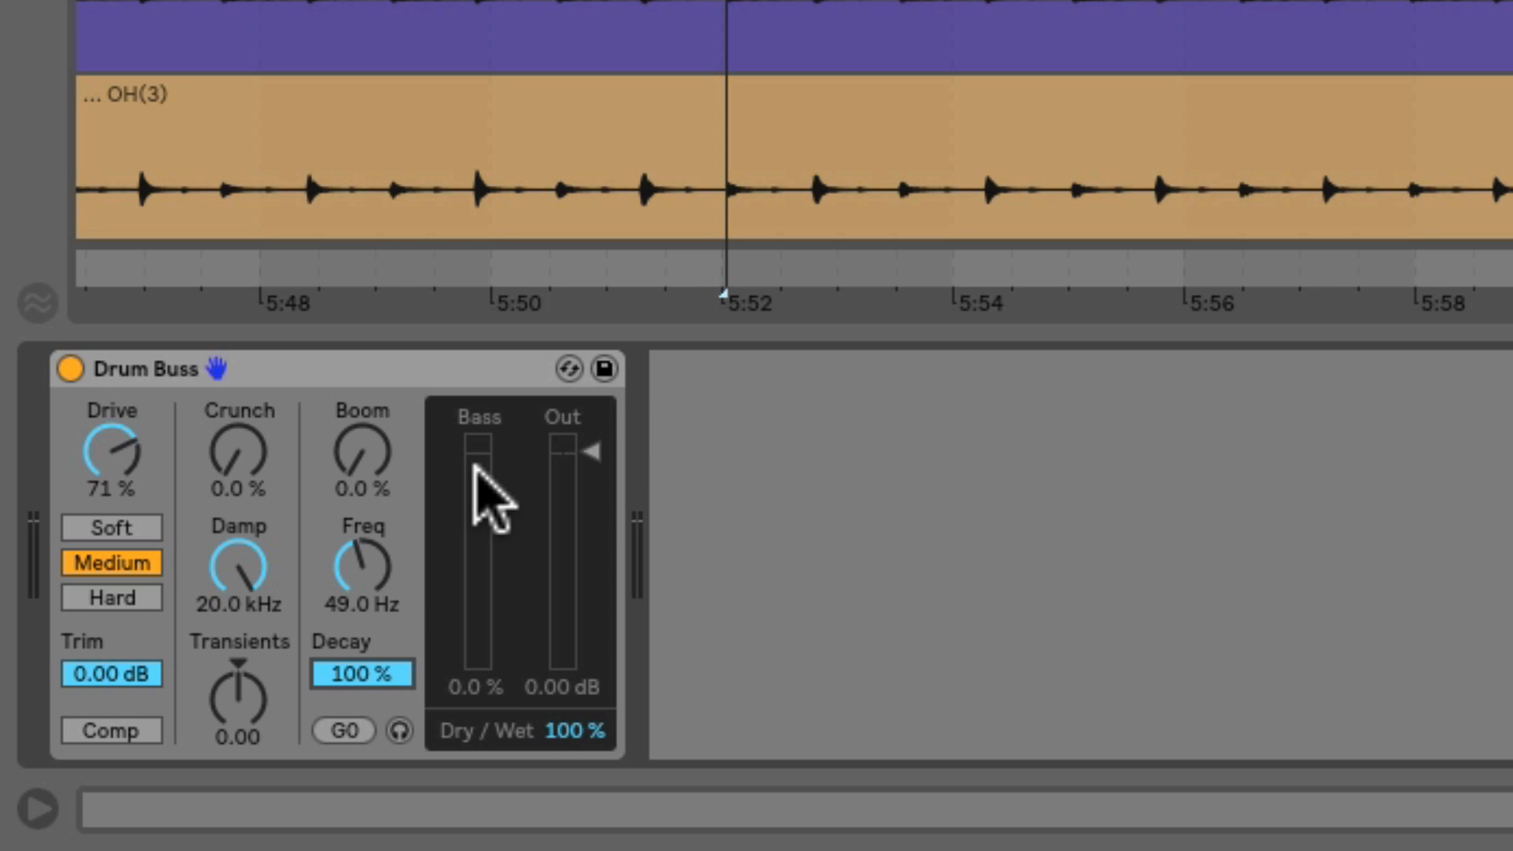
mouse_move(477, 497)
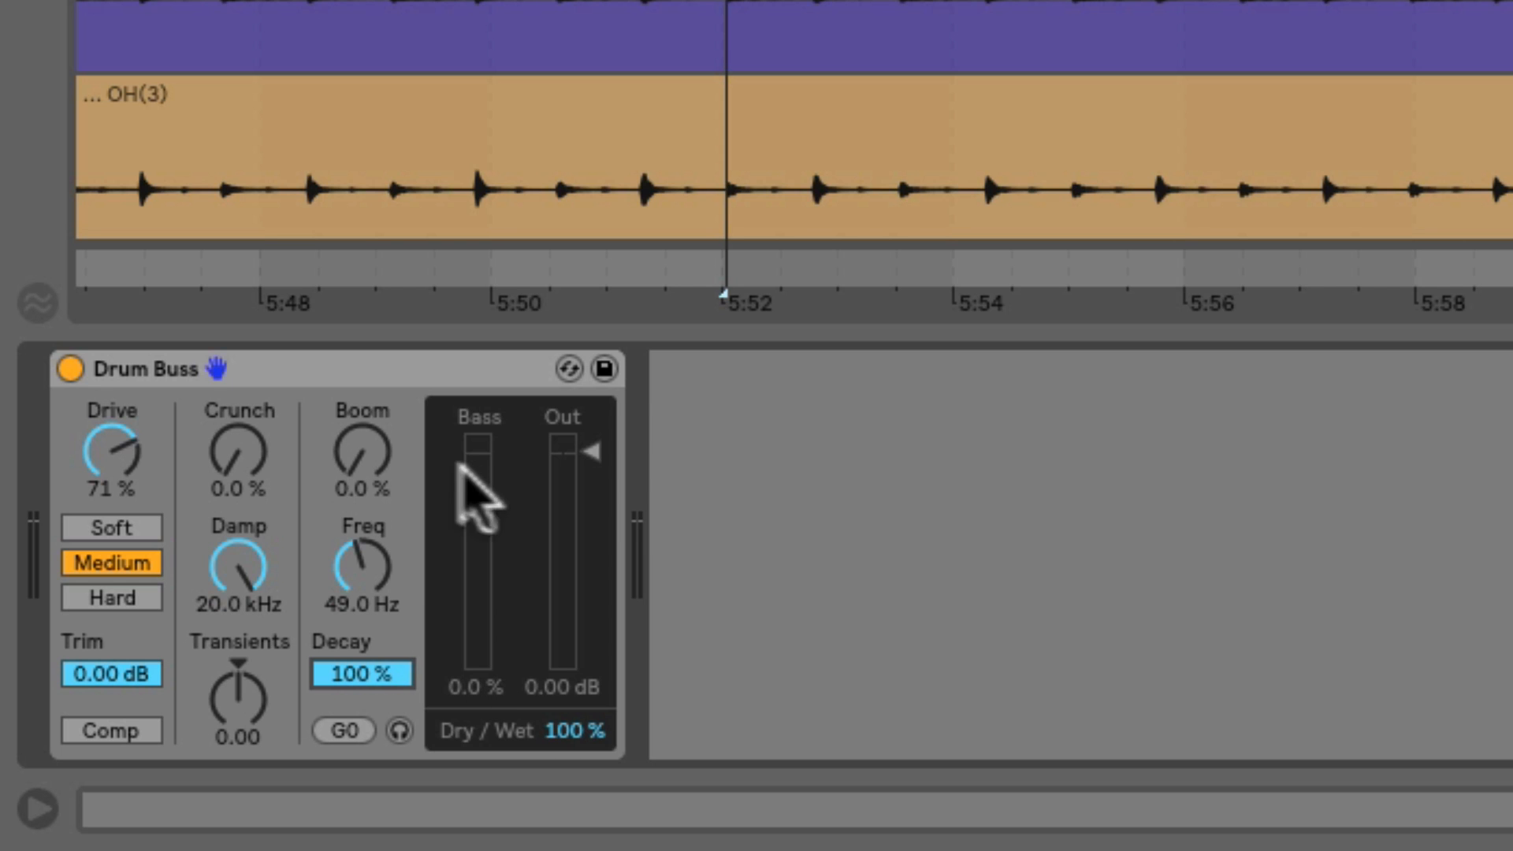
mouse_move(386, 454)
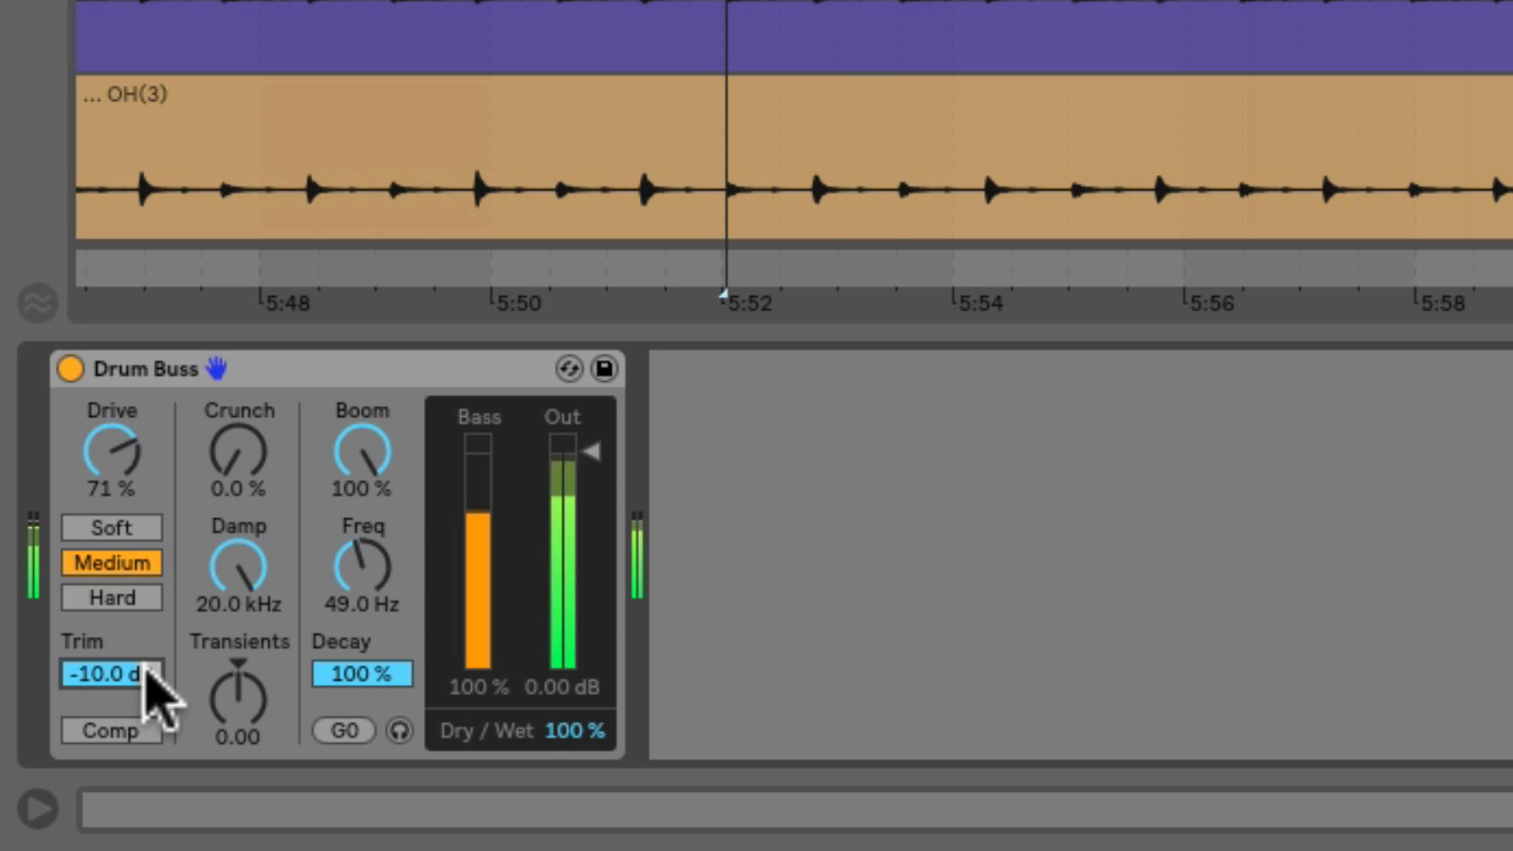
mouse_move(391, 584)
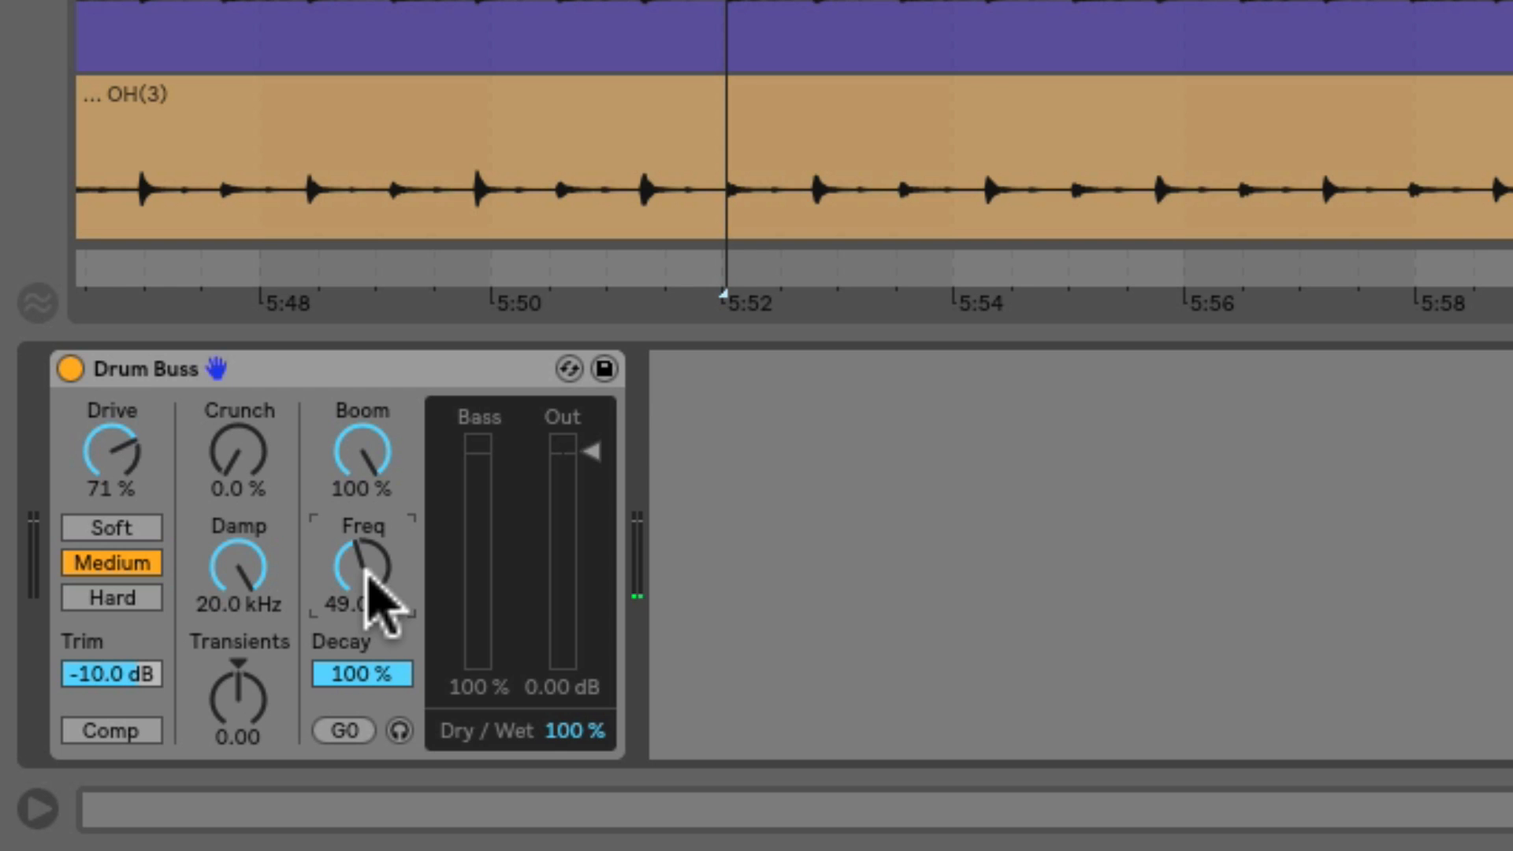
mouse_move(357, 781)
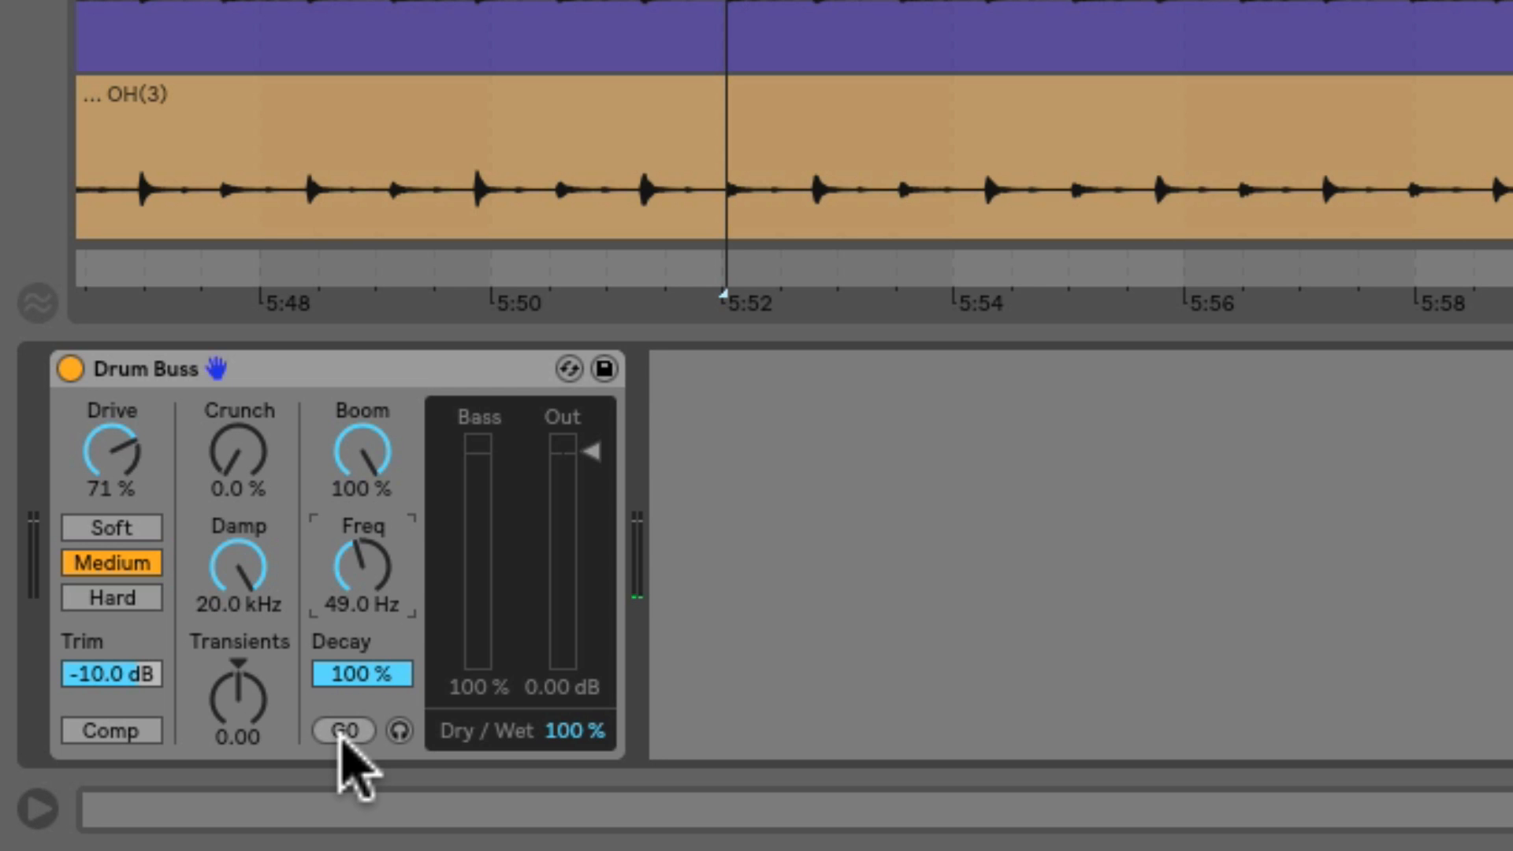
click(341, 730)
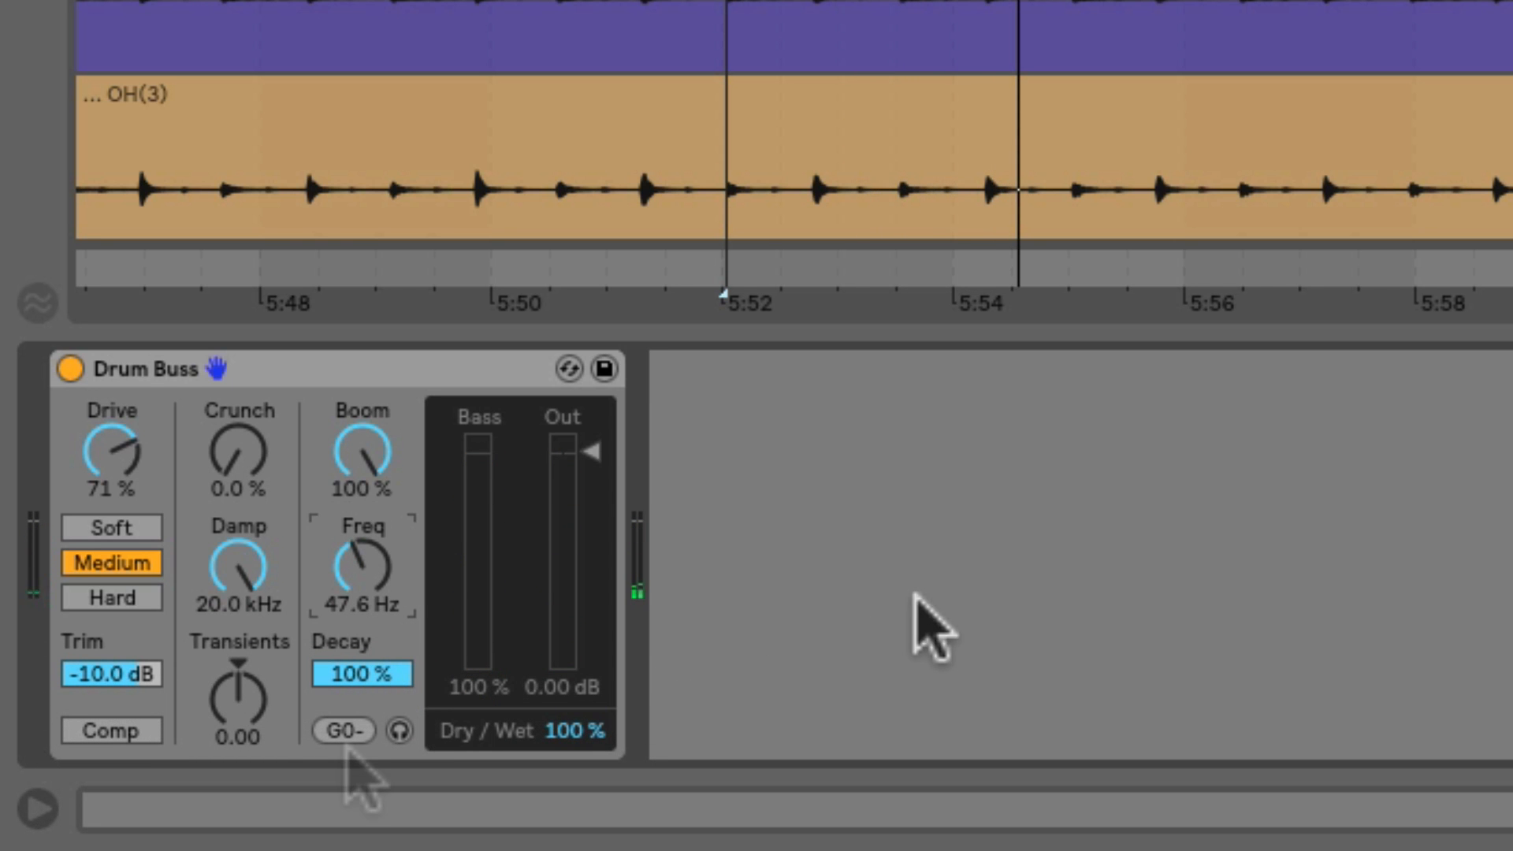
mouse_move(362, 772)
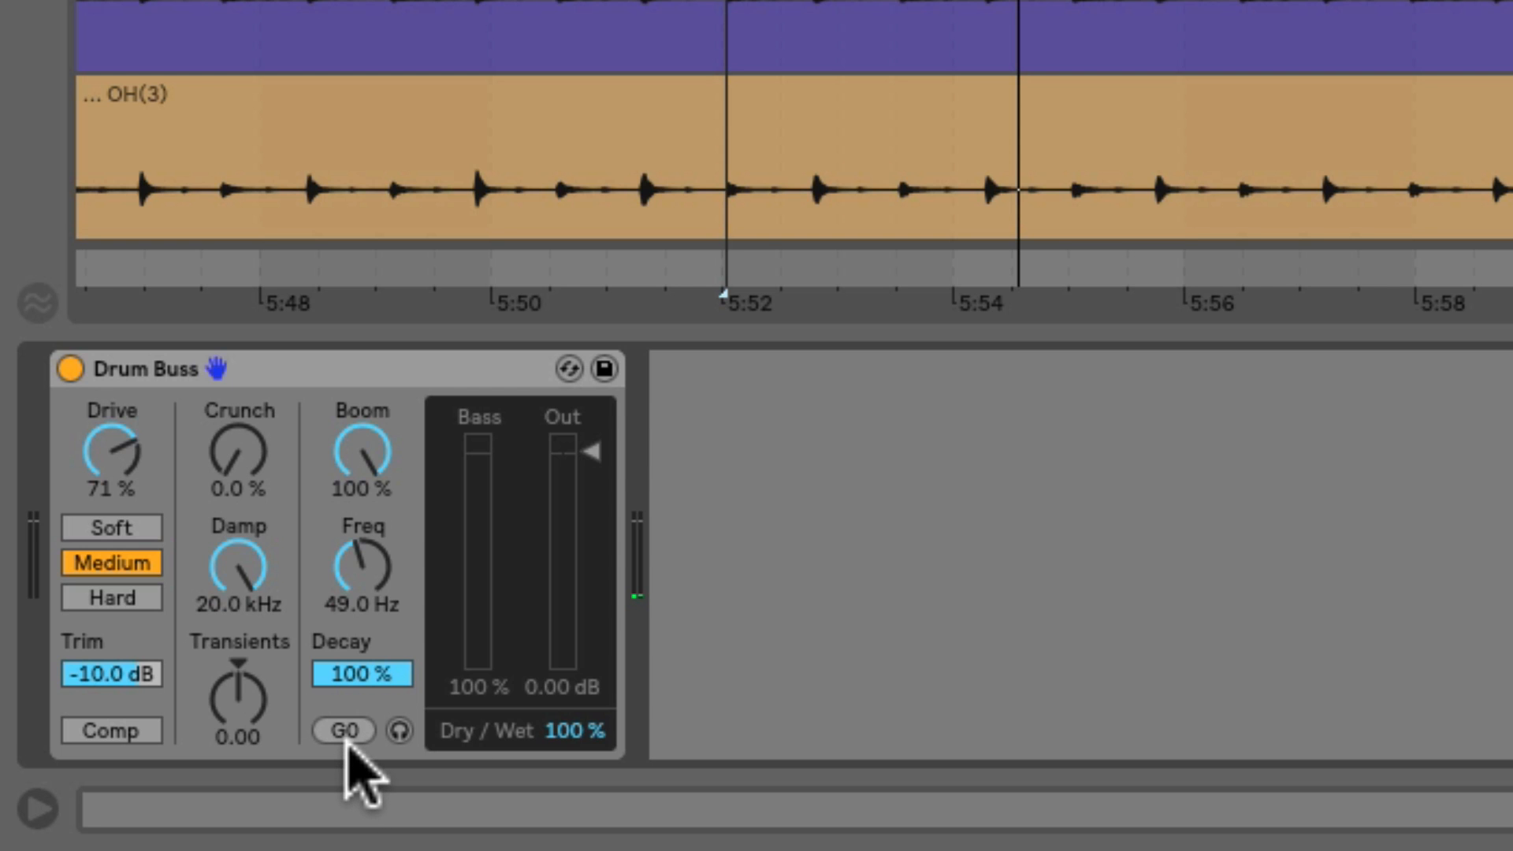
mouse_move(365, 583)
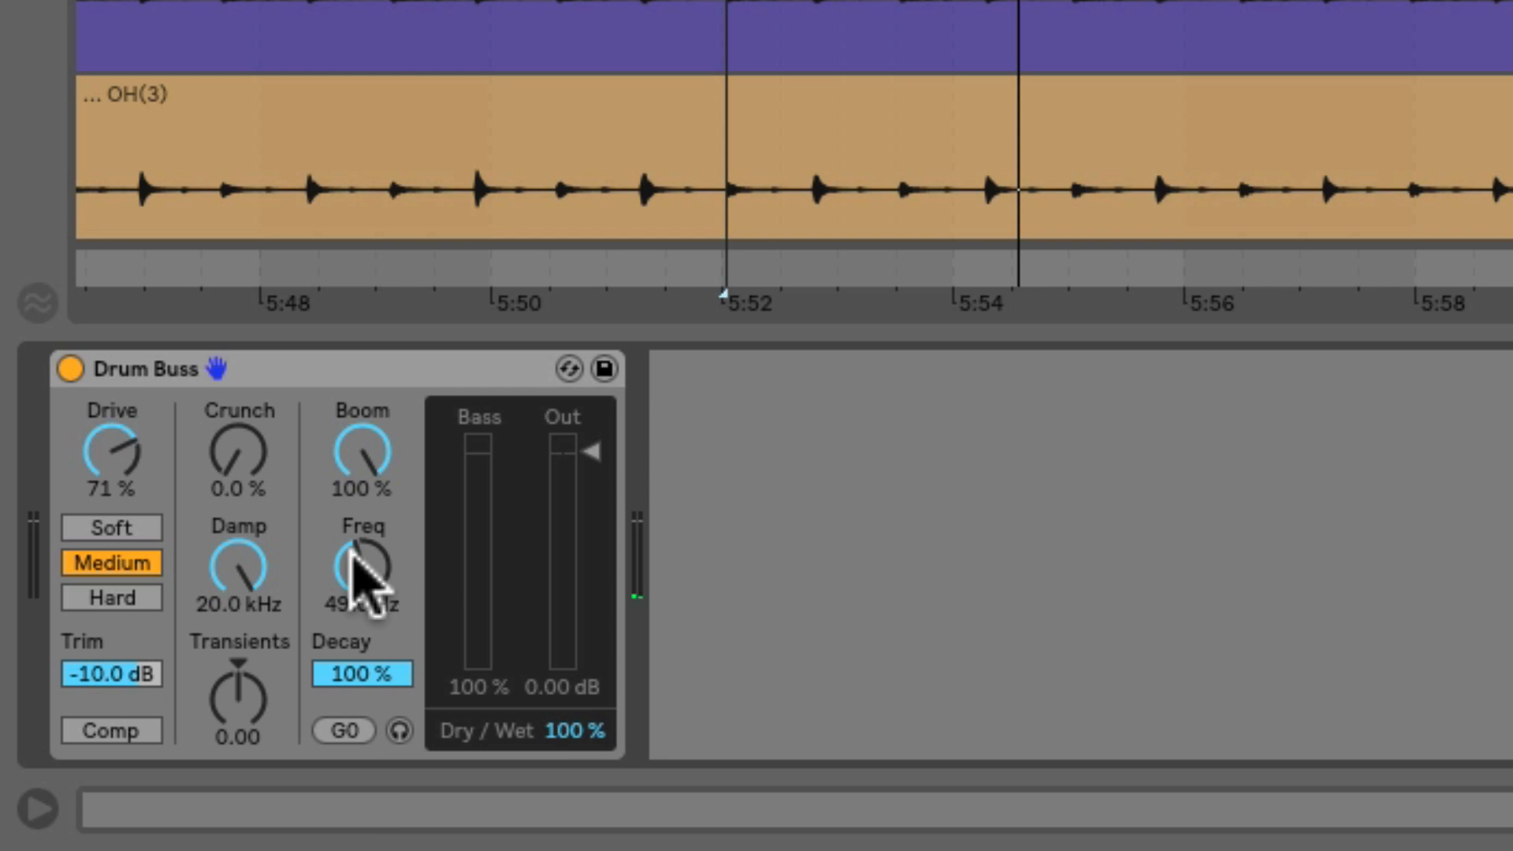
mouse_move(348, 762)
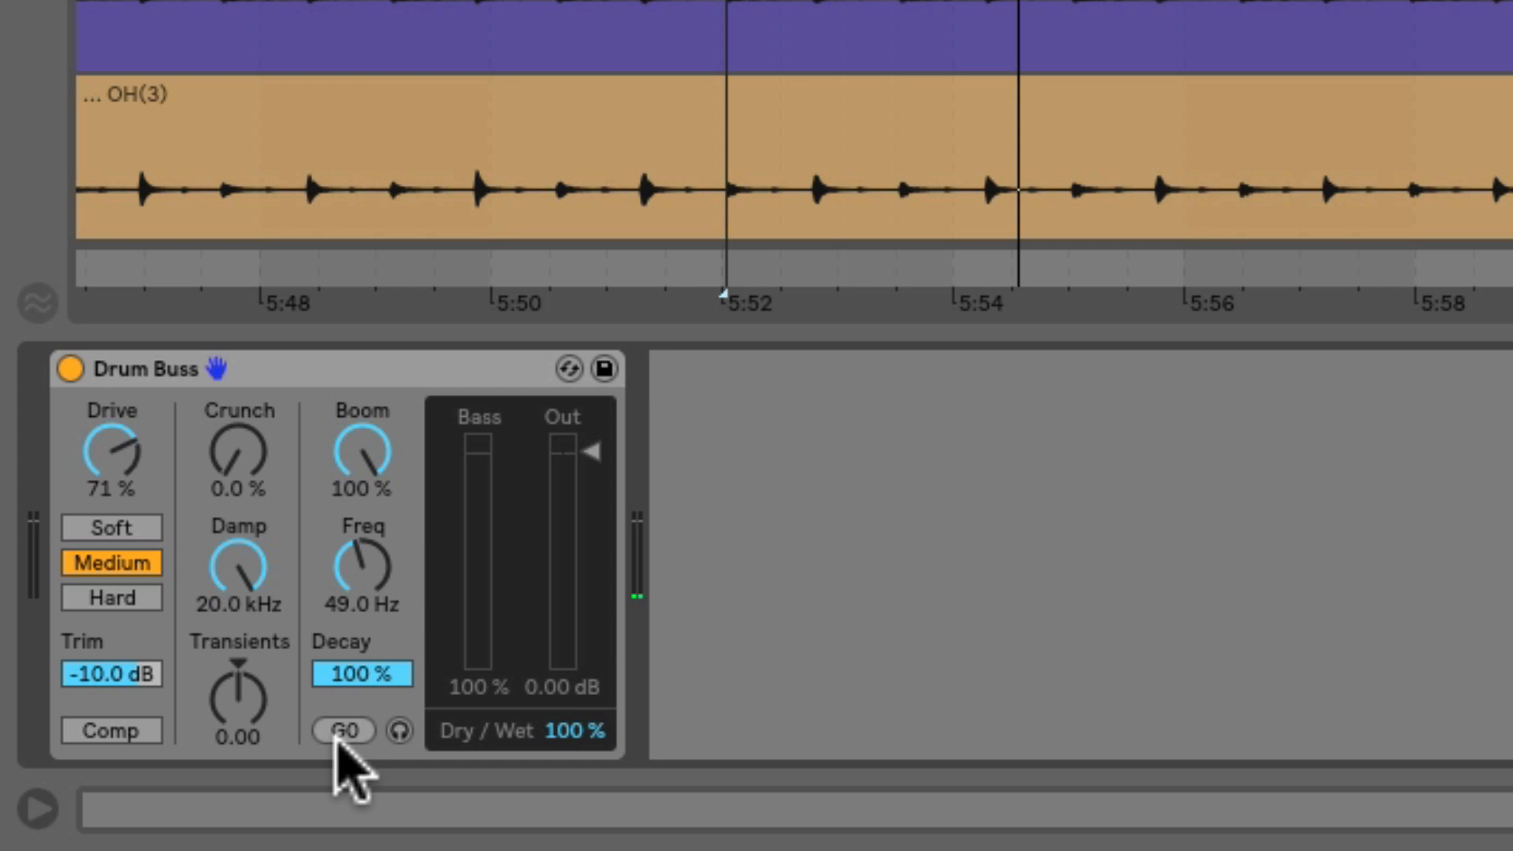
mouse_move(391, 579)
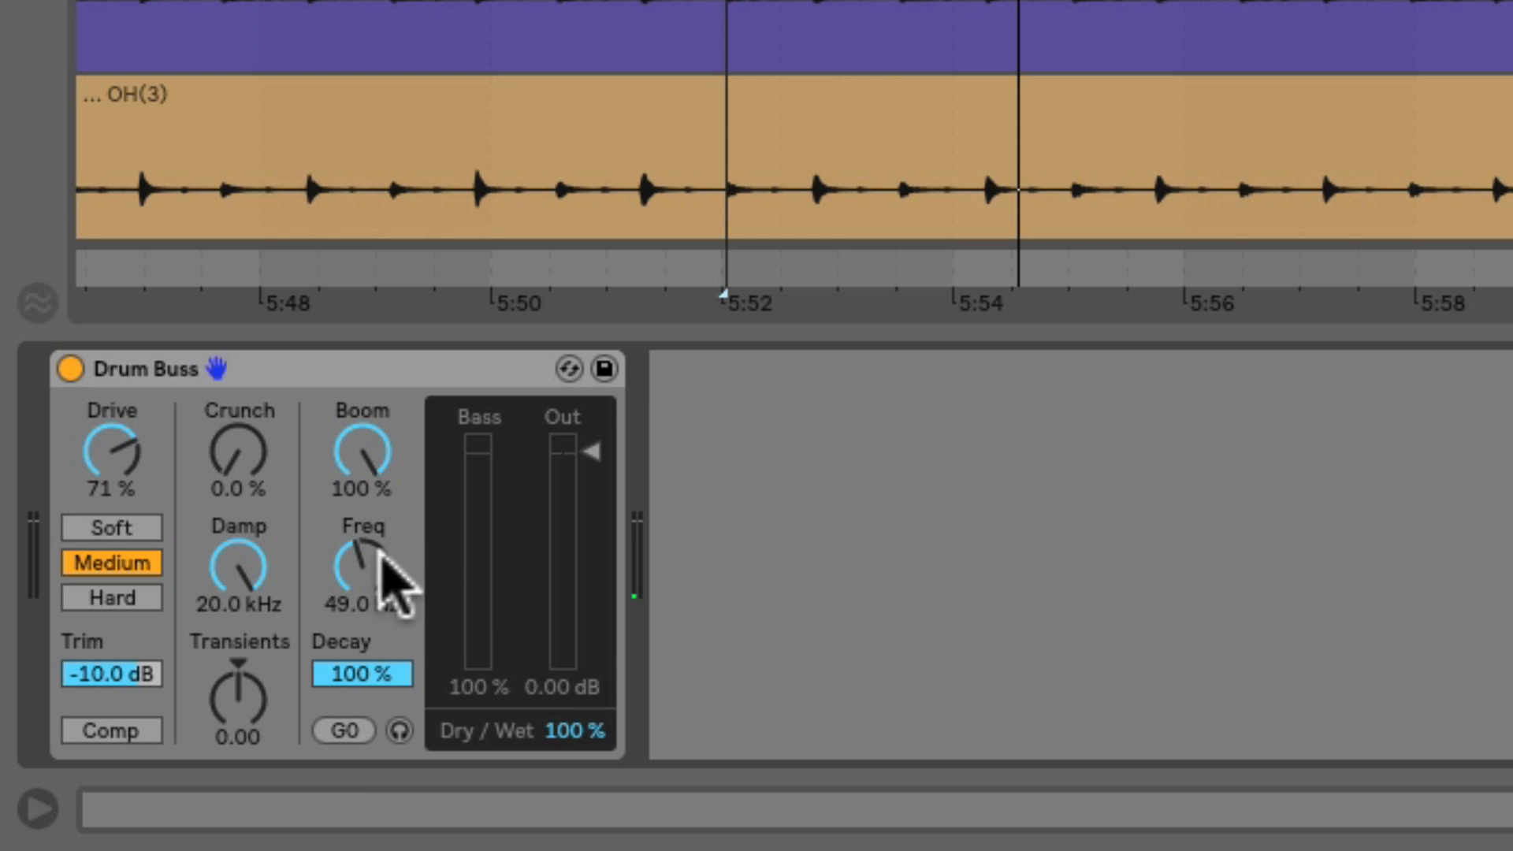
mouse_move(395, 589)
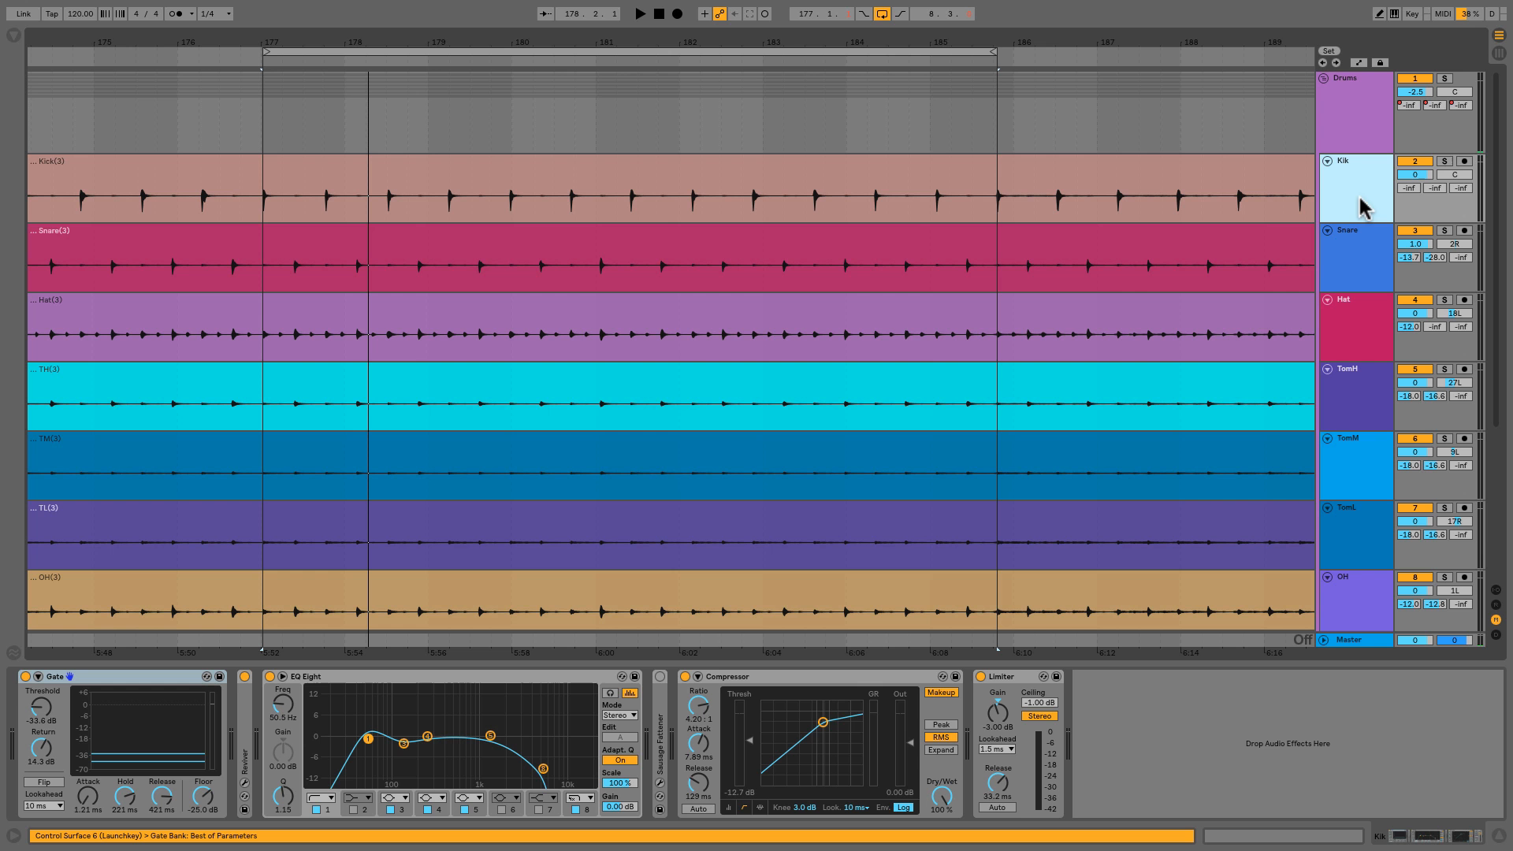
Step: Select the Kik track to show its Gate, EQ Eight, Compressor and Limiter chain
click(1444, 161)
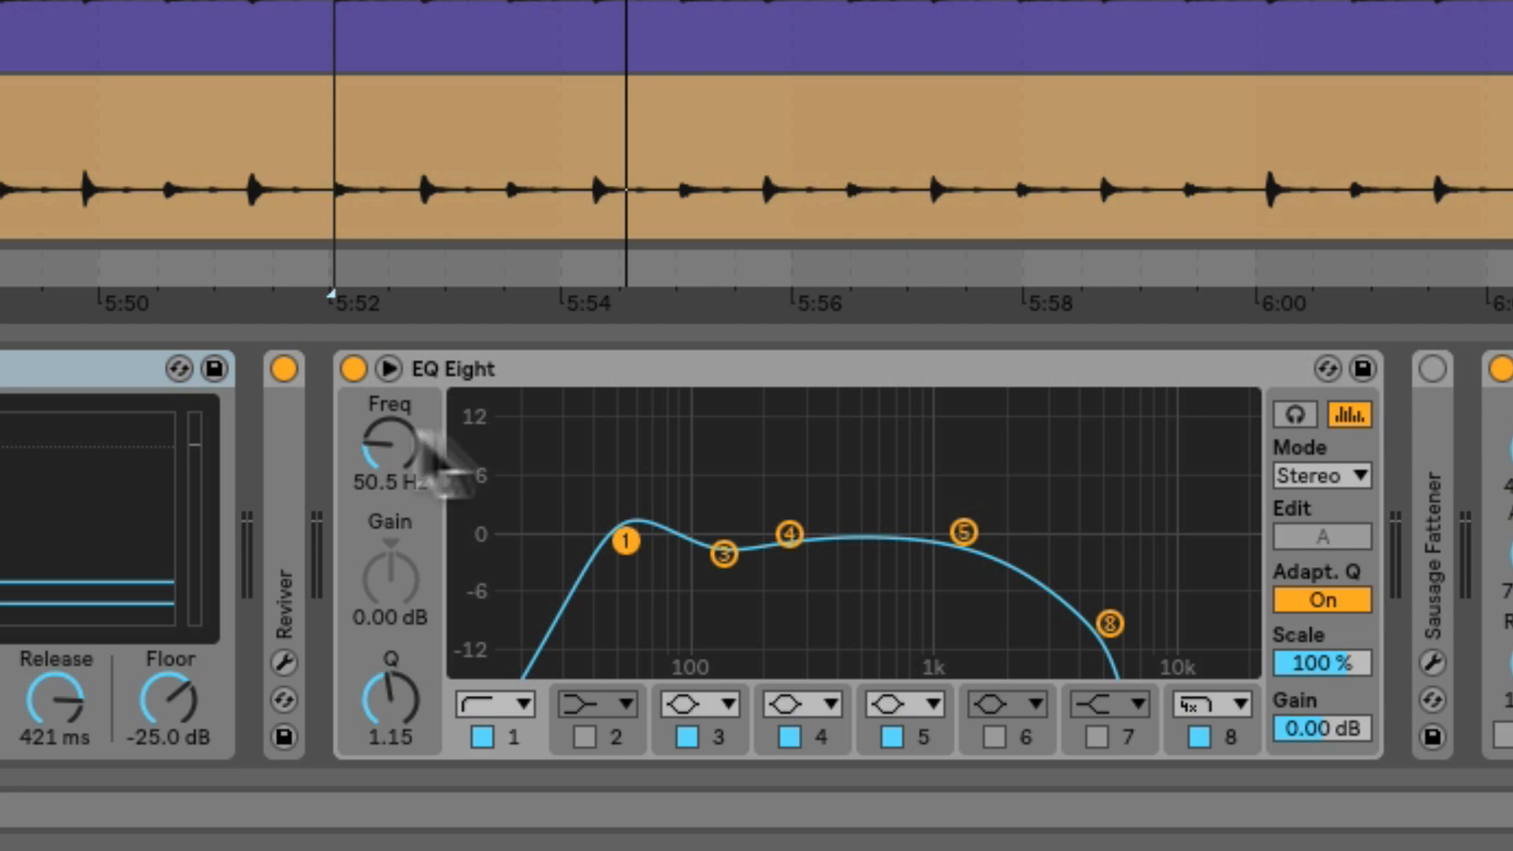
mouse_move(883, 463)
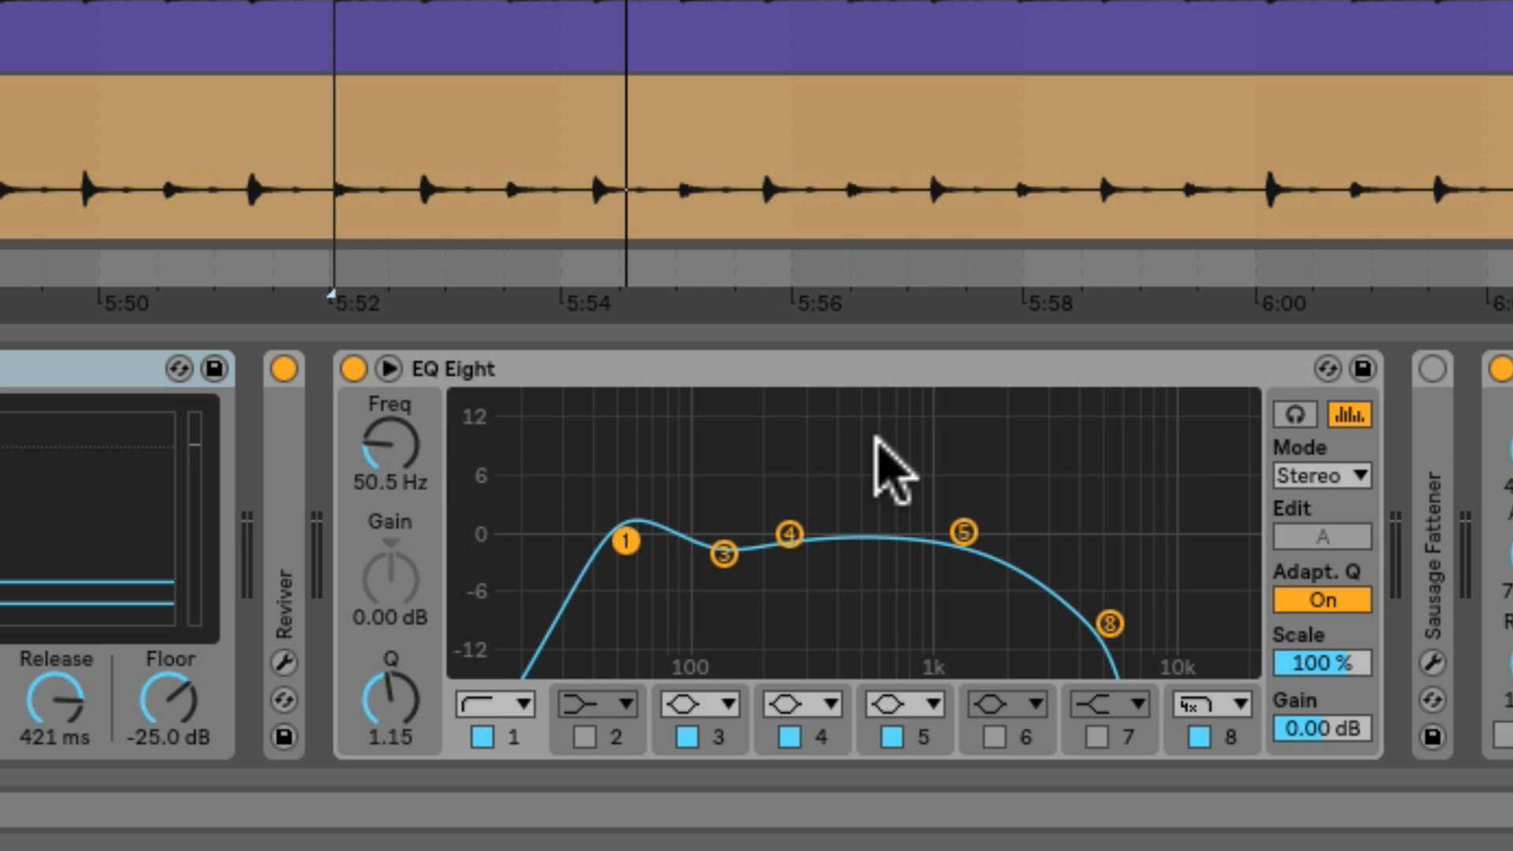
mouse_move(637, 497)
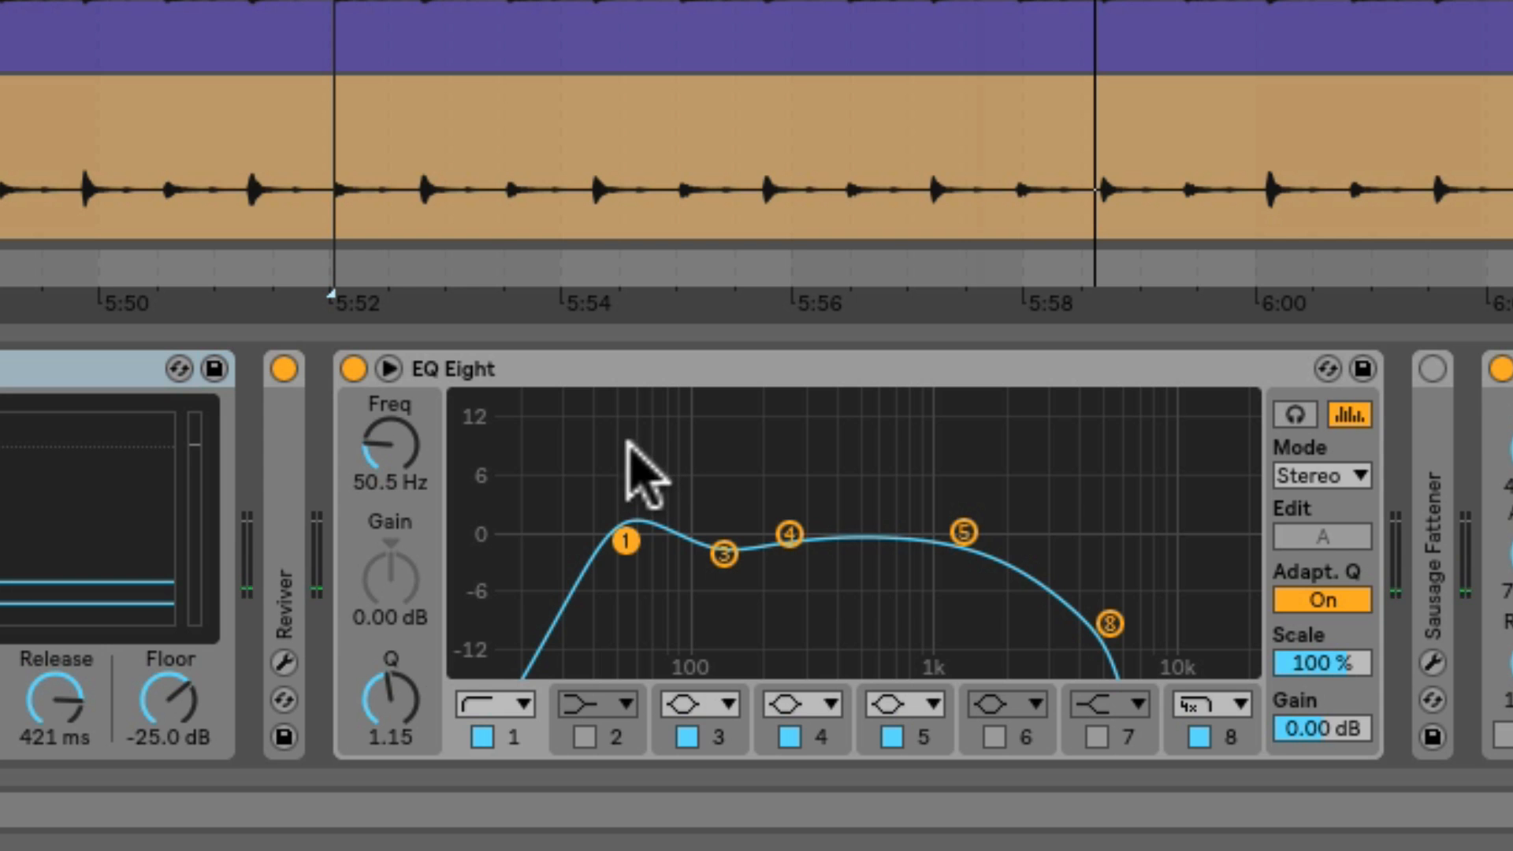
mouse_move(400, 473)
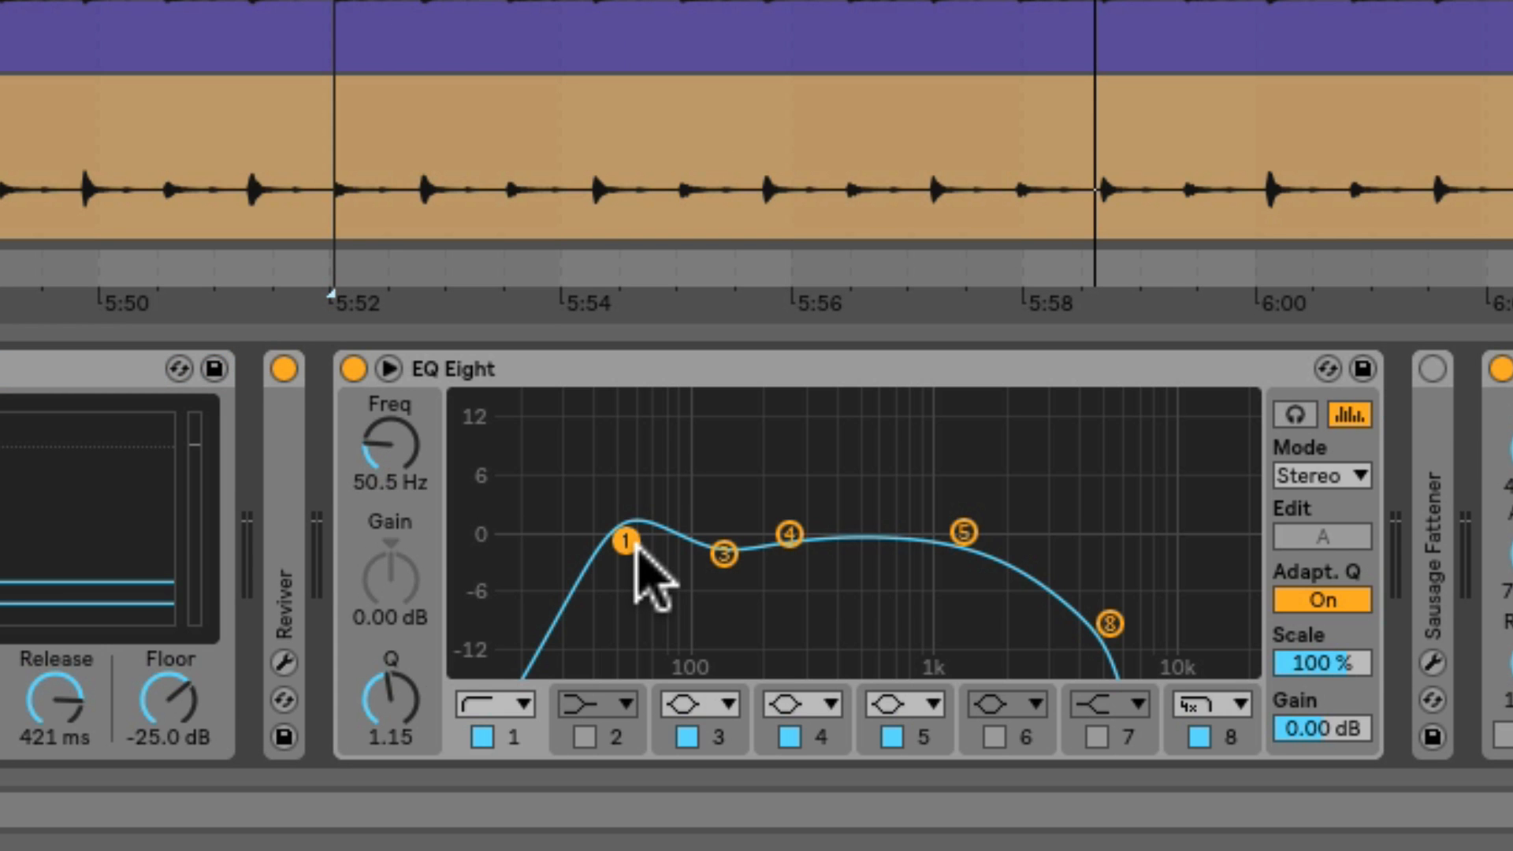
mouse_move(639, 492)
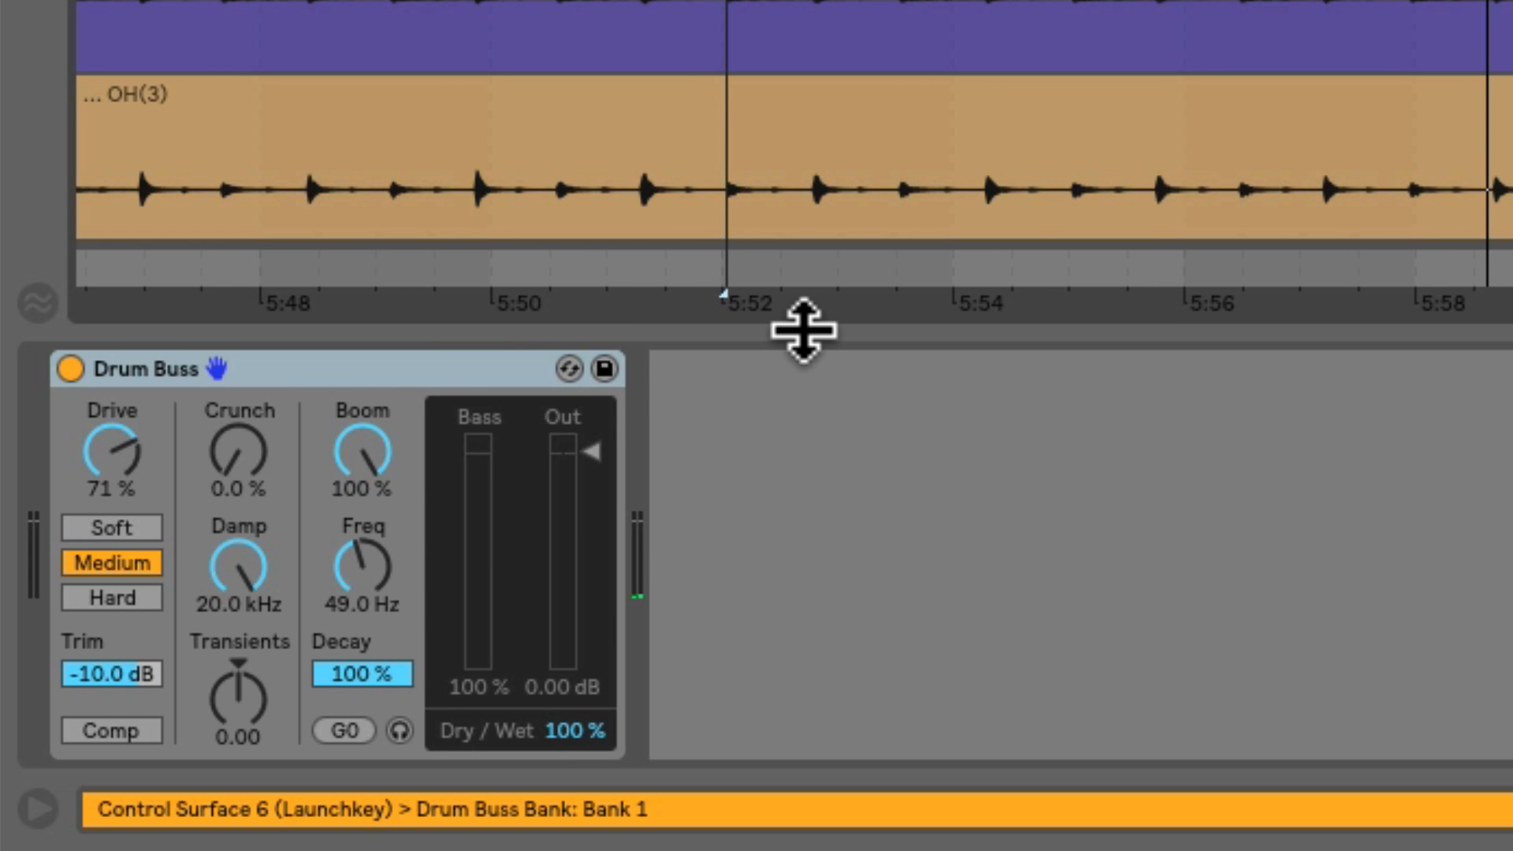
mouse_move(386, 598)
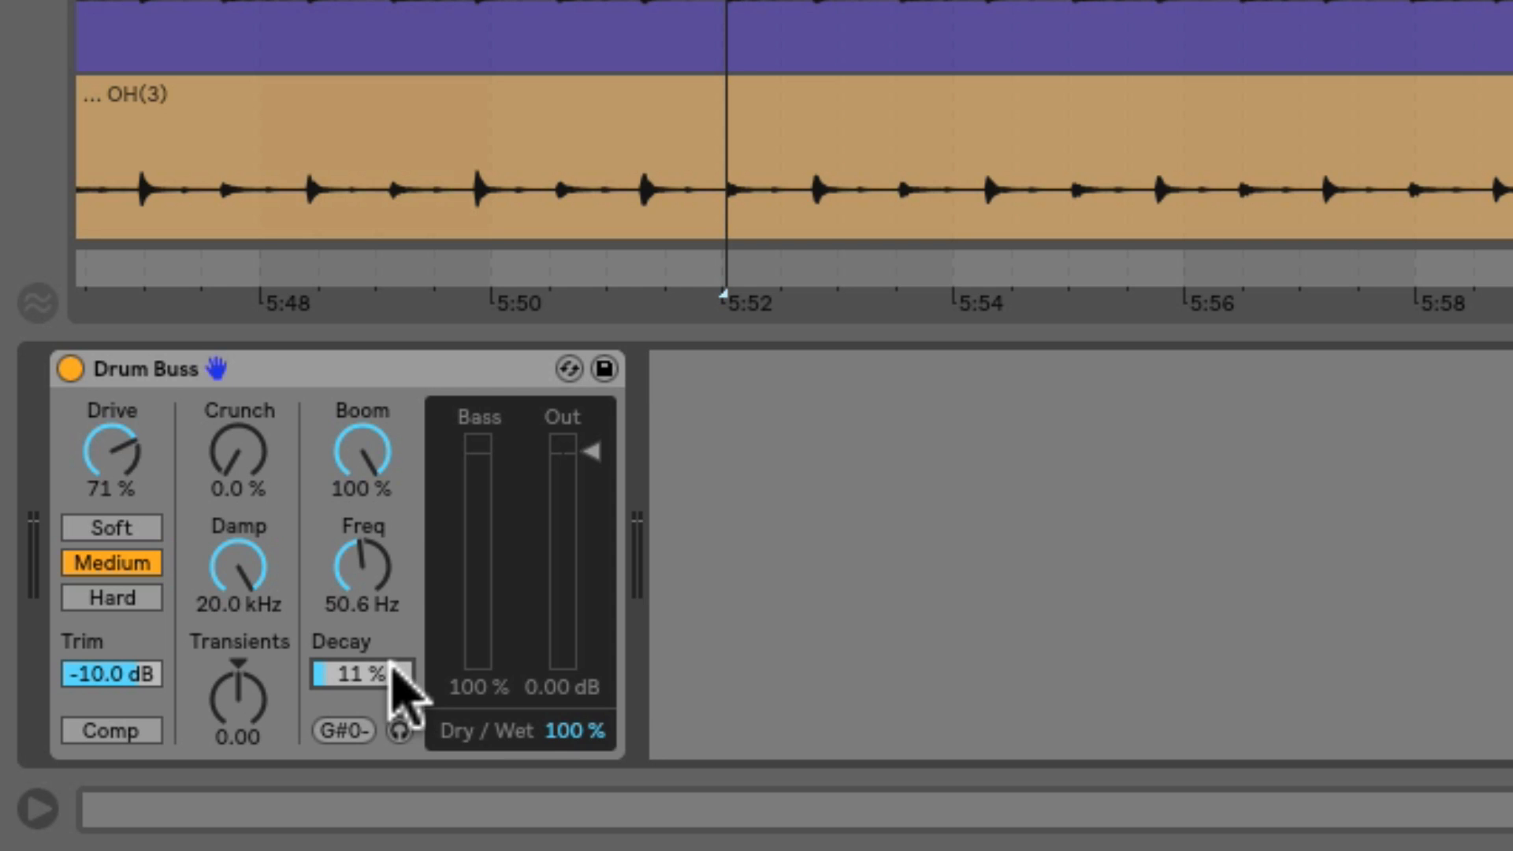
mouse_move(386, 690)
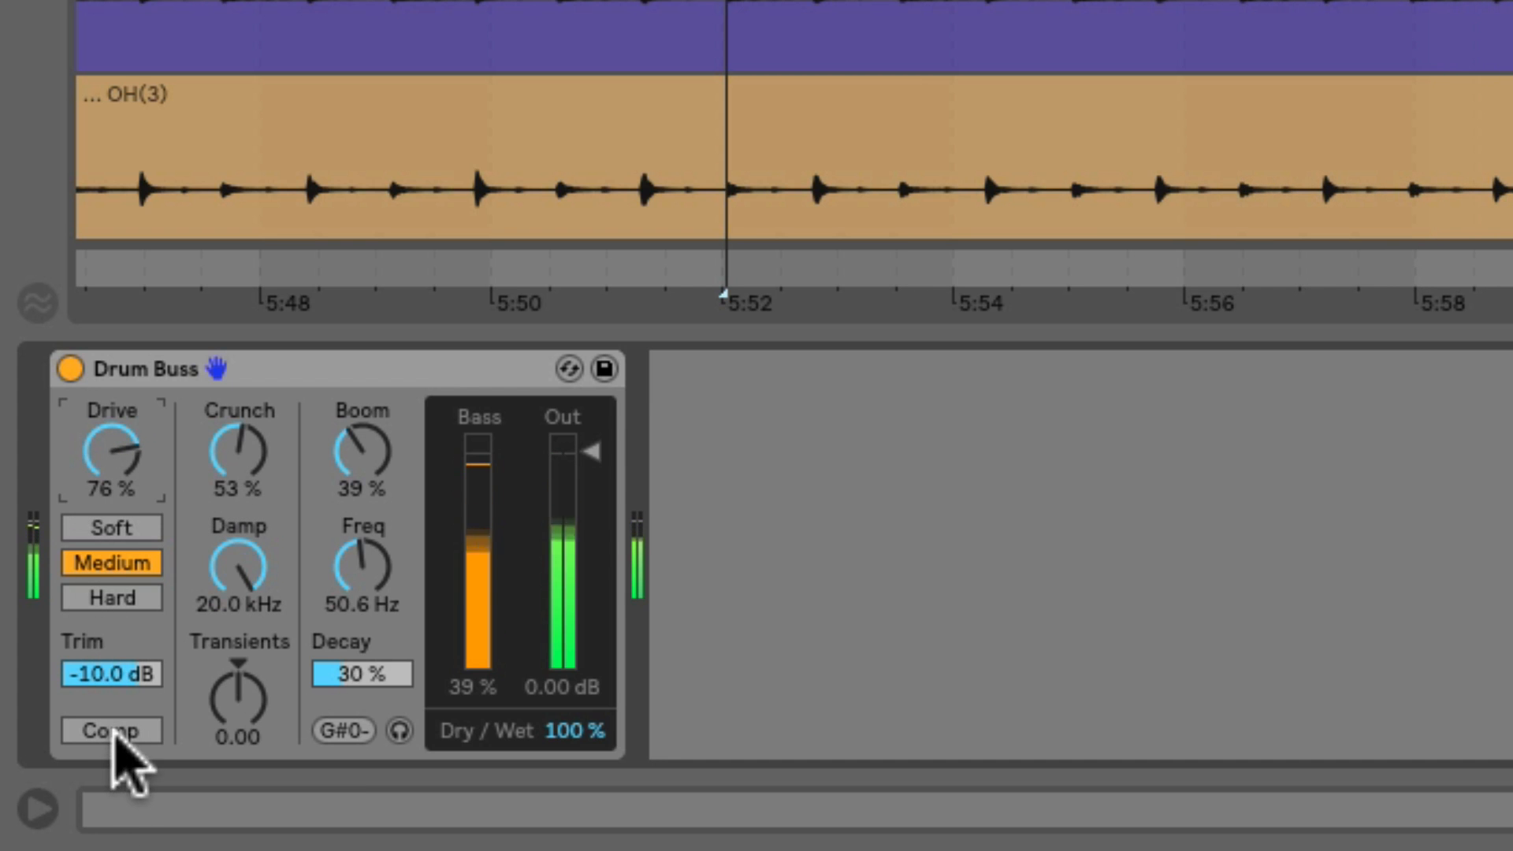
Step: Toggle the Drum Buss compression on and then back off
click(111, 730)
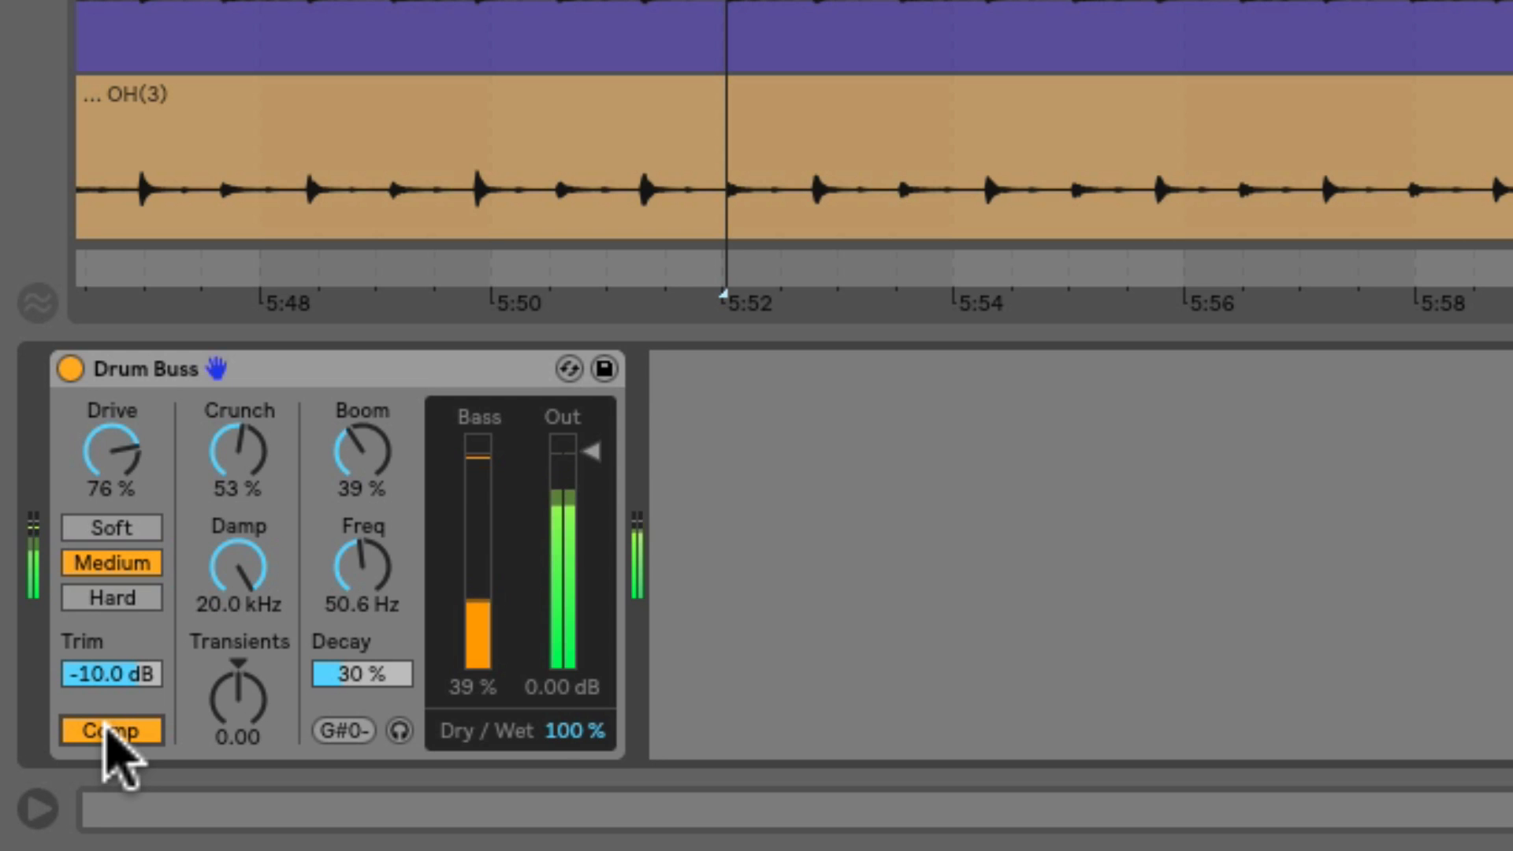
click(110, 730)
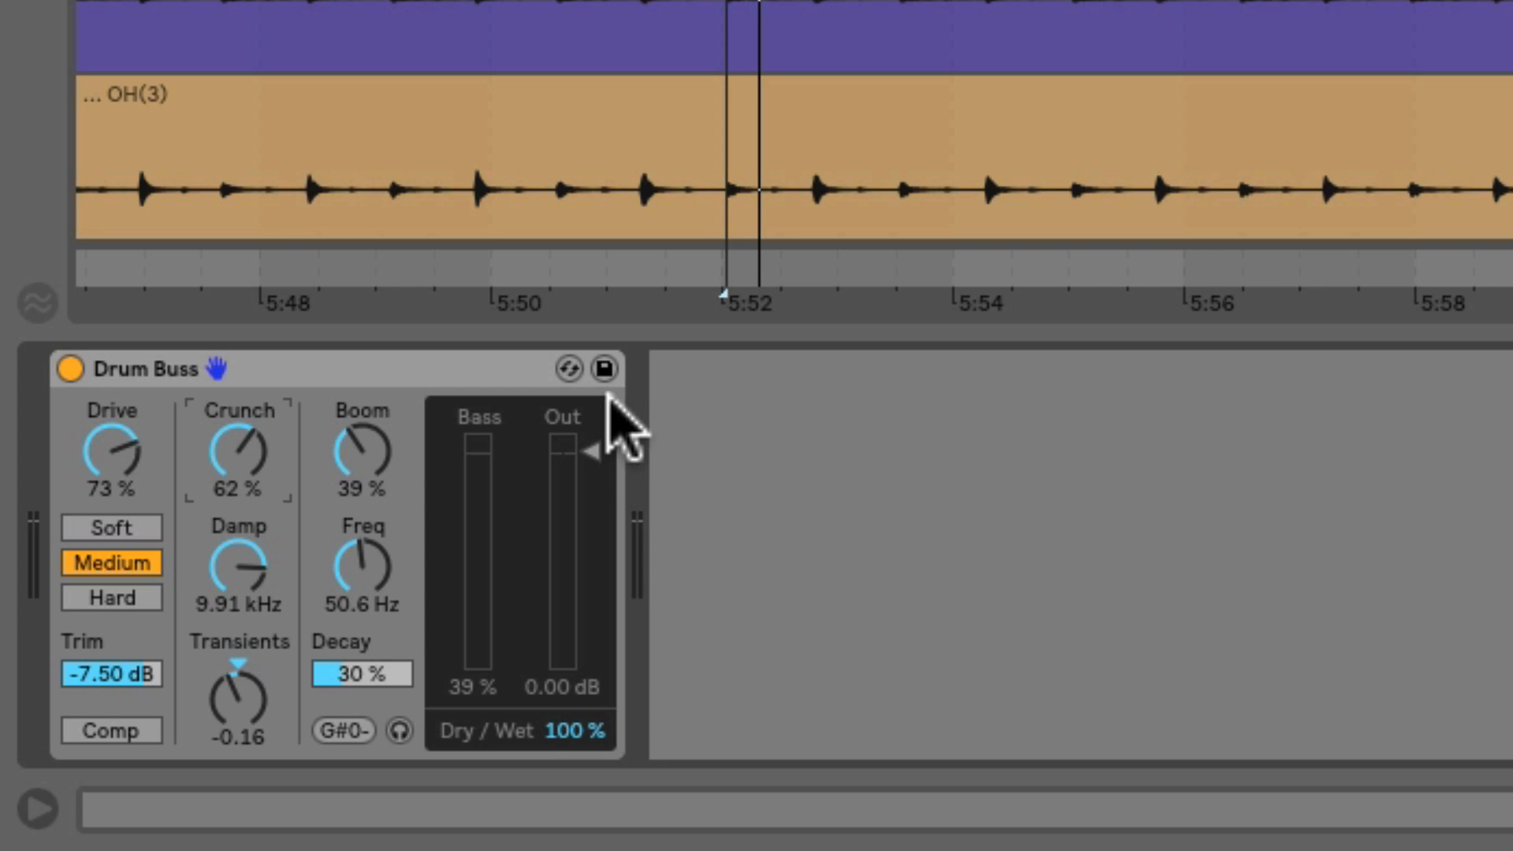
mouse_move(579, 752)
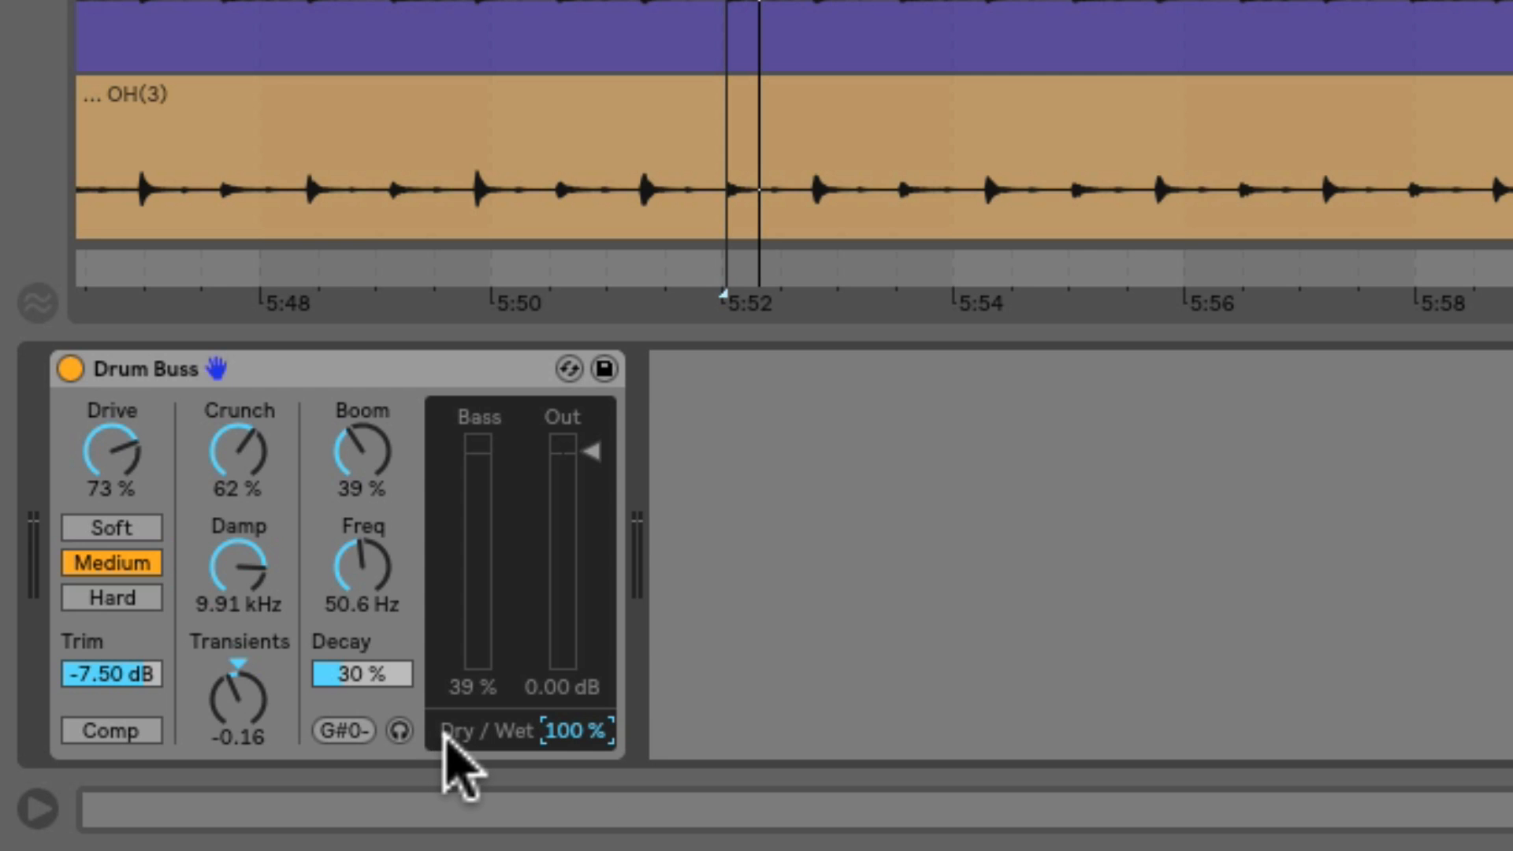
mouse_move(540, 761)
text(65)
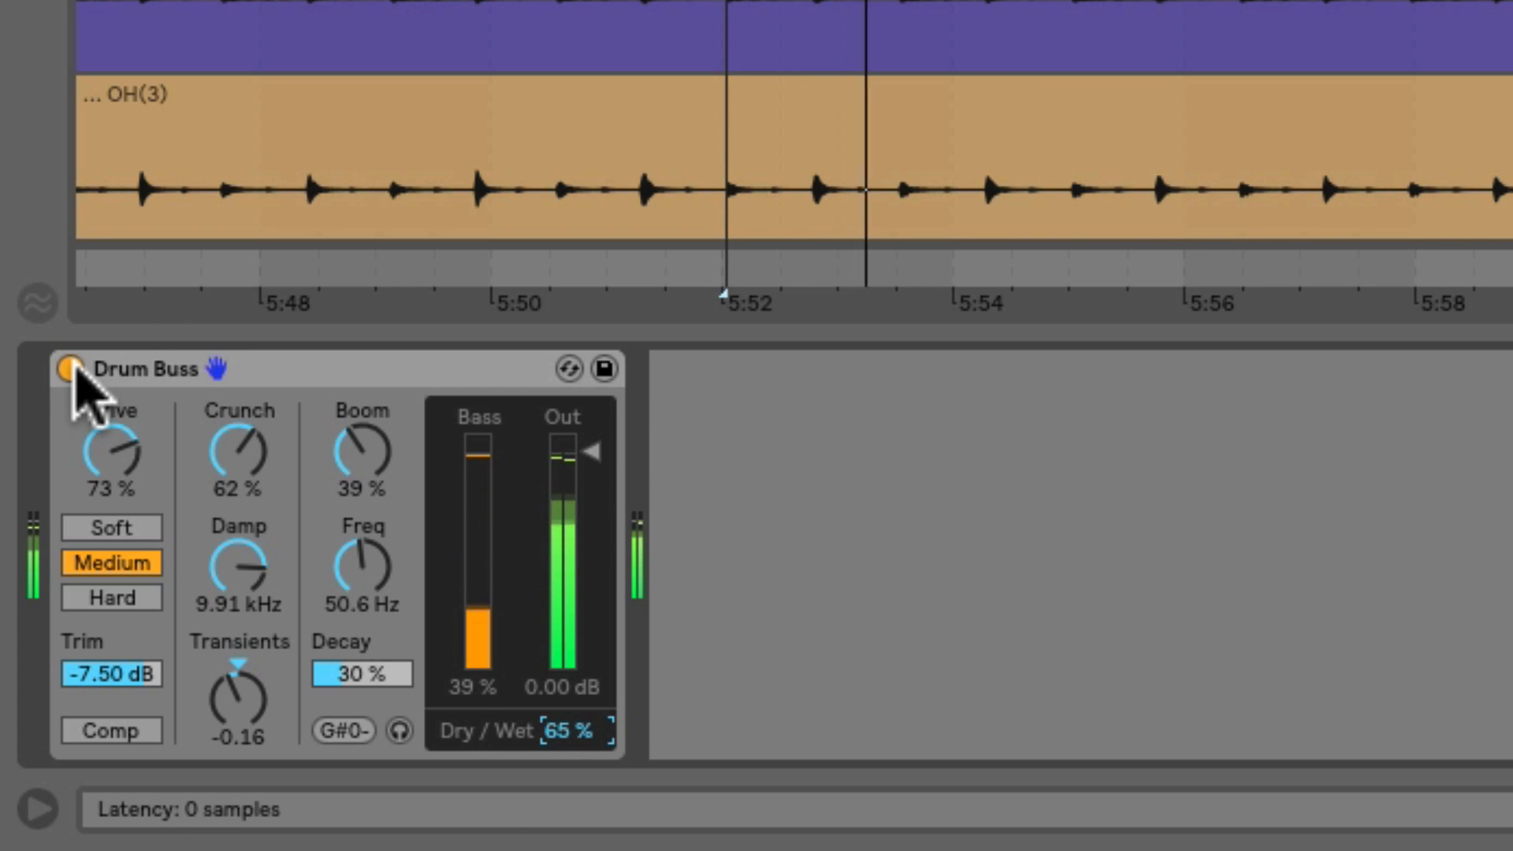
Step: Bypass Drum Buss to hear the dry drums, then switch it back on
click(69, 369)
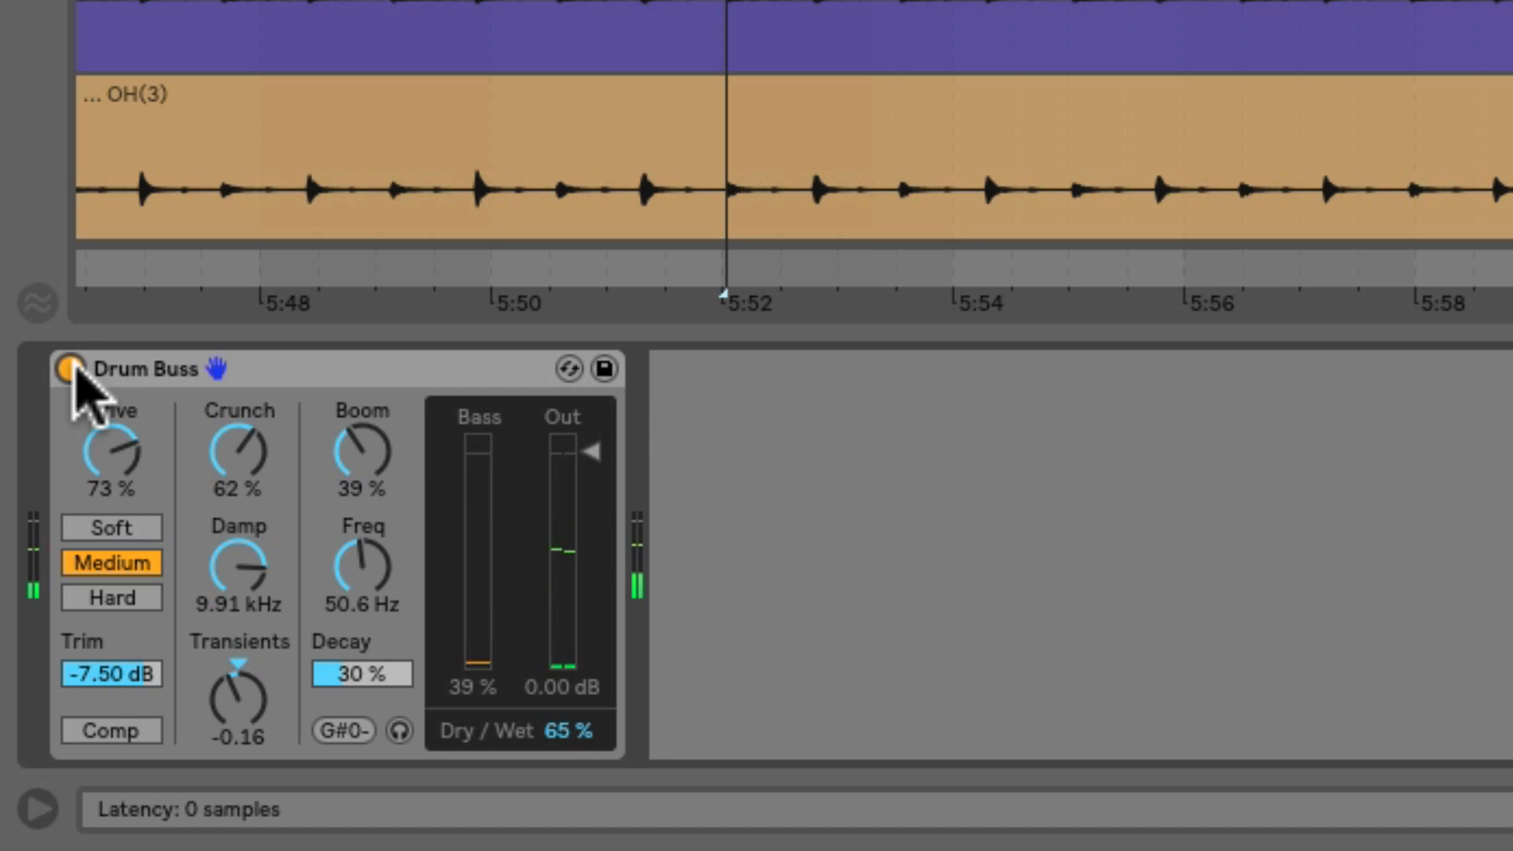
click(91, 368)
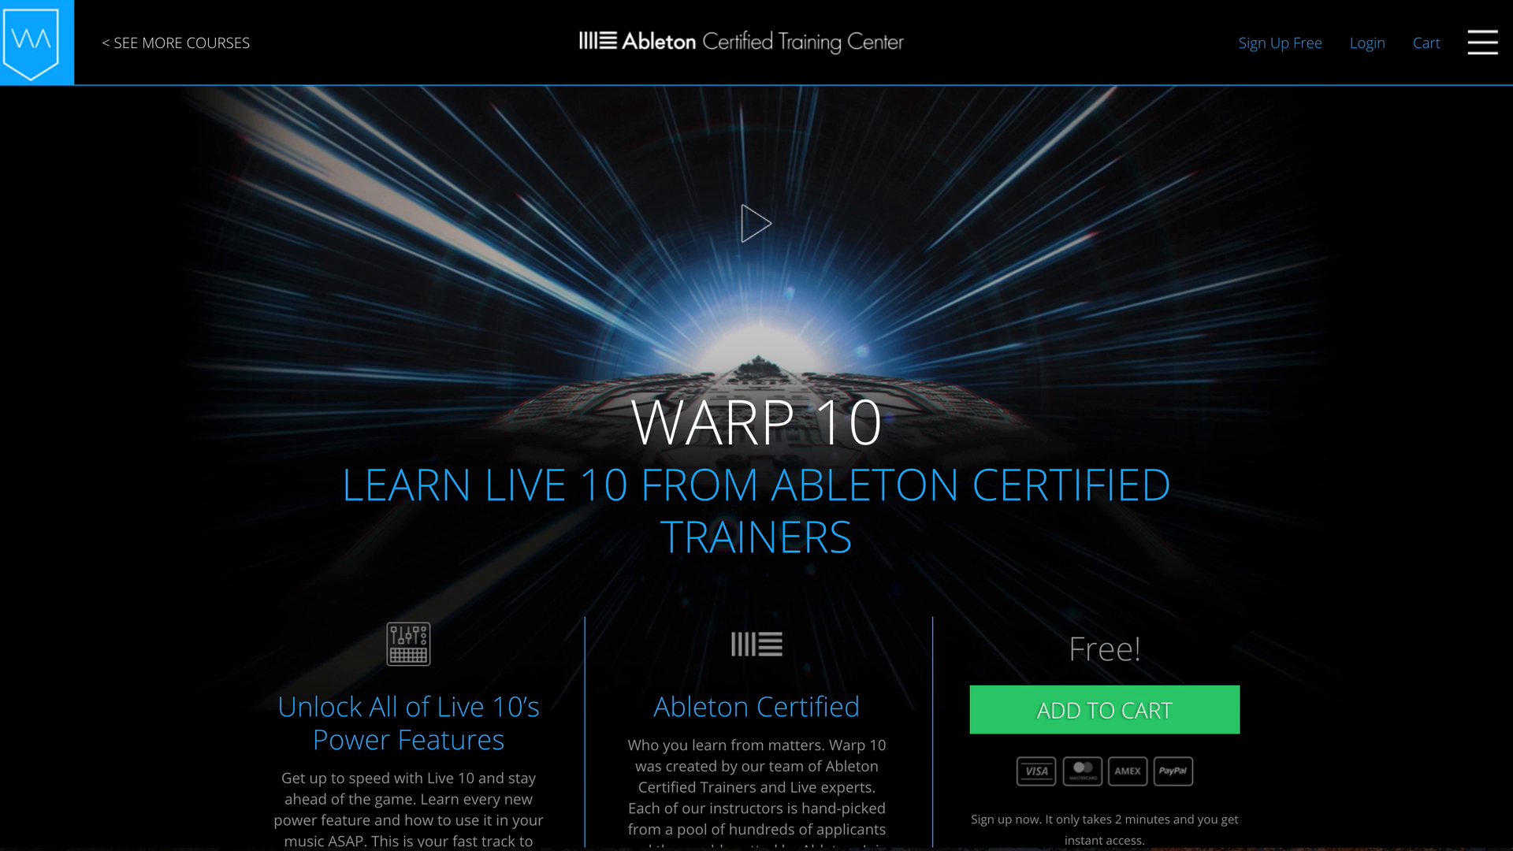
Step: Expand the Lesson 12 Pedal and Lesson 13 Wavetable Synth folders to list their racks and sets
click(755, 223)
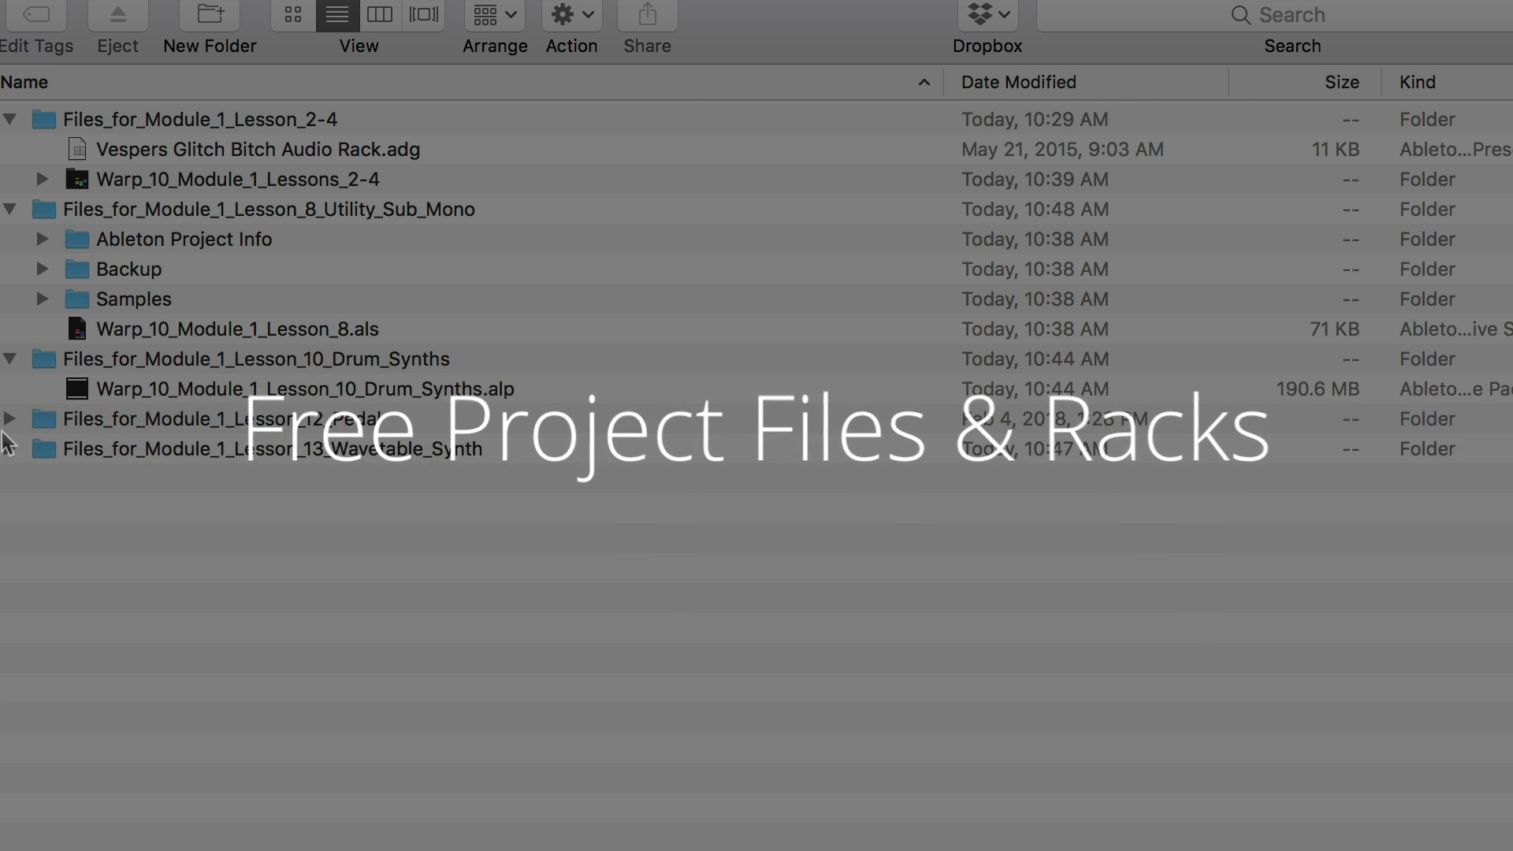
click(10, 418)
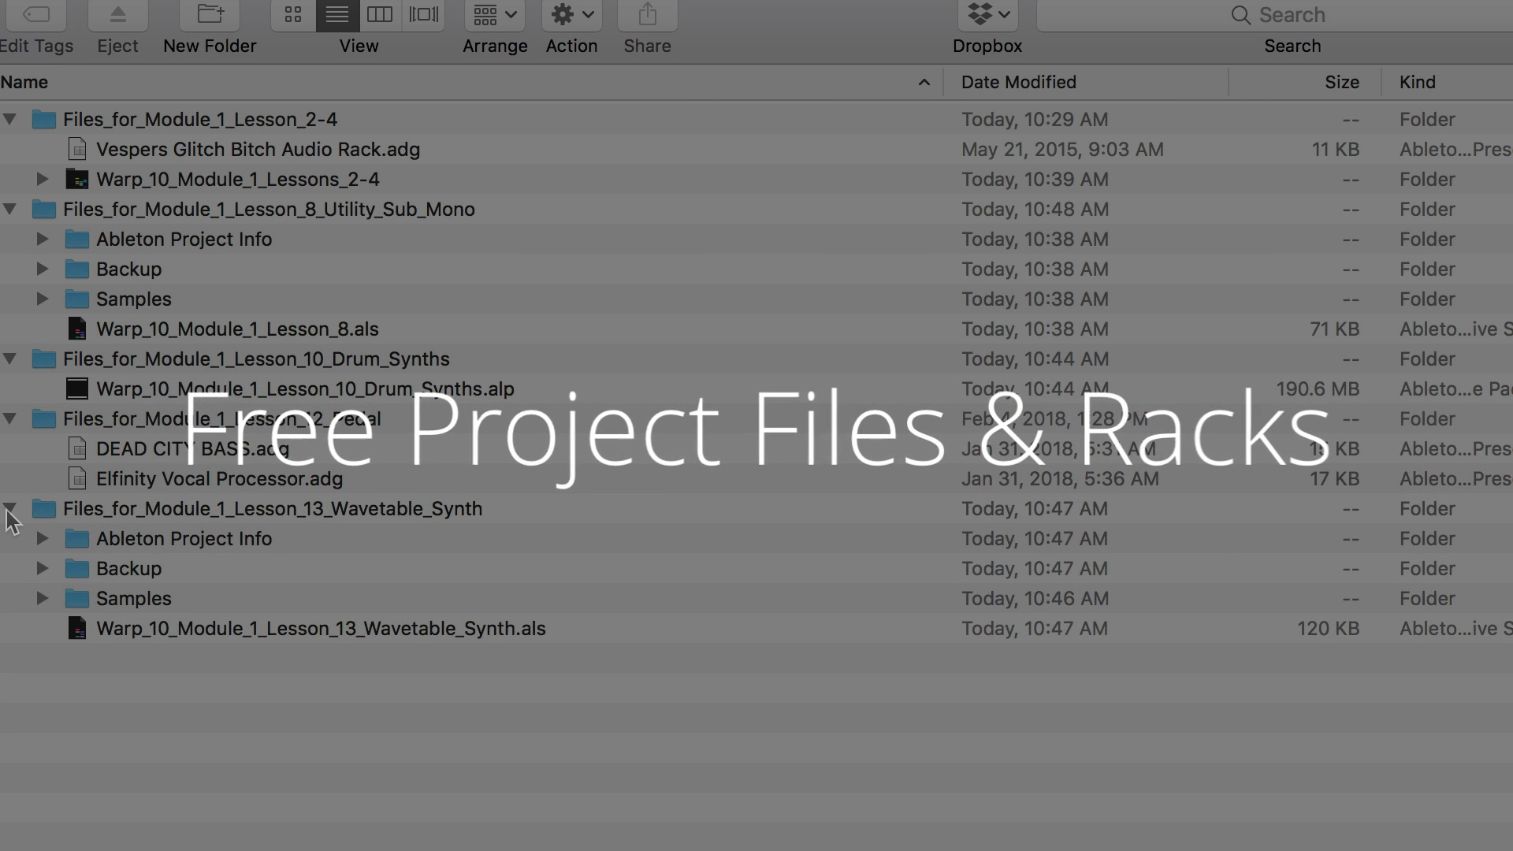